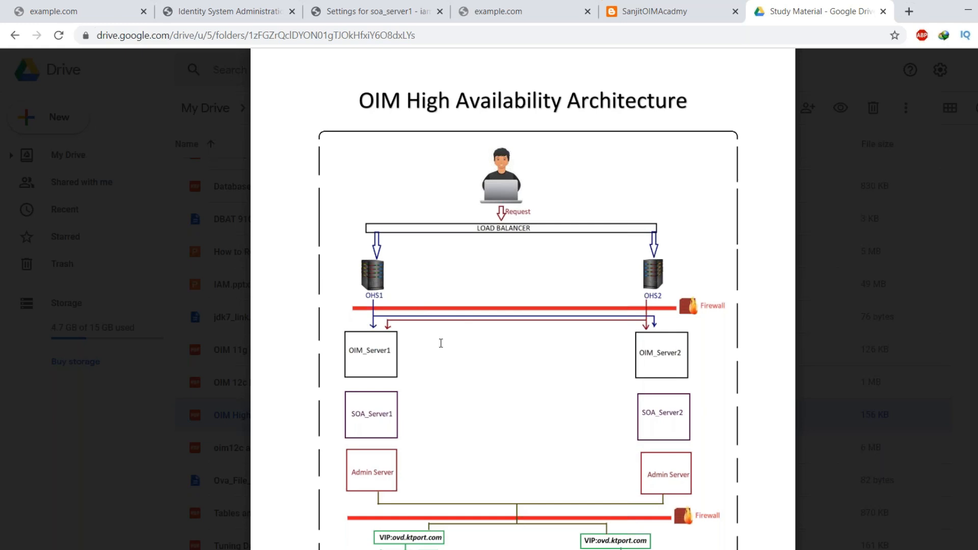
pyautogui.moveTo(530, 178)
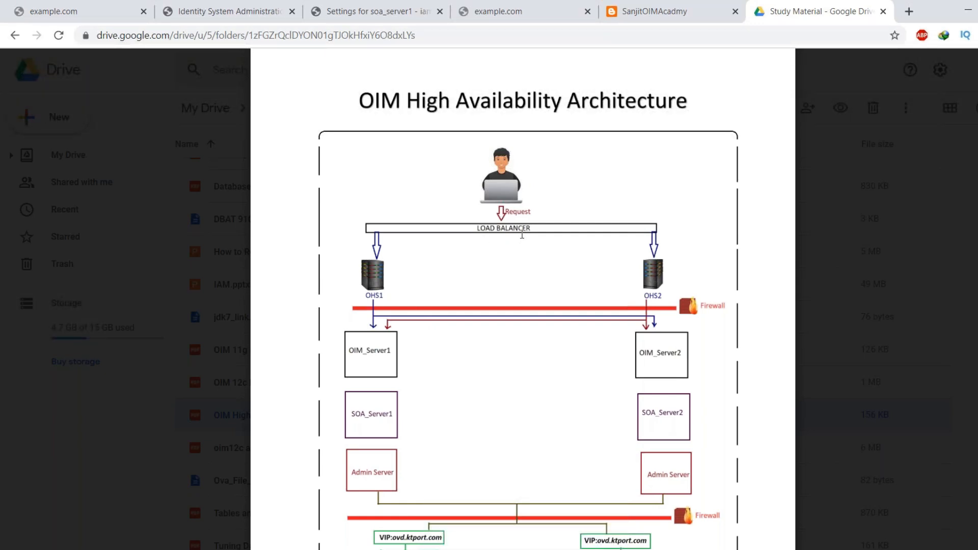
pyautogui.moveTo(436, 275)
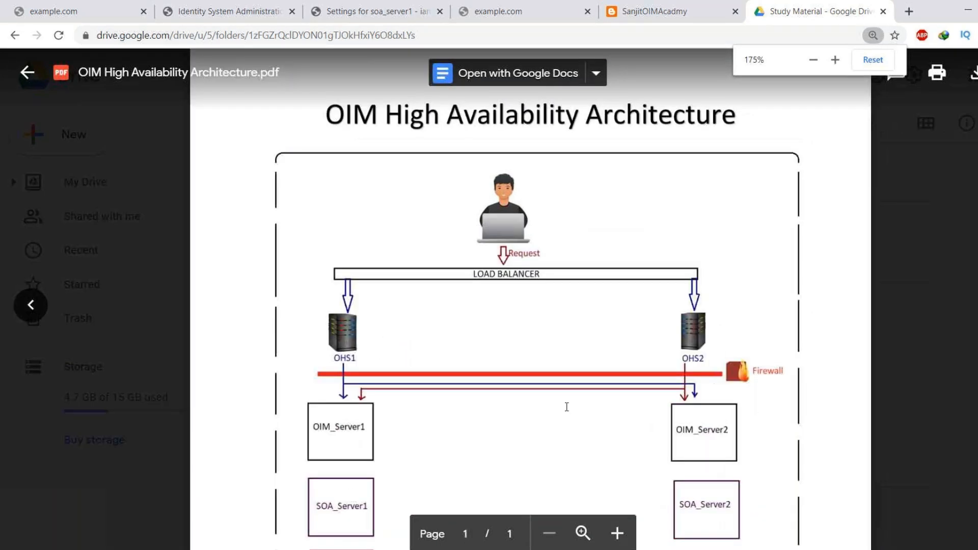
# Step: Enlarge the architecture diagram and scroll down through it
pyautogui.click(616, 533)
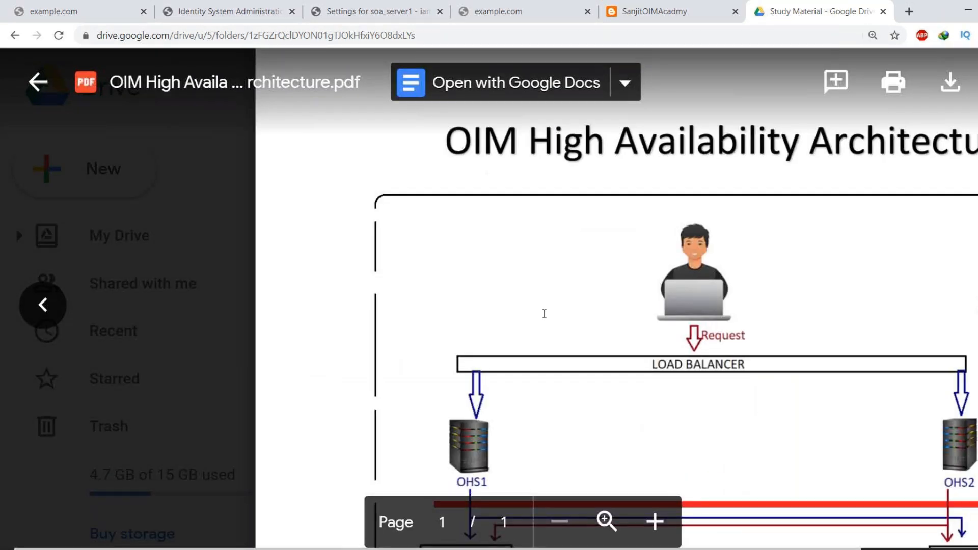
pyautogui.click(872, 35)
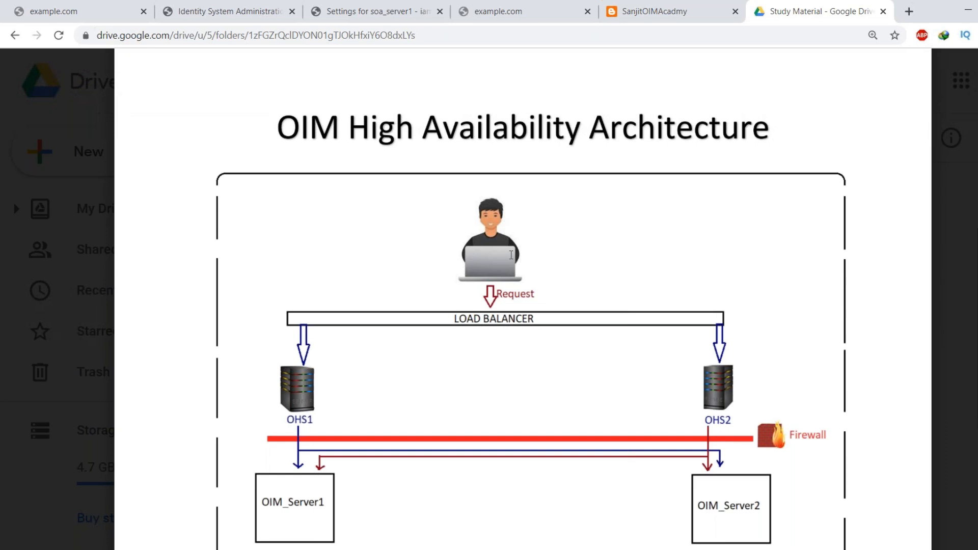
pyautogui.moveTo(497, 269)
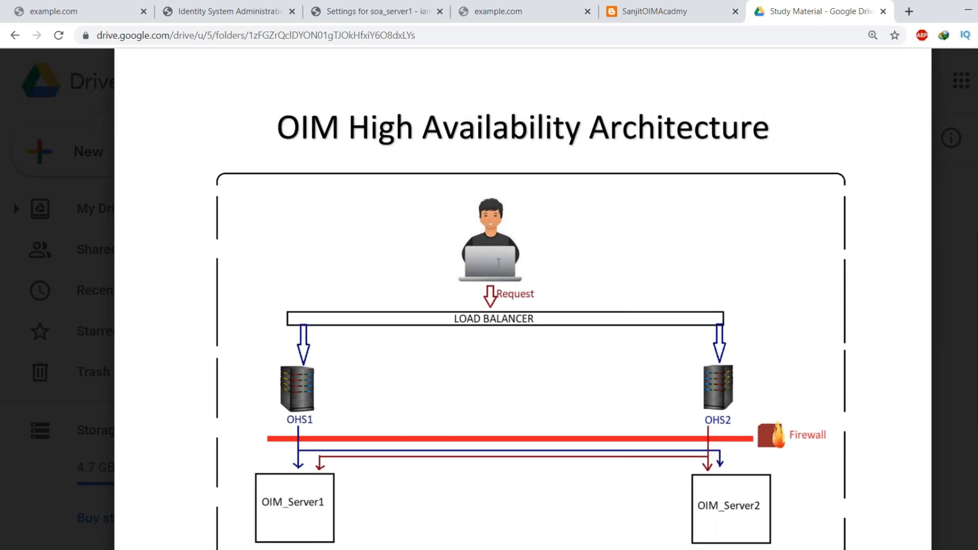
pyautogui.moveTo(265, 358)
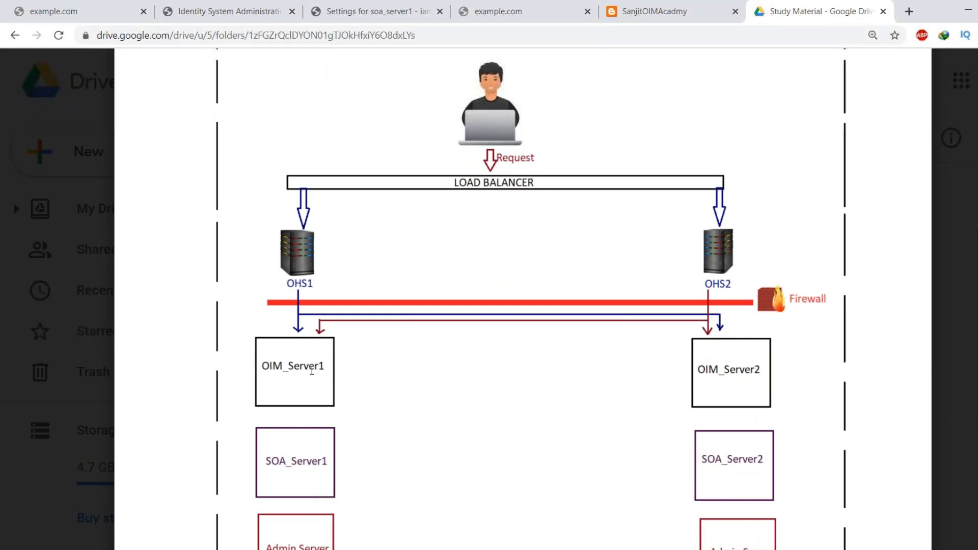
pyautogui.scroll(-3)
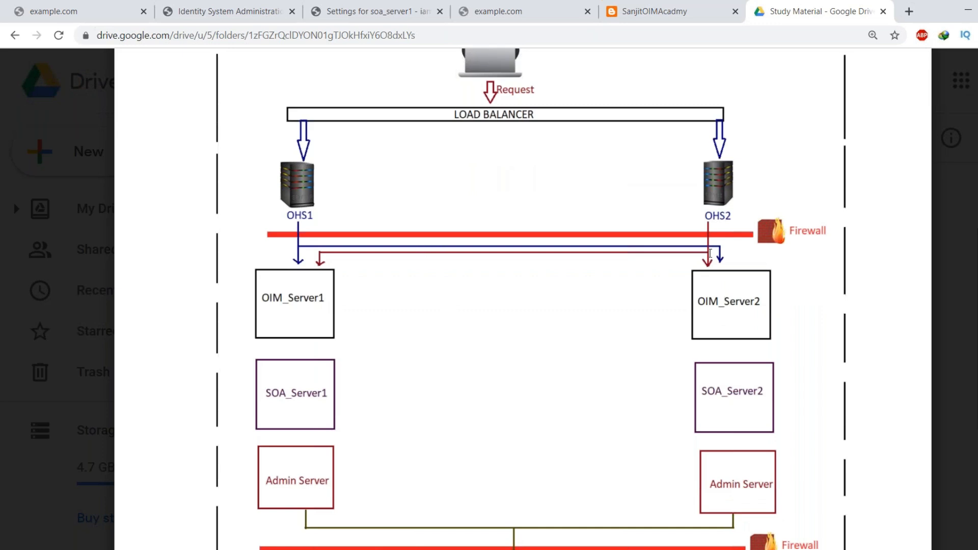
pyautogui.moveTo(498, 230)
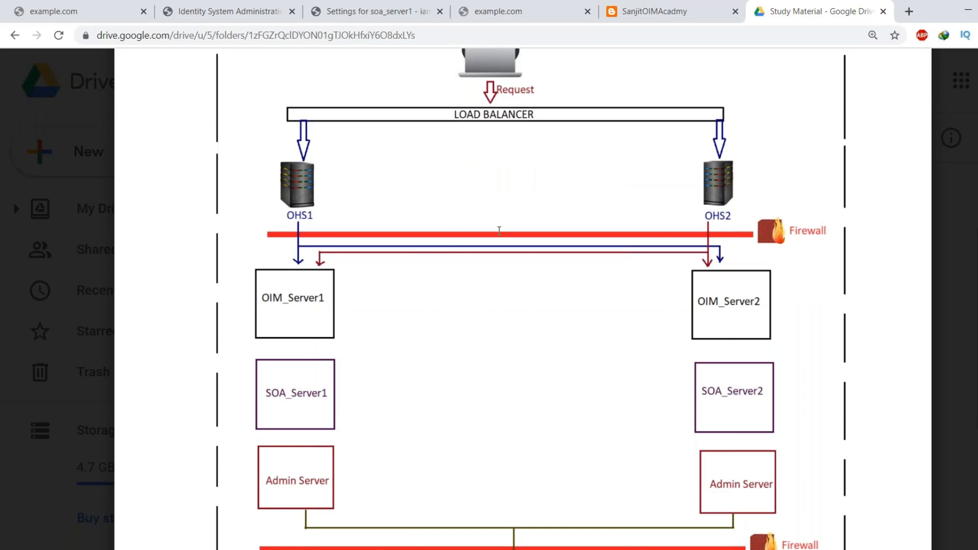
pyautogui.moveTo(371, 235)
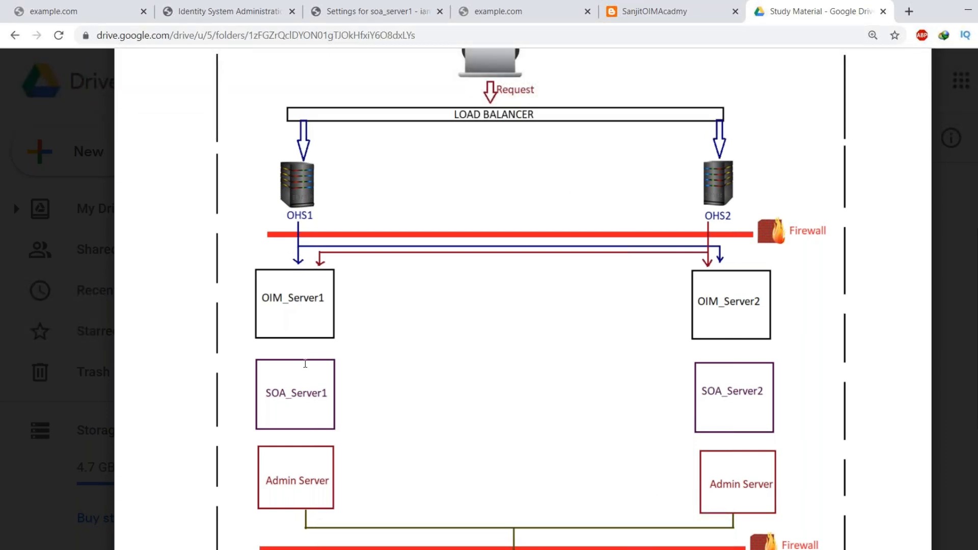
pyautogui.scroll(-3)
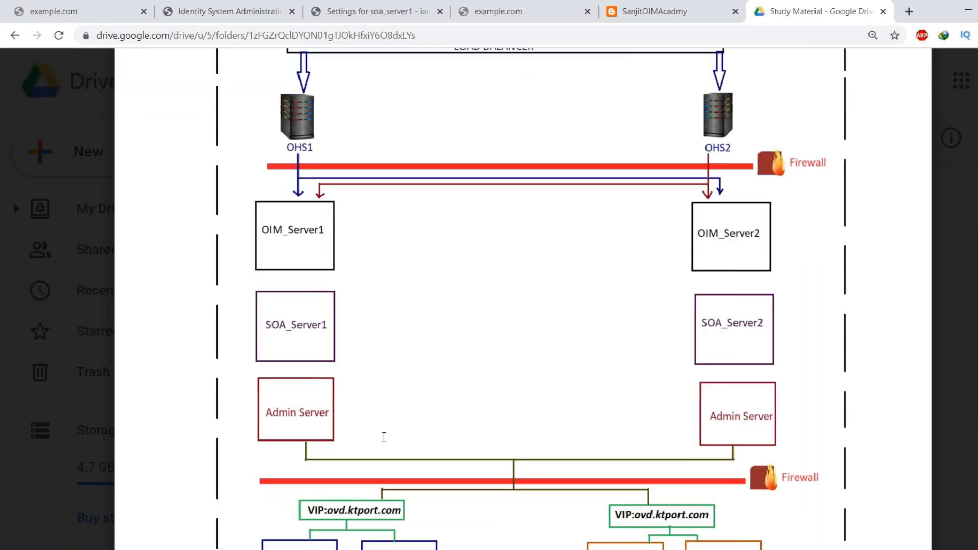
pyautogui.moveTo(351, 323)
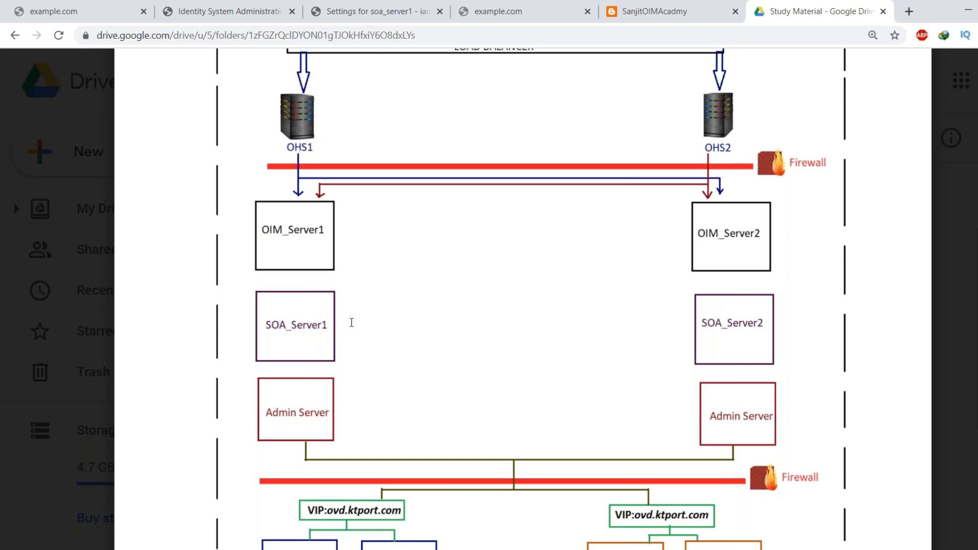
pyautogui.scroll(-3)
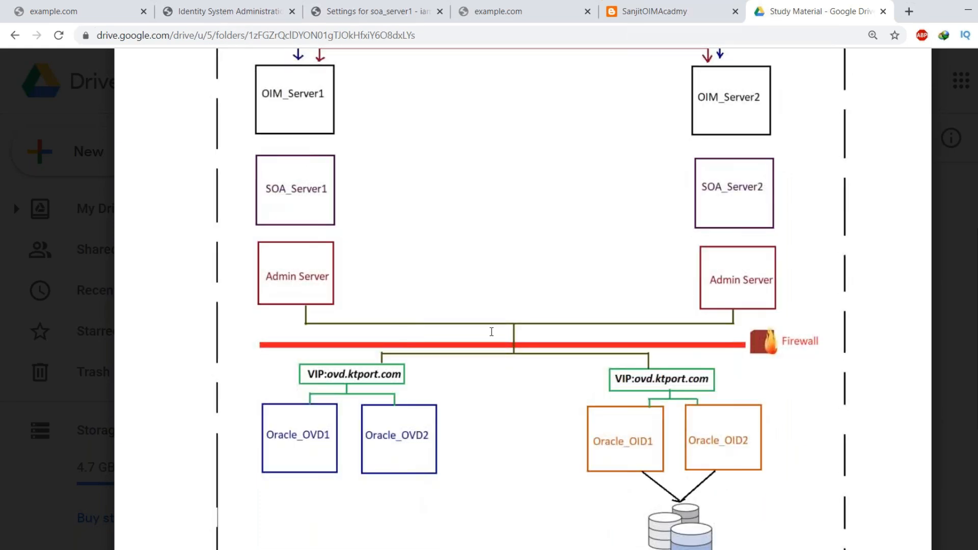
pyautogui.scroll(-3)
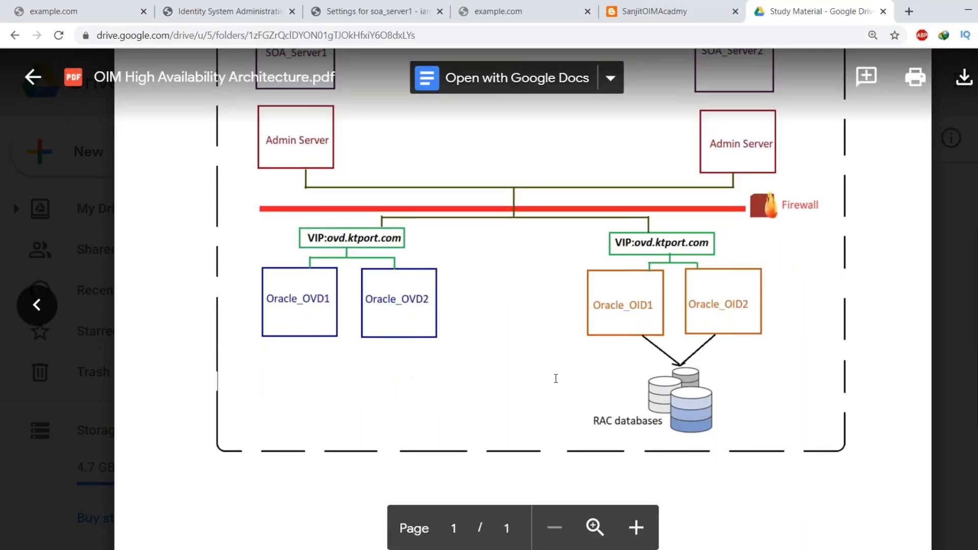
# Step: Type the example.com address with port 14000 and the '/iu' path
pyautogui.scroll(3)
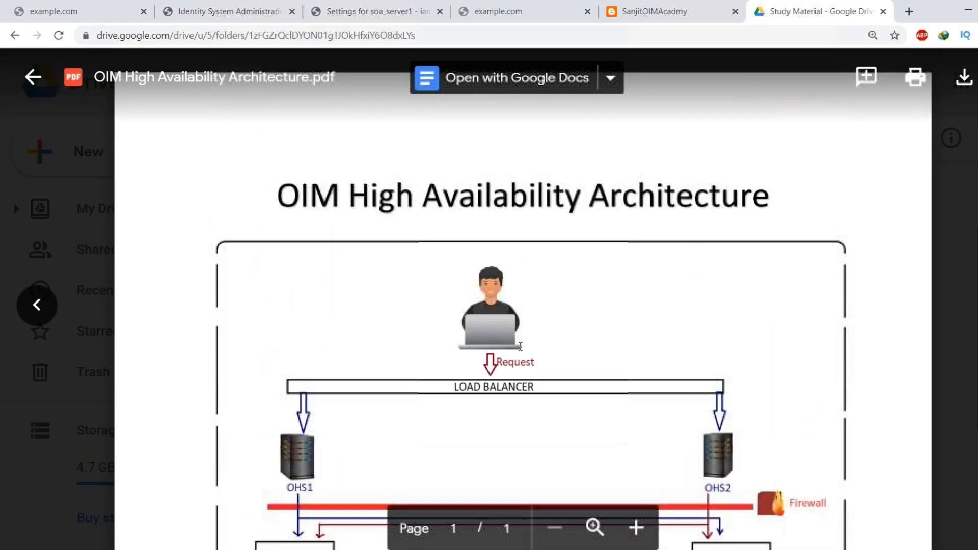
pyautogui.scroll(-3)
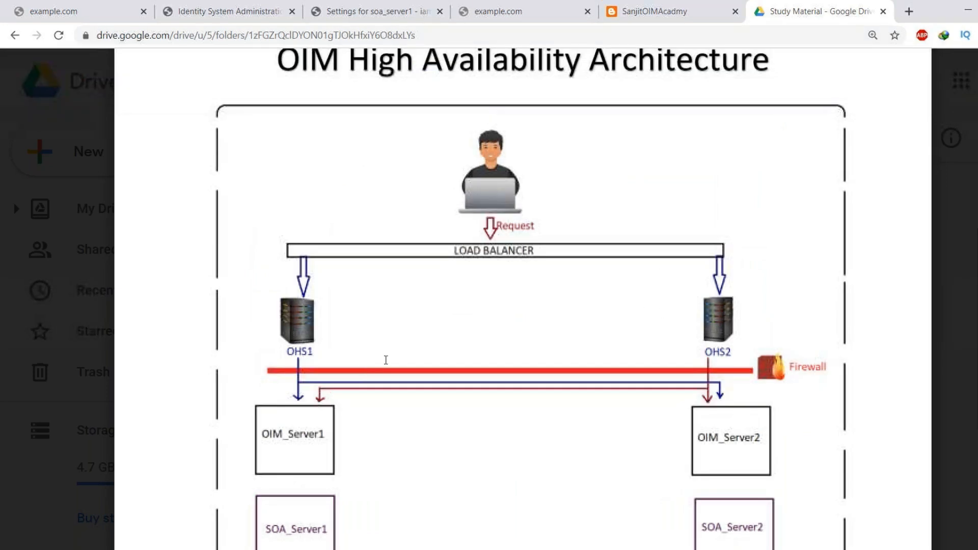
pyautogui.moveTo(575, 374)
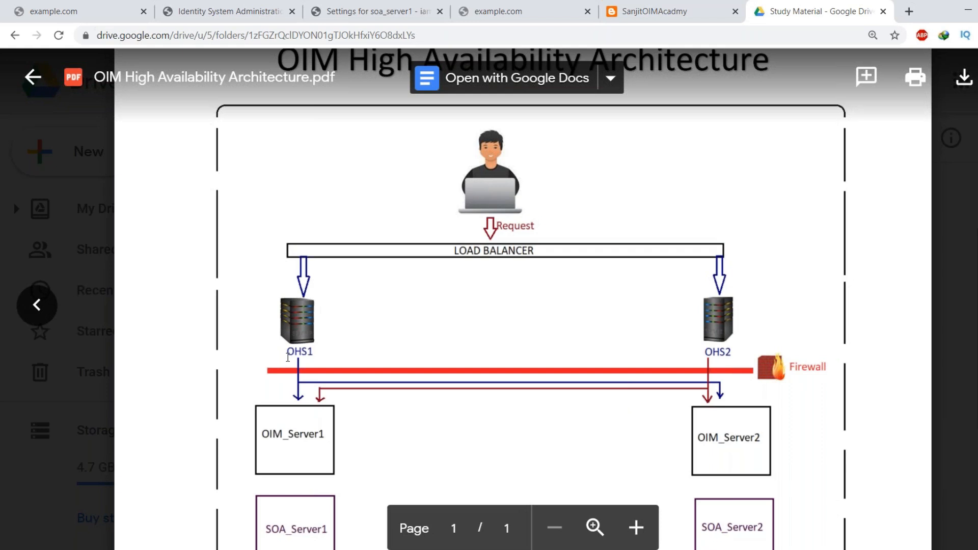
pyautogui.moveTo(723, 332)
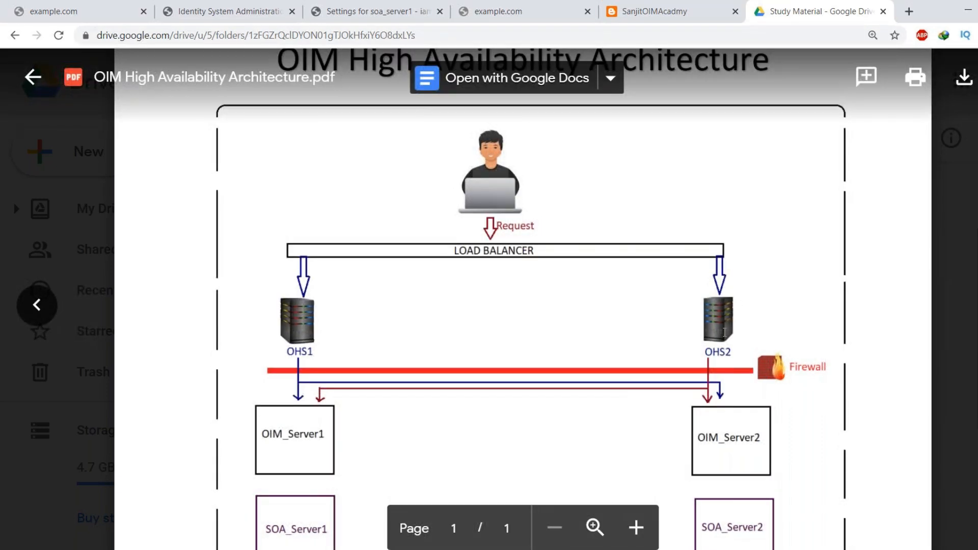
pyautogui.scroll(-3)
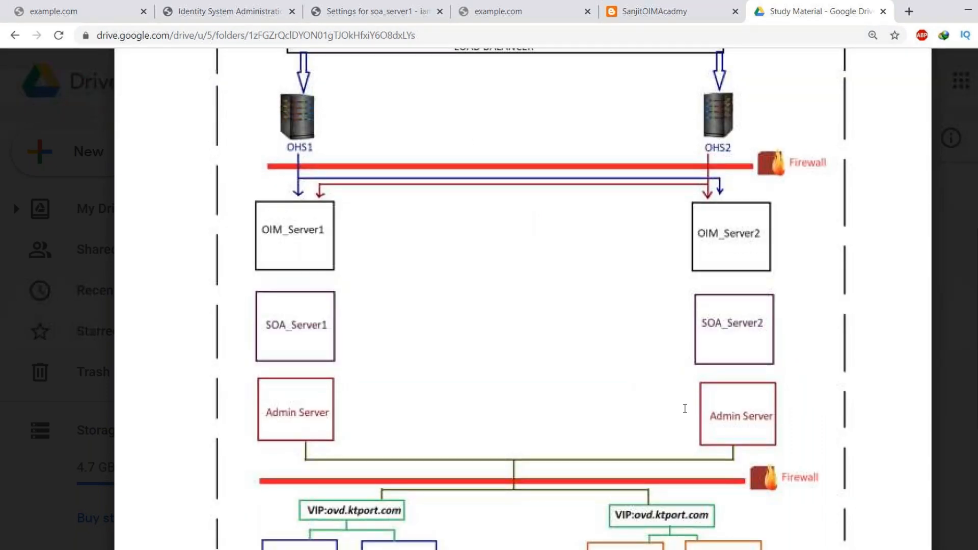
pyautogui.scroll(-3)
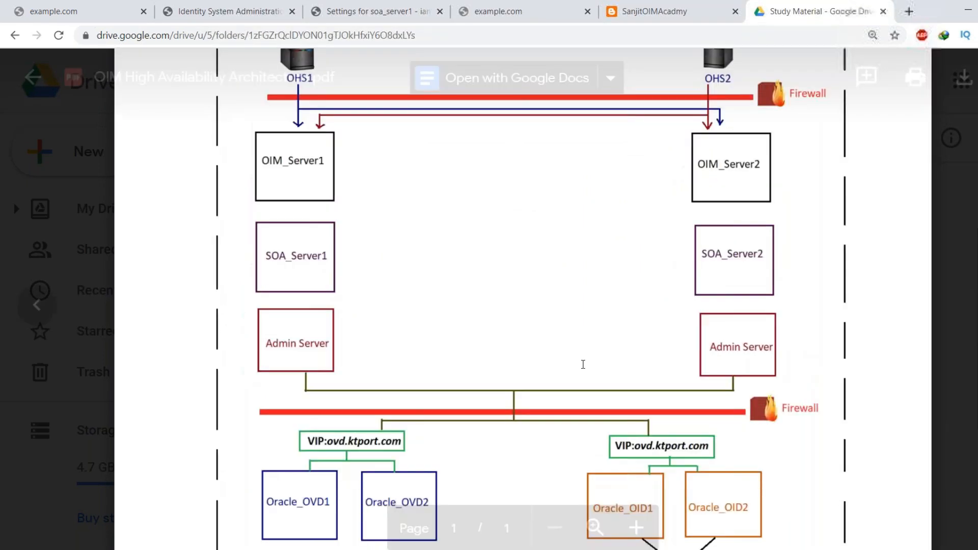
pyautogui.scroll(3)
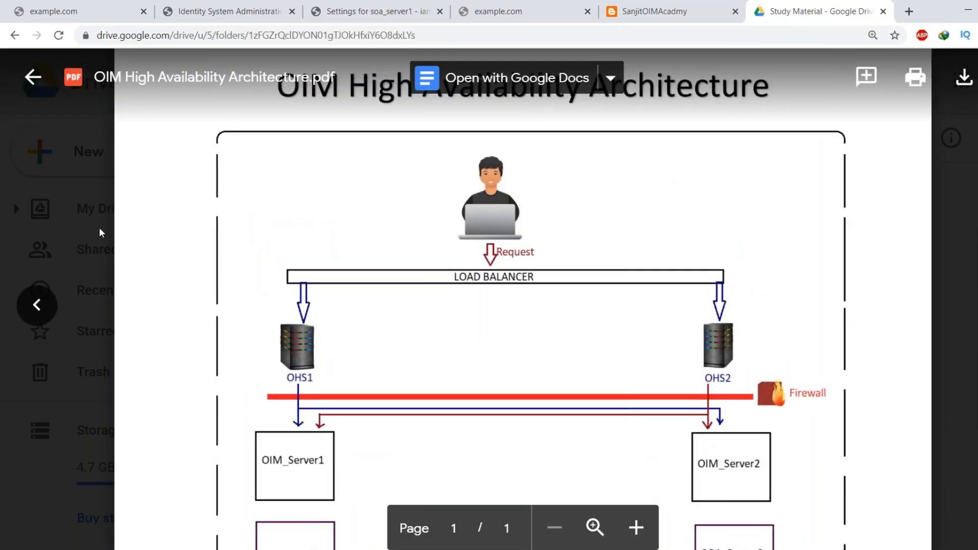
pyautogui.moveTo(182, 231)
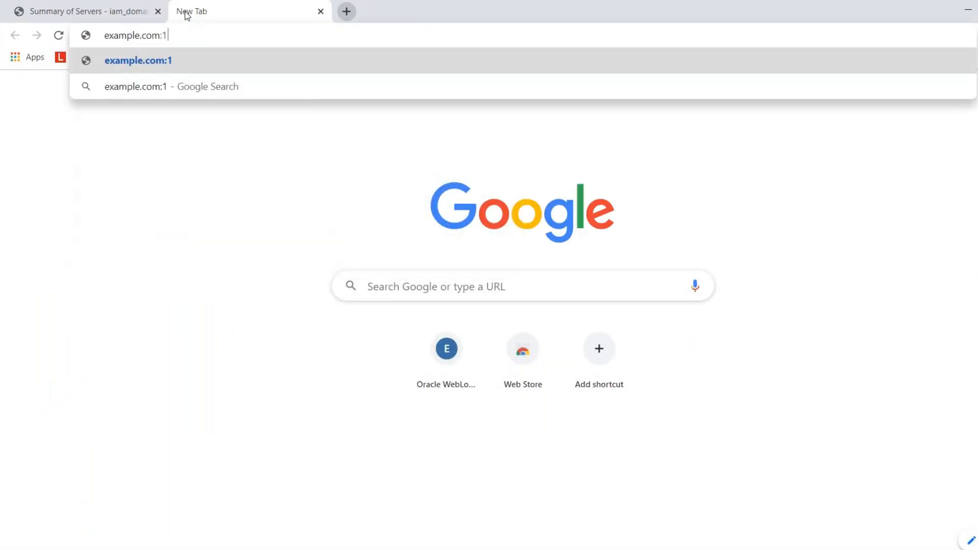
pyautogui.write('400')
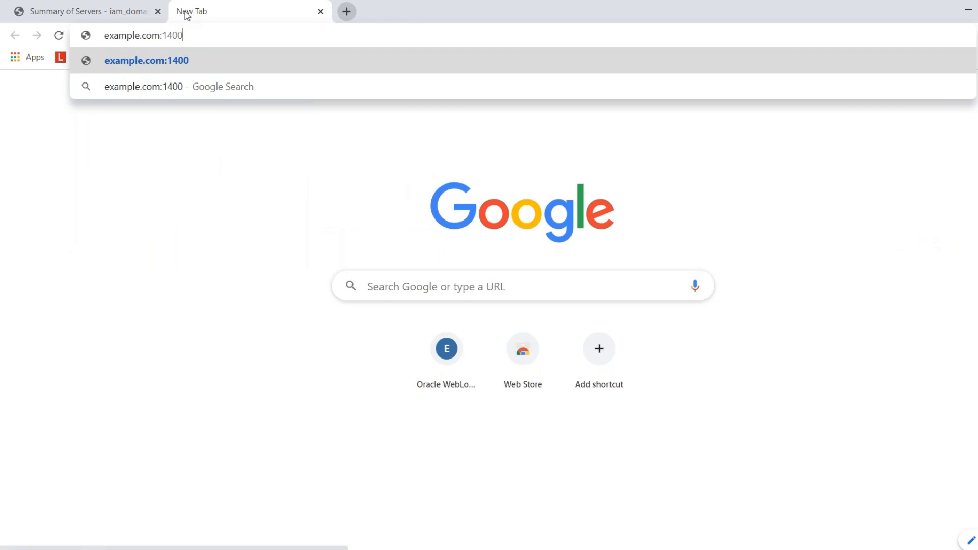
pyautogui.write('00/iu')
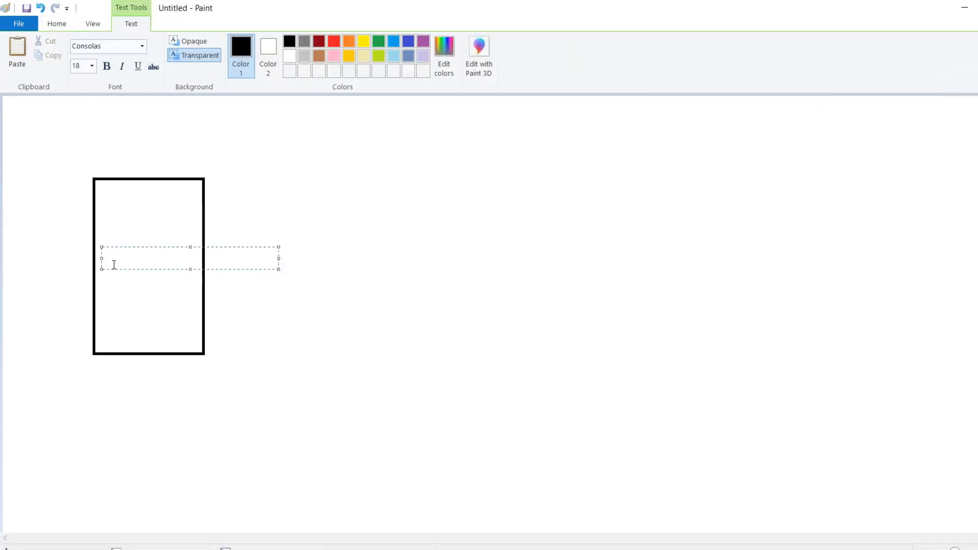
# Step: Label the boxes 'DB' and 'OIM' and the connecting arrow 'DBAT Connector'
pyautogui.write('DB')
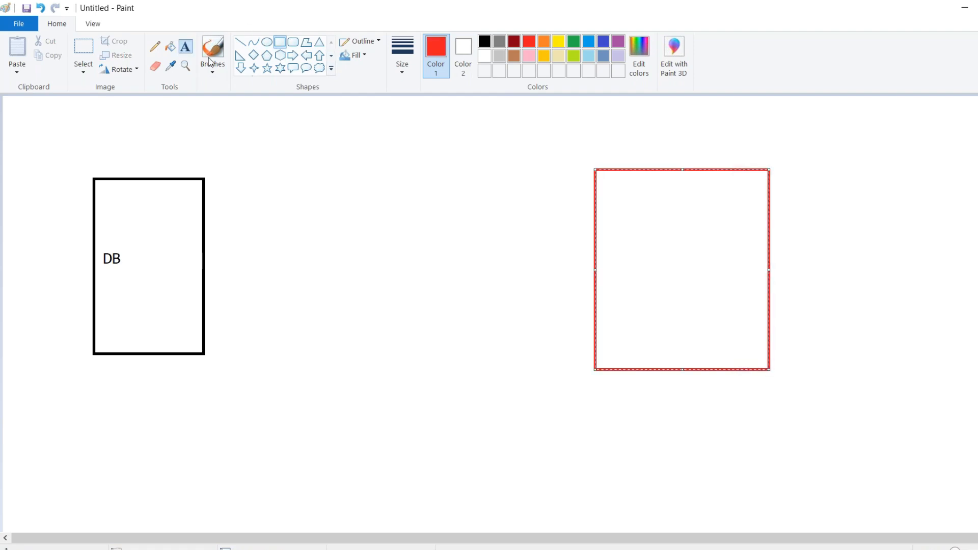
pyautogui.write('OIM')
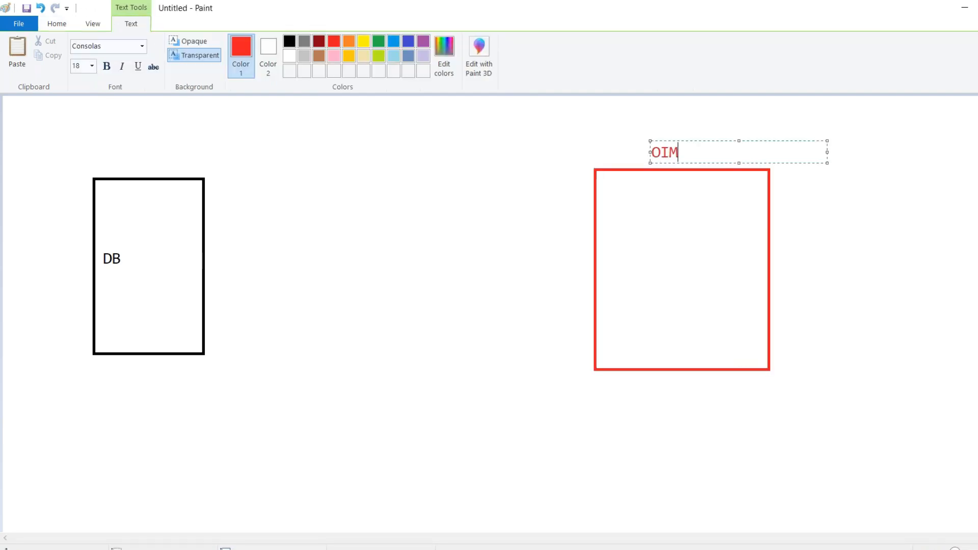
pyautogui.click(348, 268)
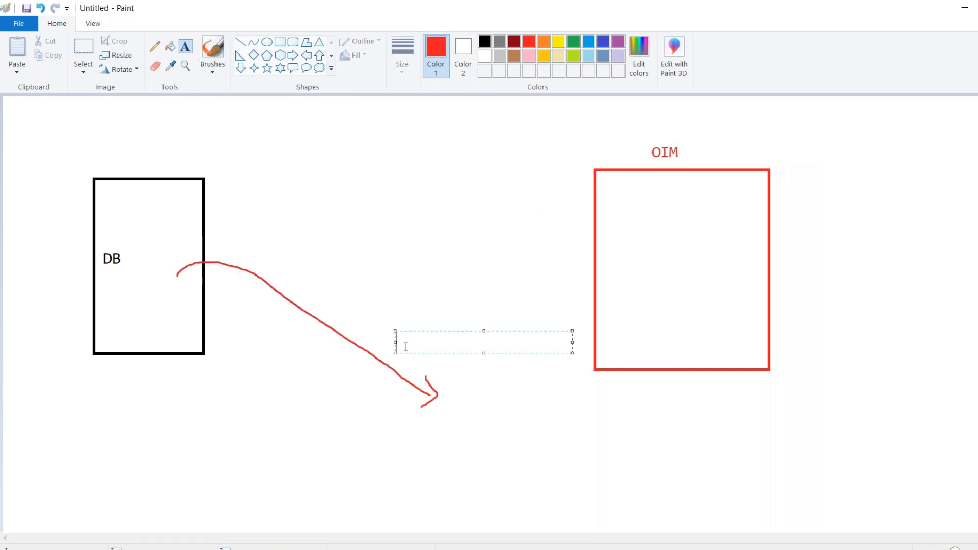
pyautogui.write('DBAT C')
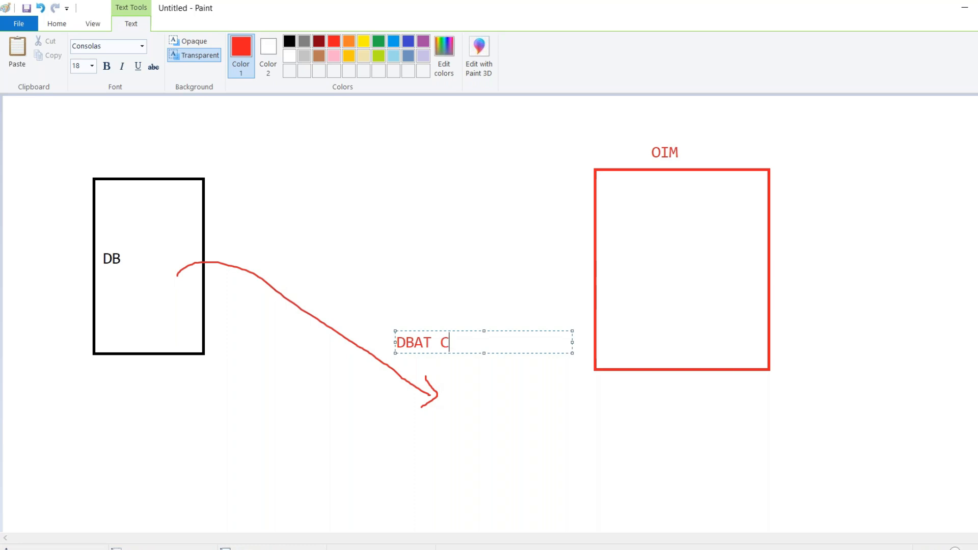
pyautogui.write('onnector')
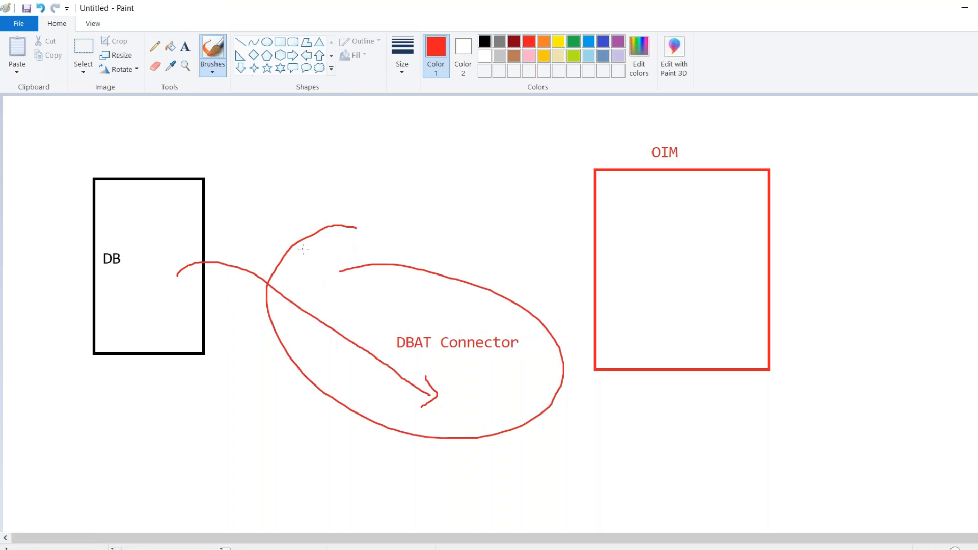
pyautogui.press('ctrl+z')
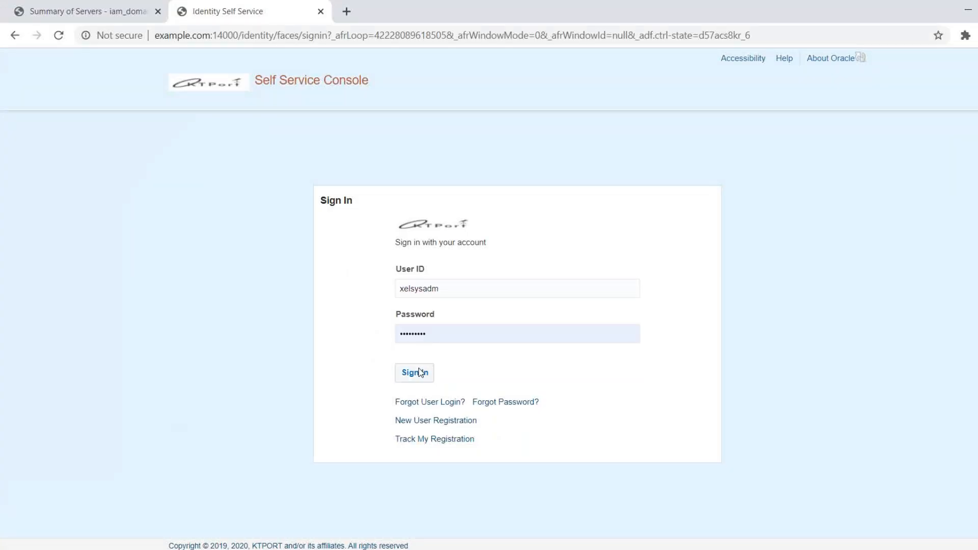
# Step: Sign in to the Identity Self Service console
pyautogui.click(414, 373)
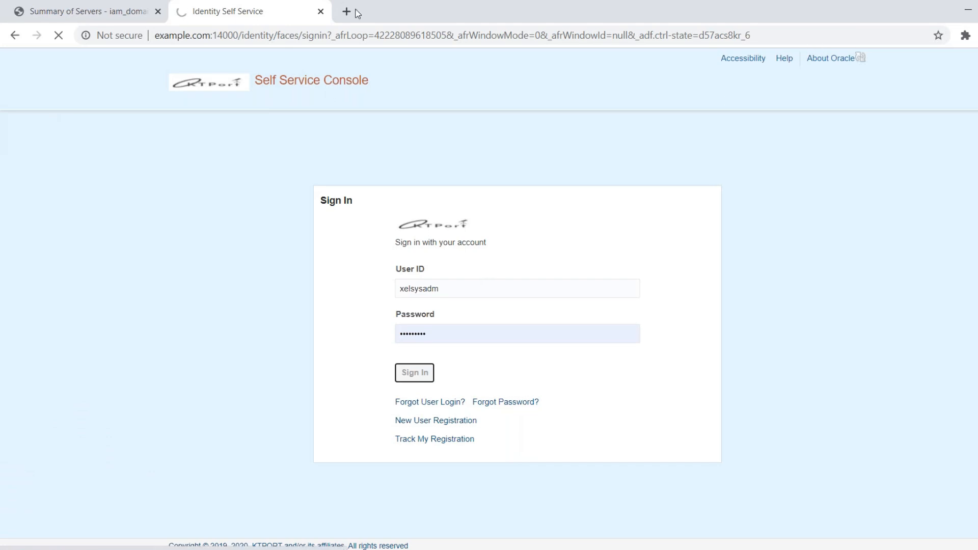
pyautogui.click(414, 372)
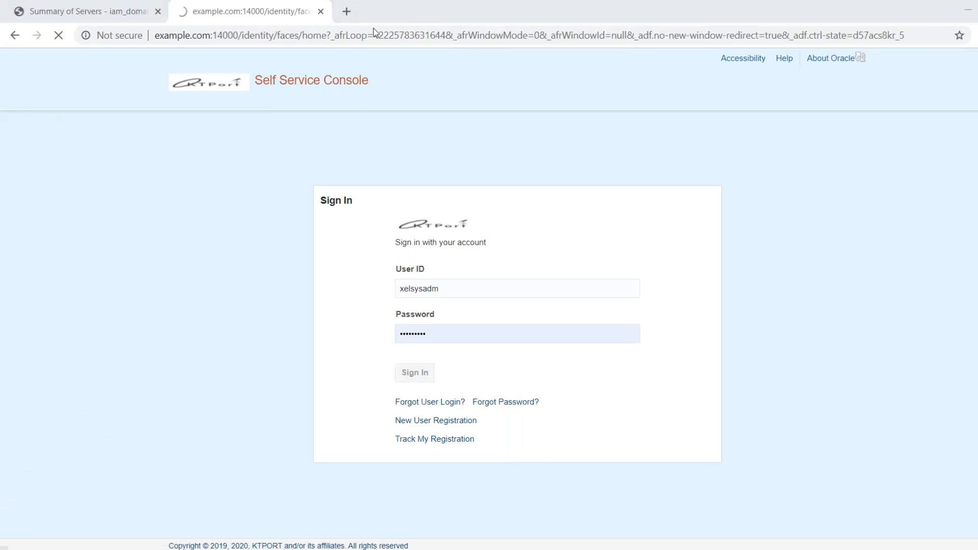
pyautogui.click(414, 372)
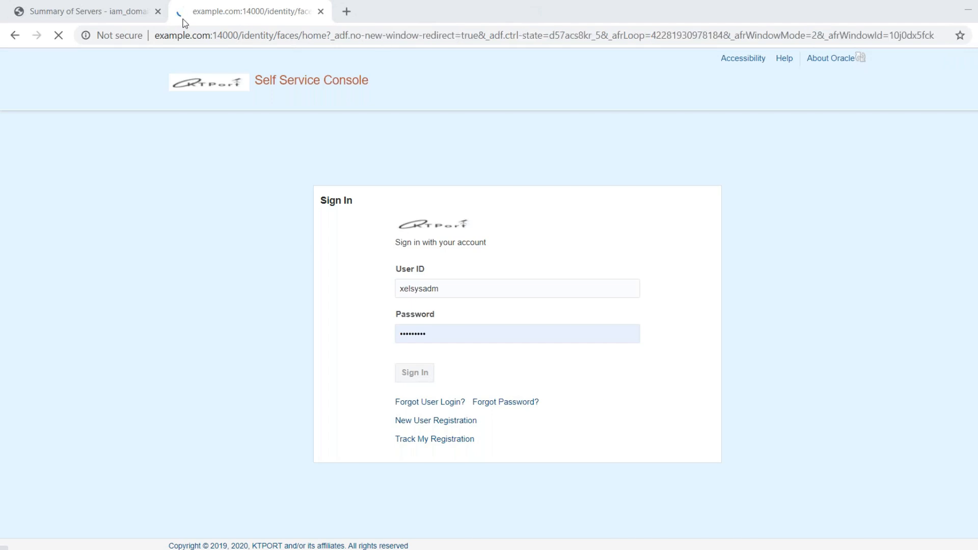
# Step: Load example.com:14000/sysadmin in a new tab, then return to the Self Service tab
pyautogui.click(414, 373)
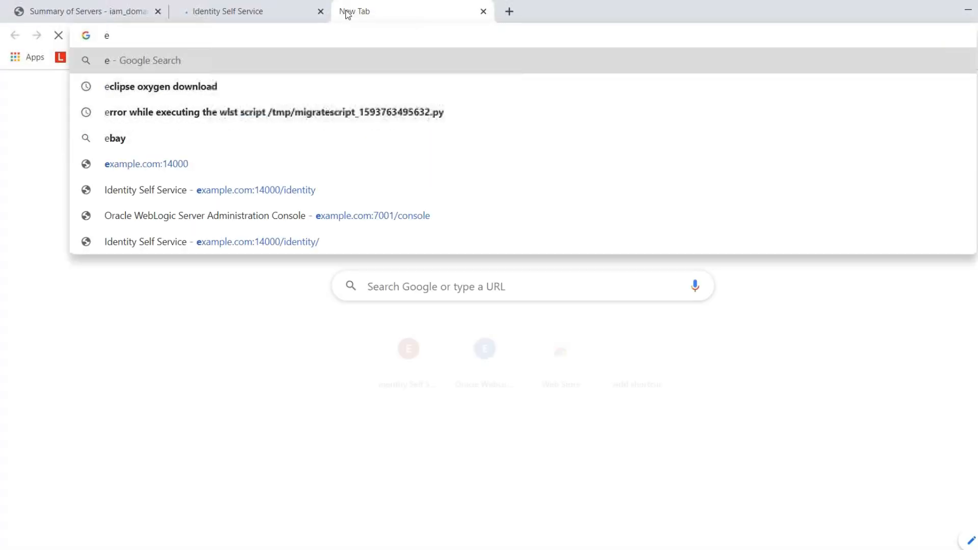
pyautogui.write('xample.com')
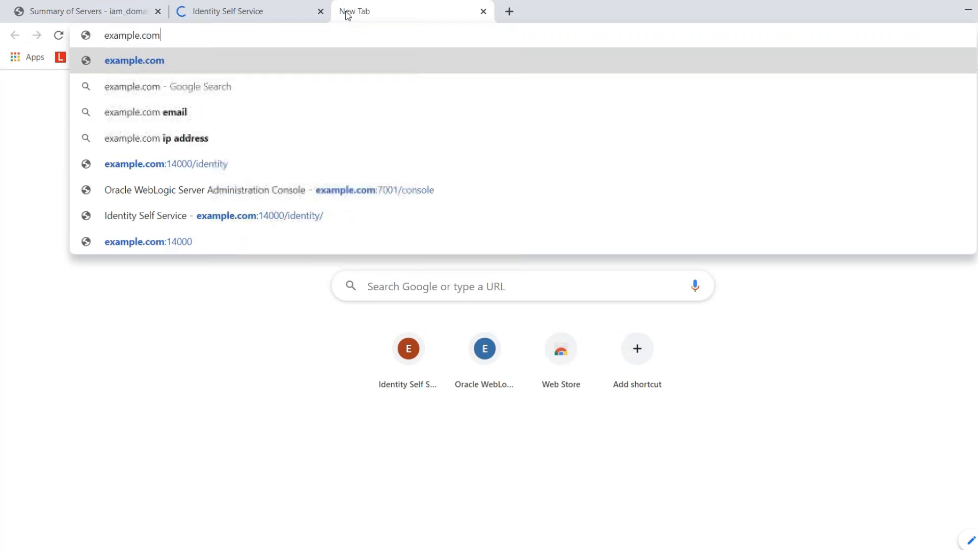
pyautogui.write(':14000/')
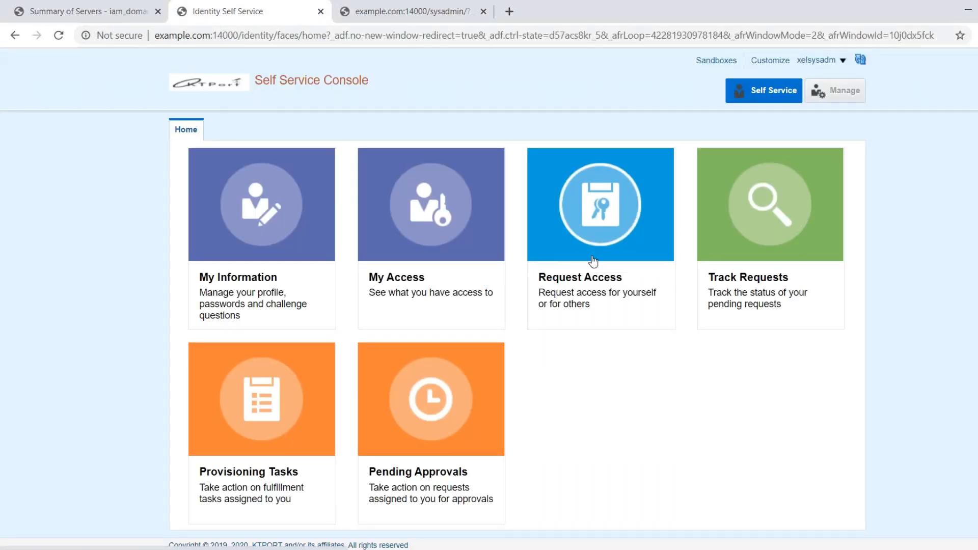
pyautogui.moveTo(290, 184)
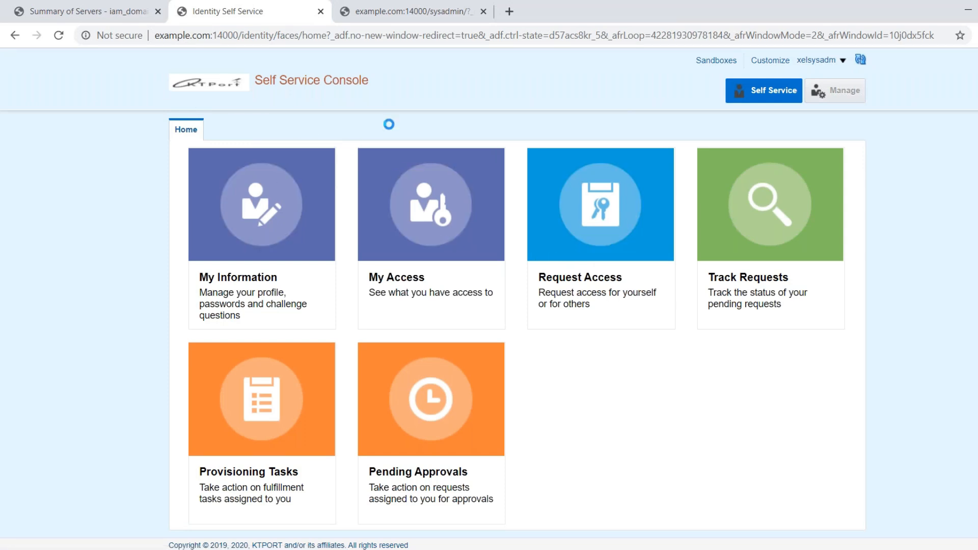
pyautogui.click(87, 11)
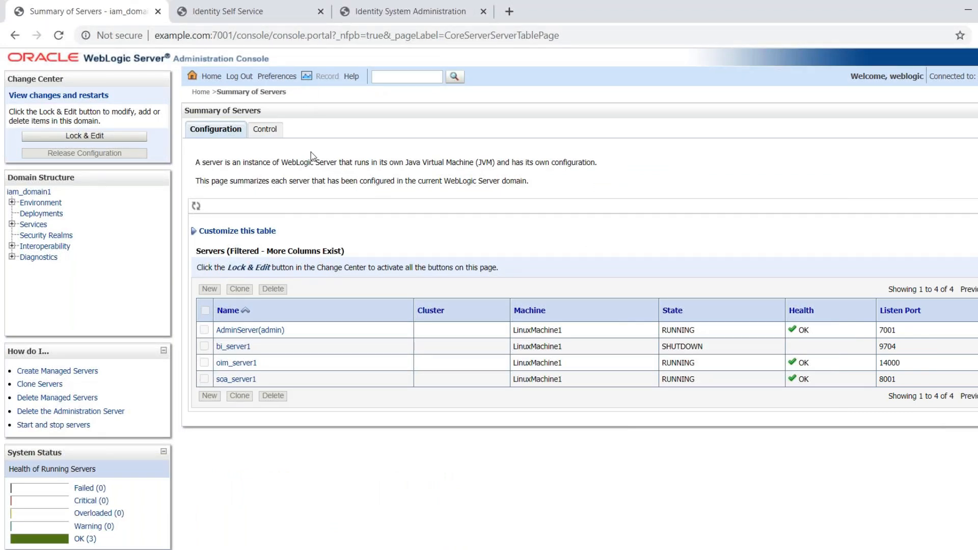
pyautogui.moveTo(511, 506)
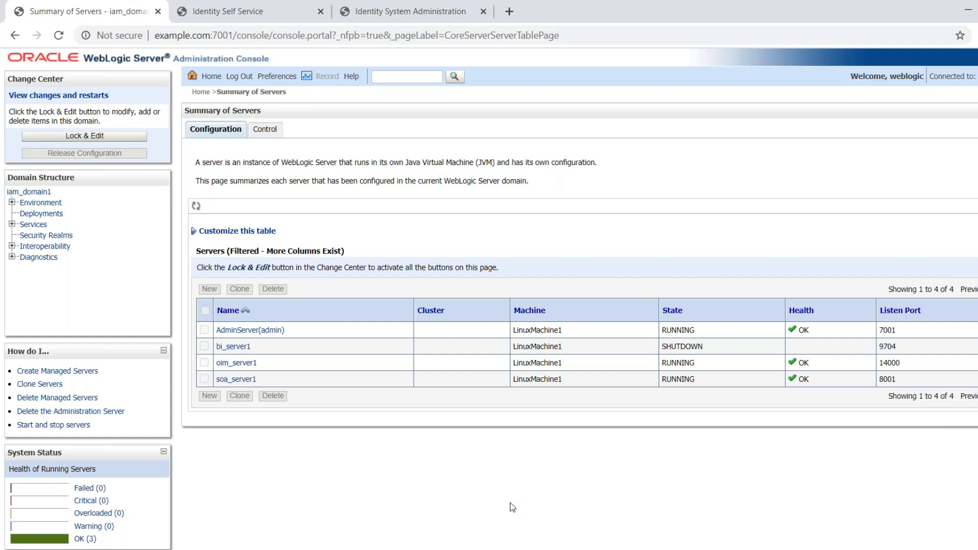
pyautogui.moveTo(956, 5)
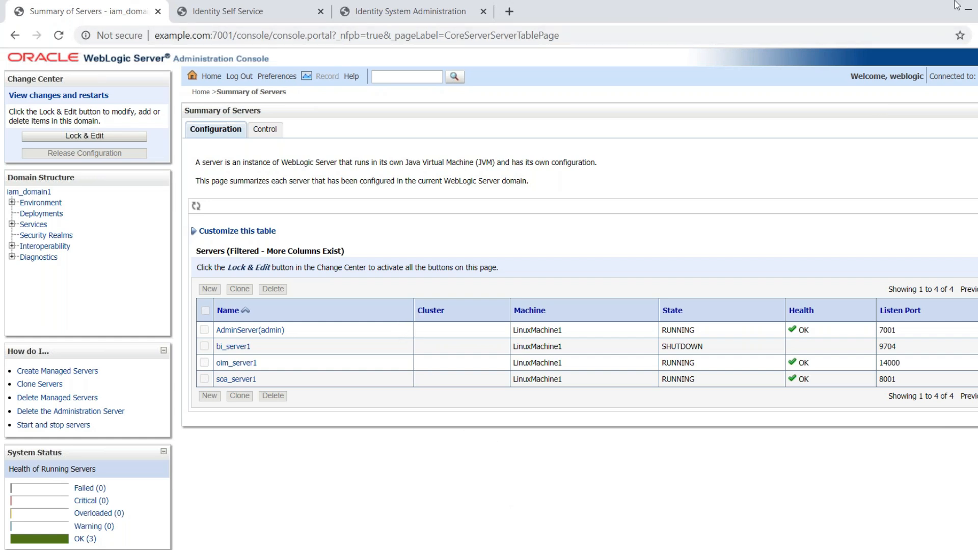
pyautogui.click(409, 11)
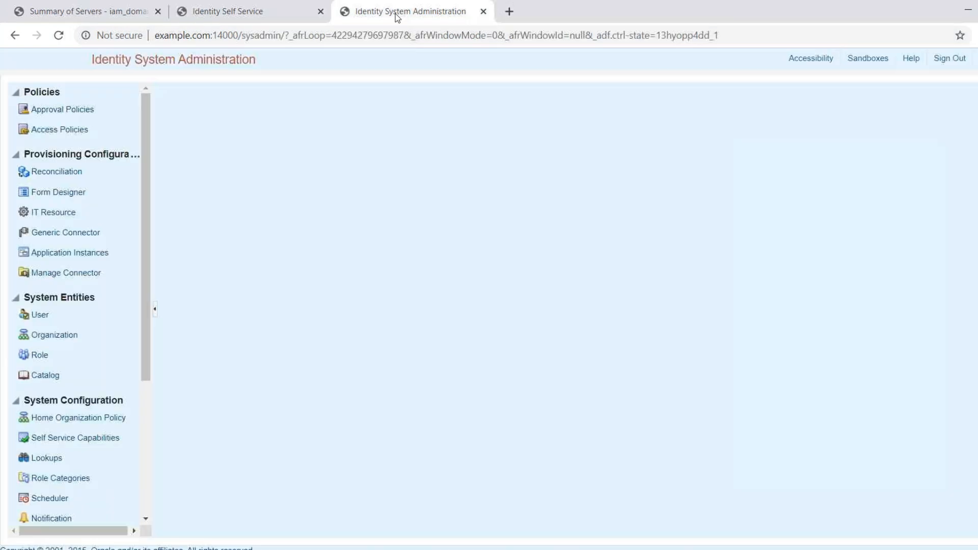
pyautogui.click(84, 11)
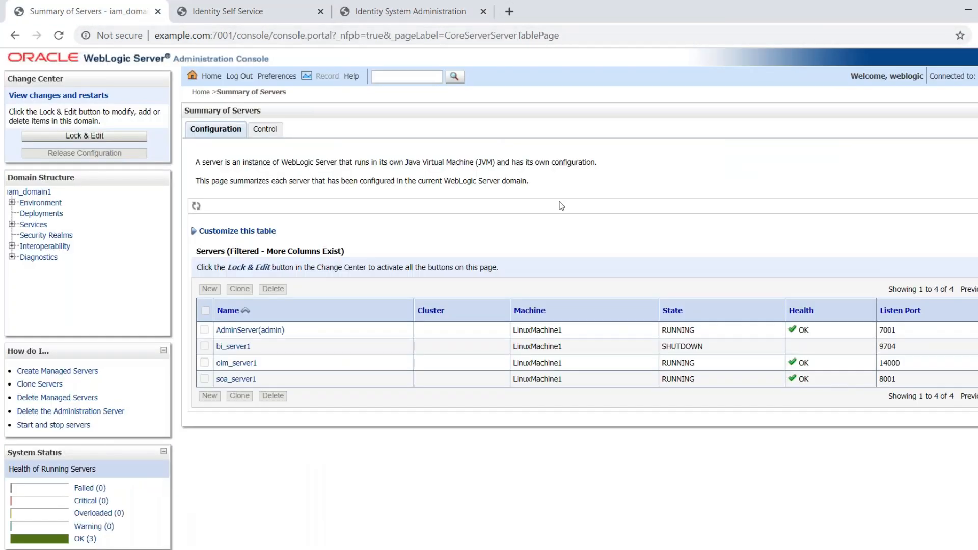
pyautogui.moveTo(589, 241)
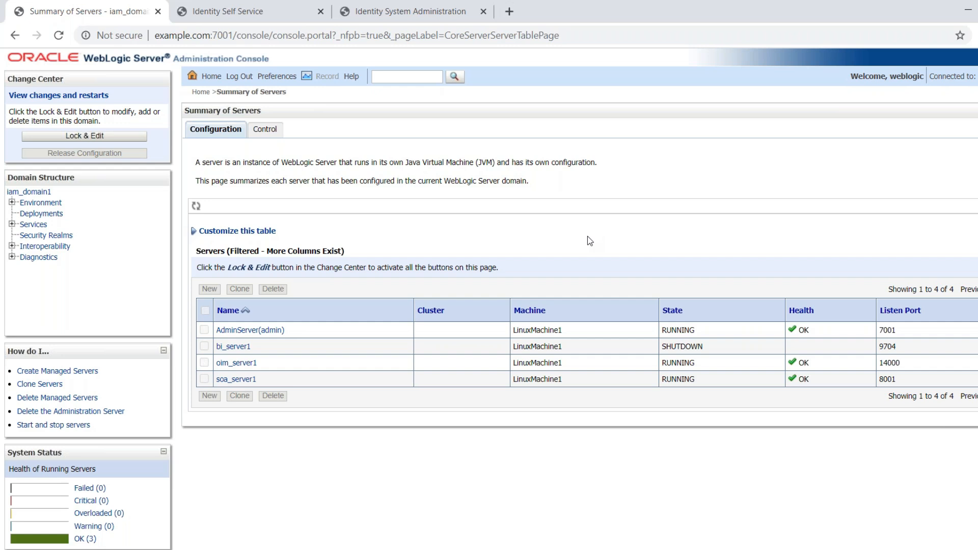
pyautogui.moveTo(383, 93)
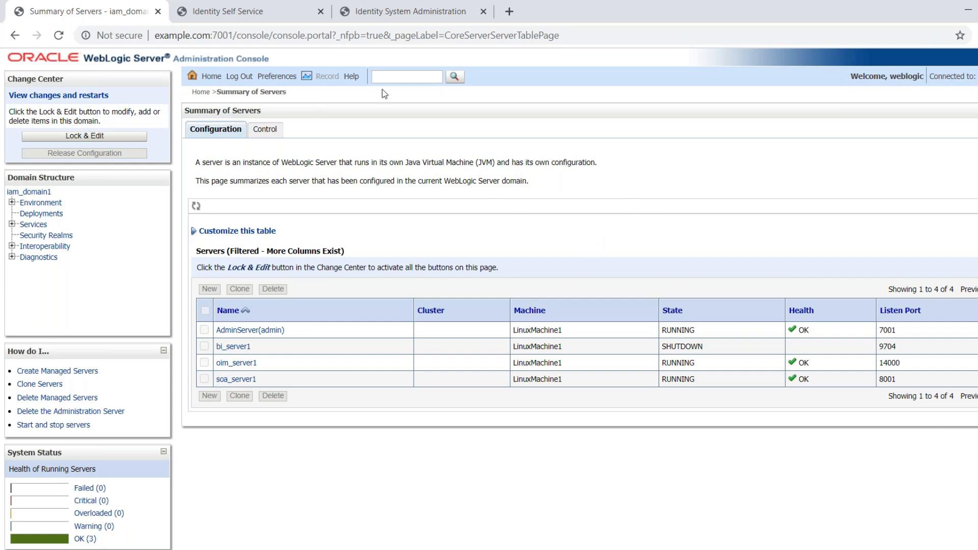
pyautogui.moveTo(250, 11)
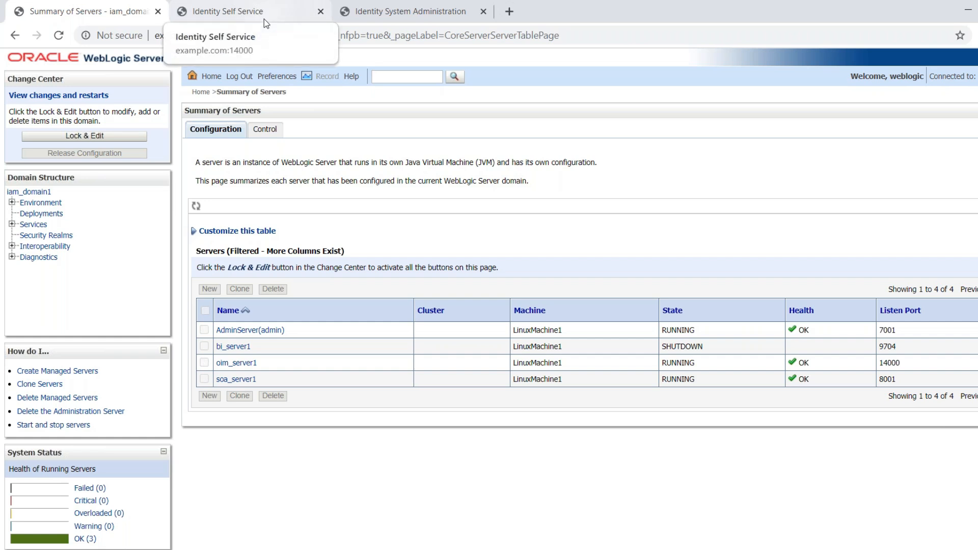
pyautogui.moveTo(526, 269)
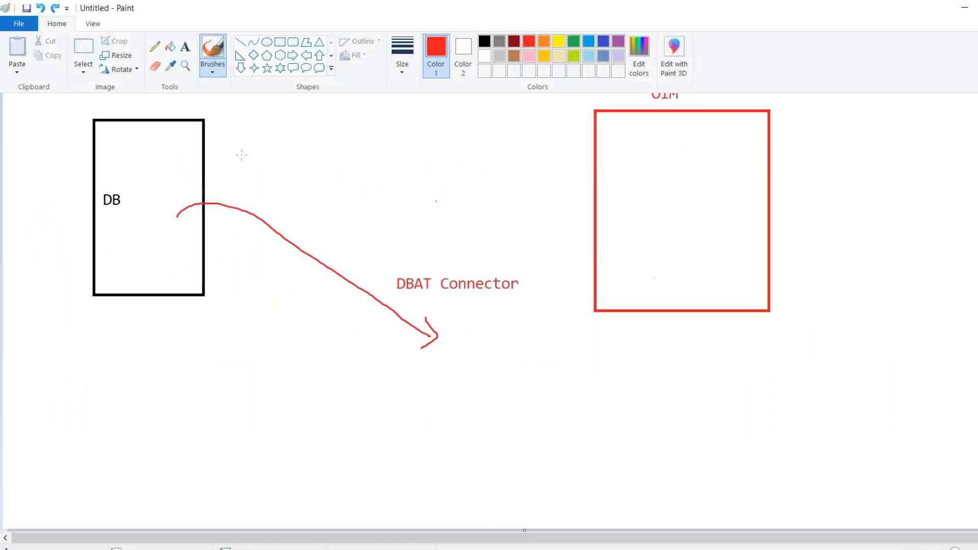
# Step: Scroll the Paint canvas down to the DB–OIM sketch
pyautogui.scroll(-3)
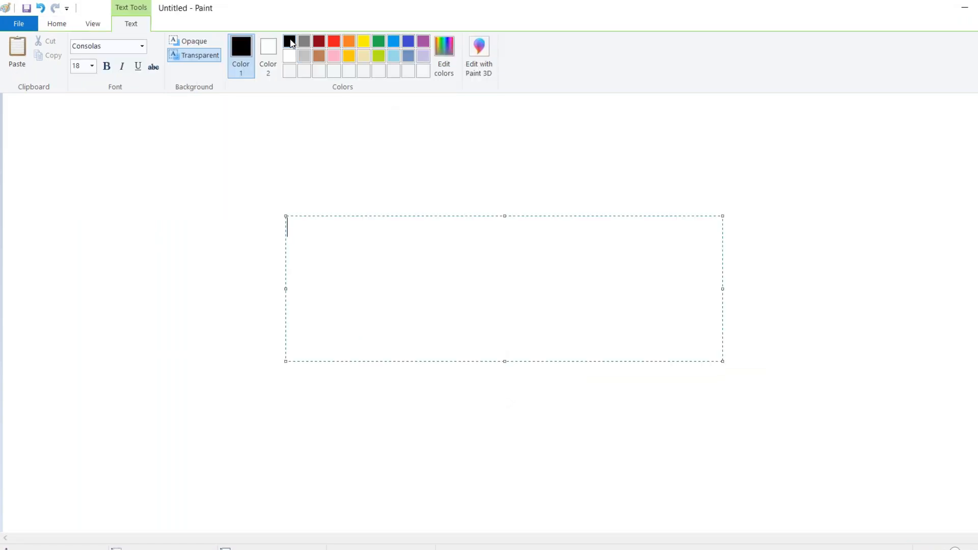
# Step: Write the code line 'Emplpoyee e= new Employee();'
pyautogui.write('new')
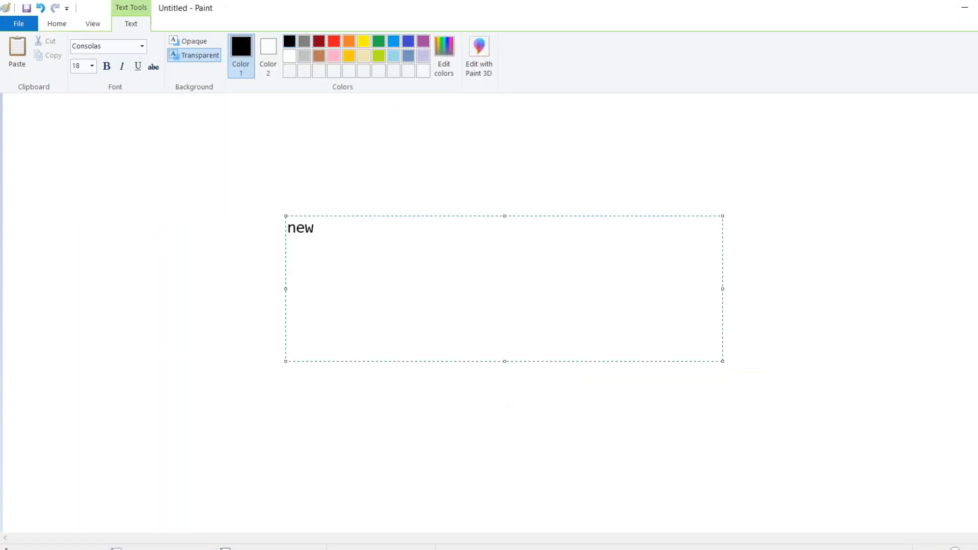
pyautogui.write('Employee(')
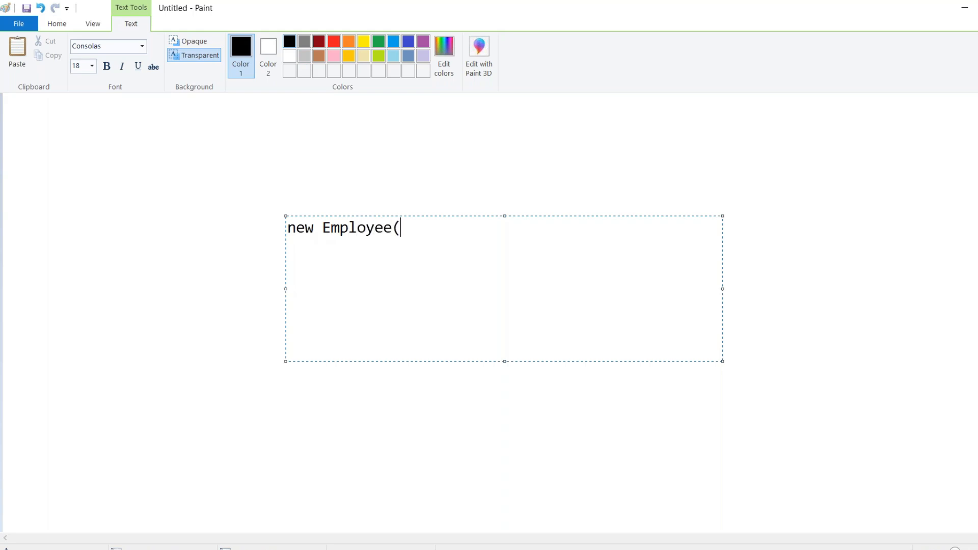
pyautogui.write(');')
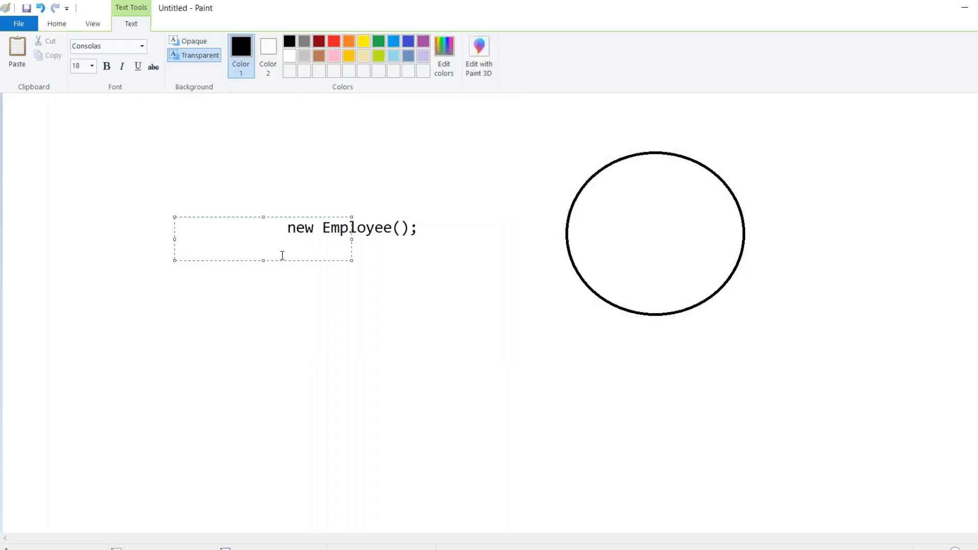
pyautogui.write('Emplp')
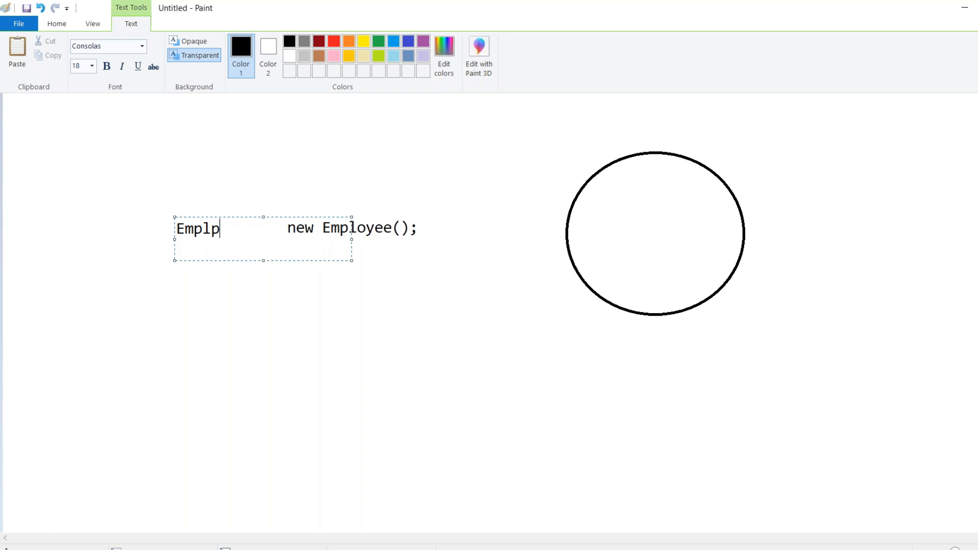
pyautogui.write('oyee e=')
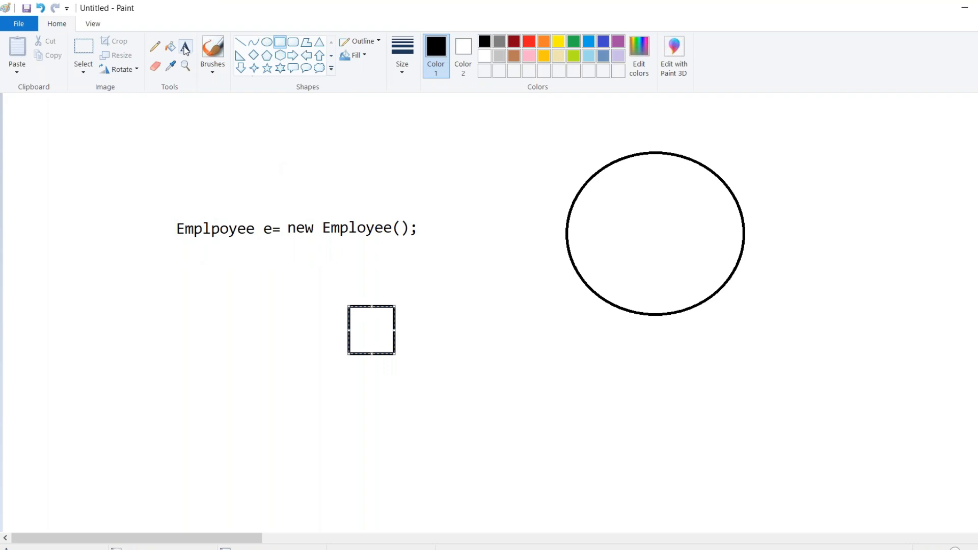
# Step: Label the reference box 'e' holding '34EF' and the object circle '#34EF'
pyautogui.write('e')
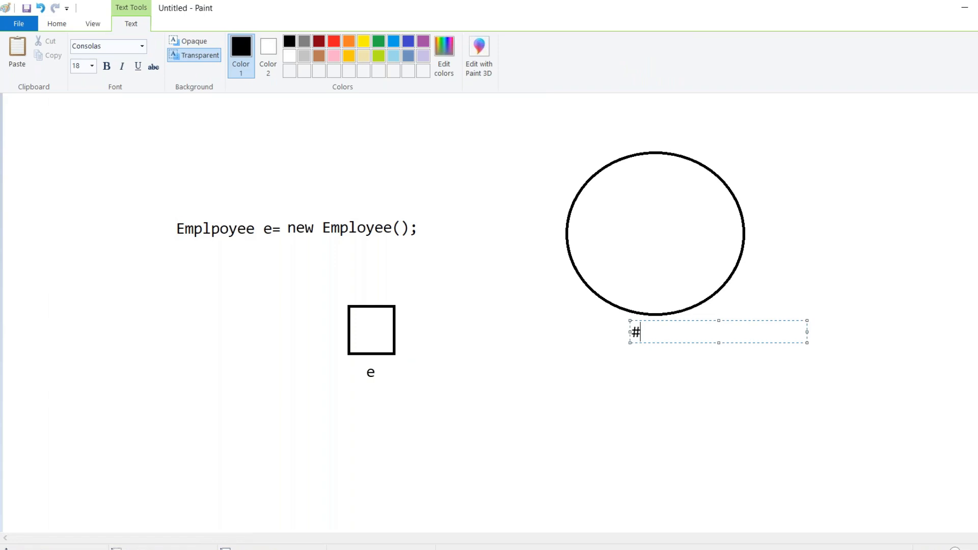
pyautogui.write('34E')
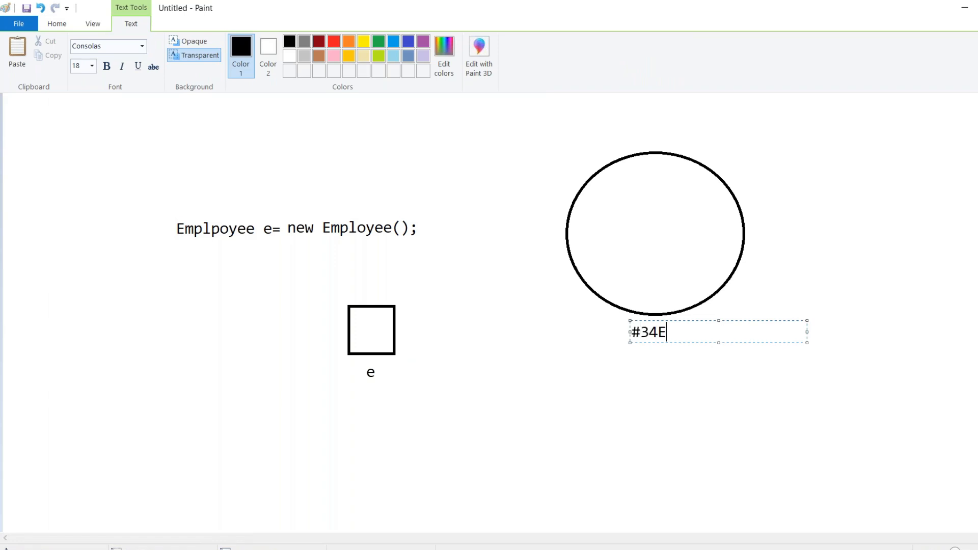
pyautogui.write('F')
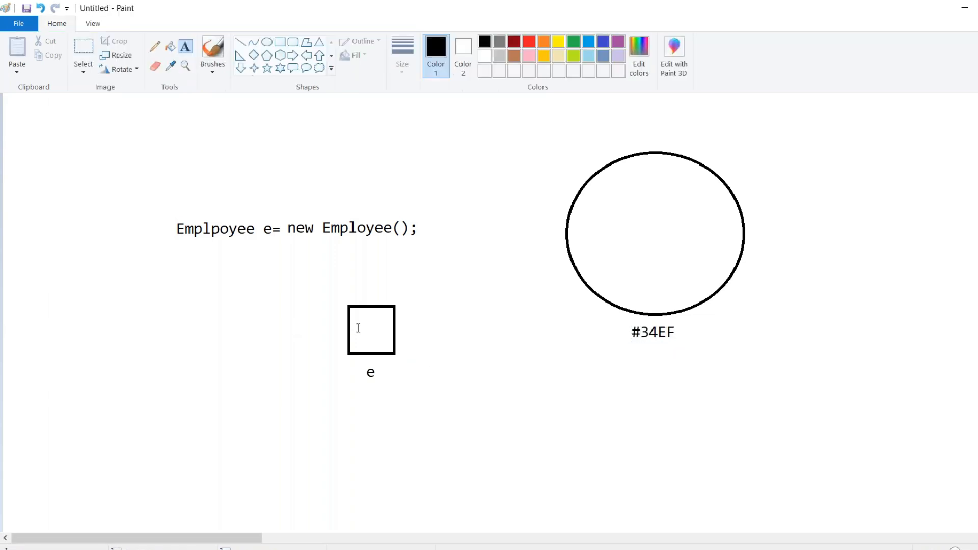
pyautogui.write('34')
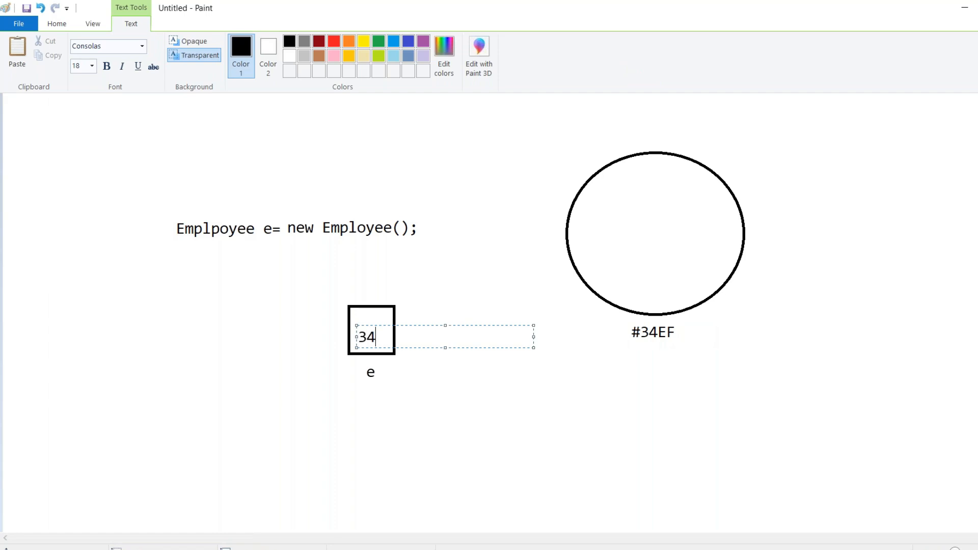
pyautogui.write('EF')
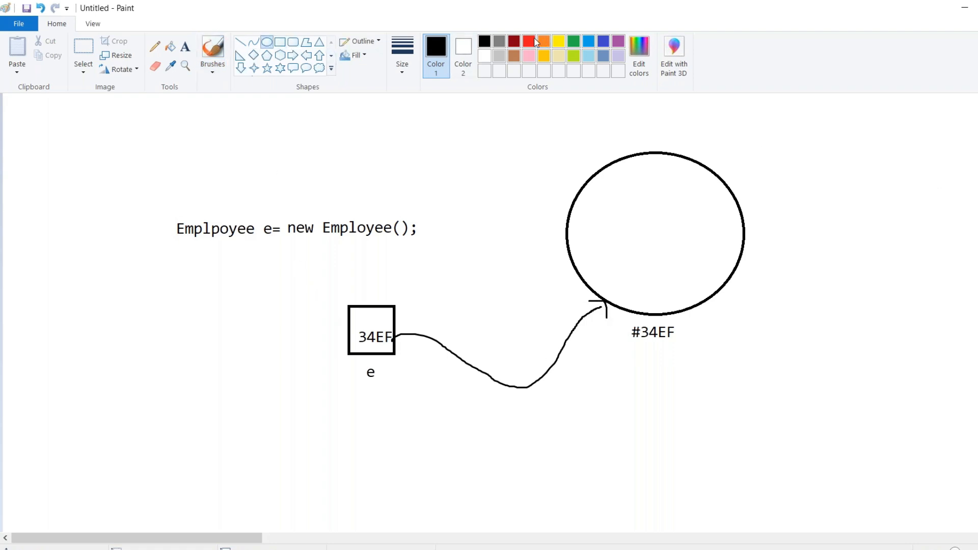
# Step: Switch to red and add the '.gc();' label
pyautogui.click(529, 41)
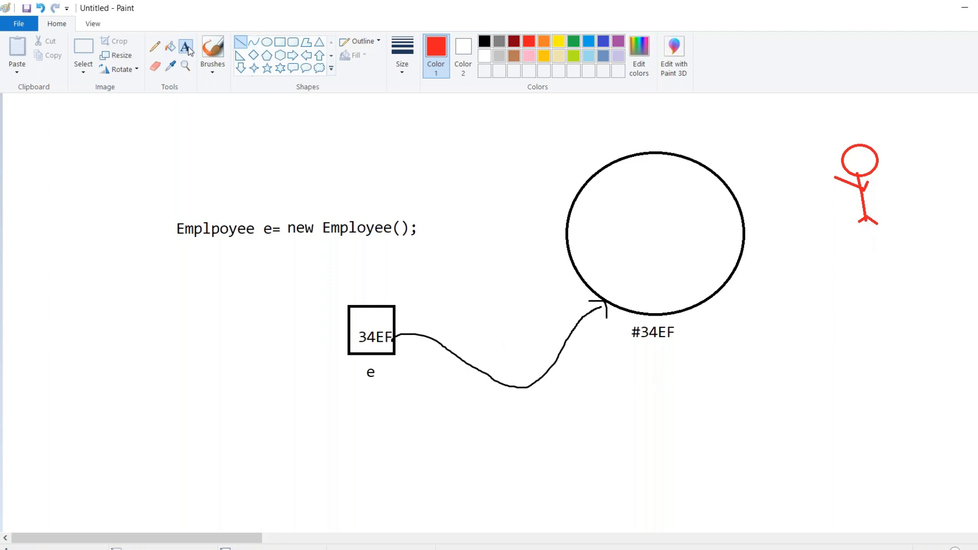
pyautogui.click(213, 53)
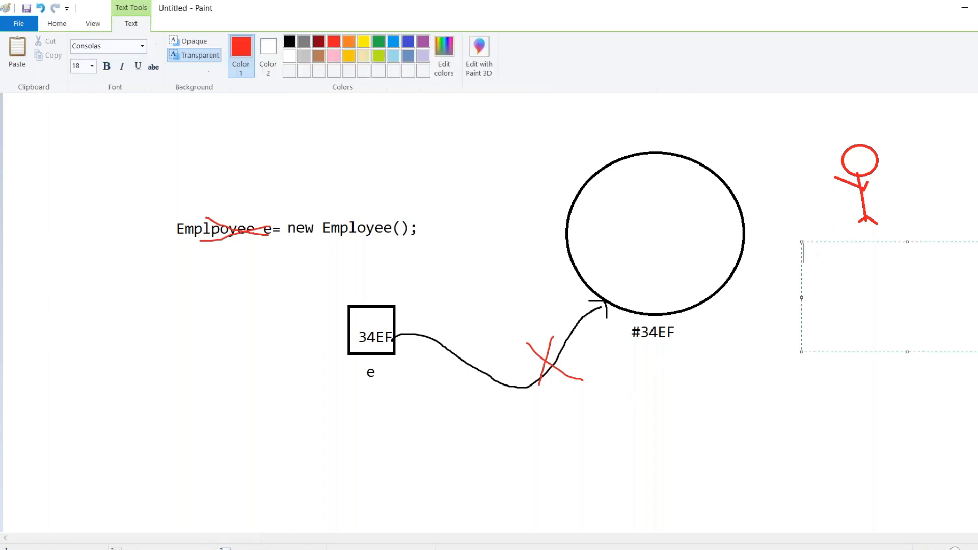
pyautogui.write('.gc(')
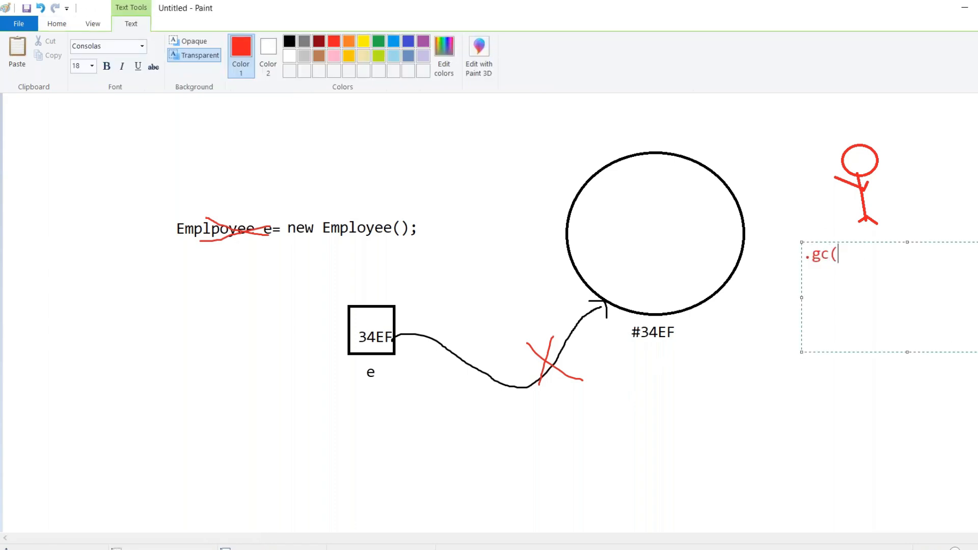
pyautogui.write(');')
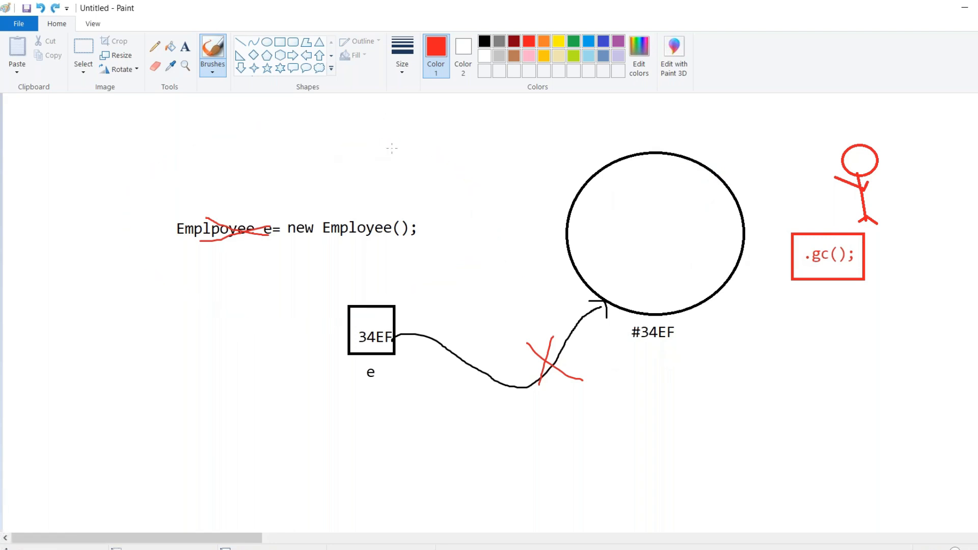
pyautogui.moveTo(335, 207)
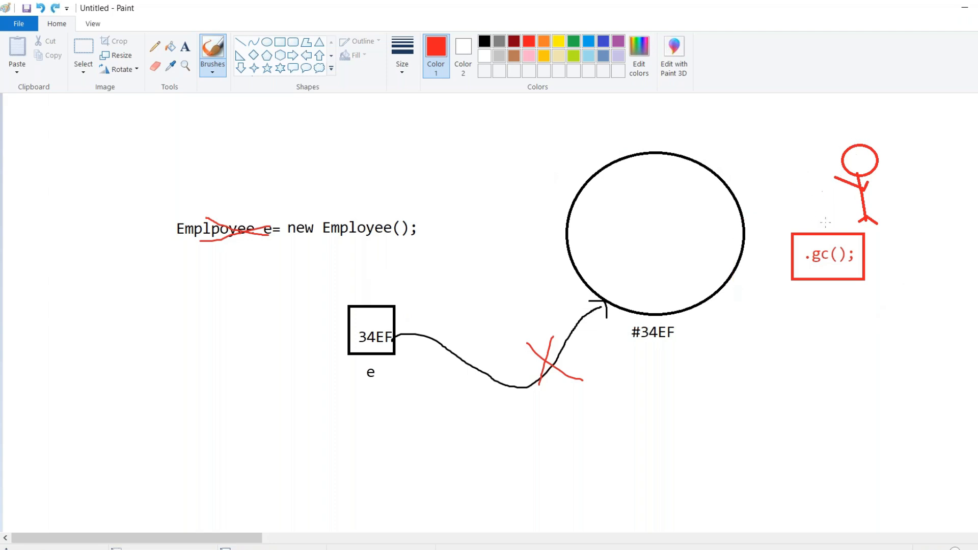
pyautogui.moveTo(745, 253)
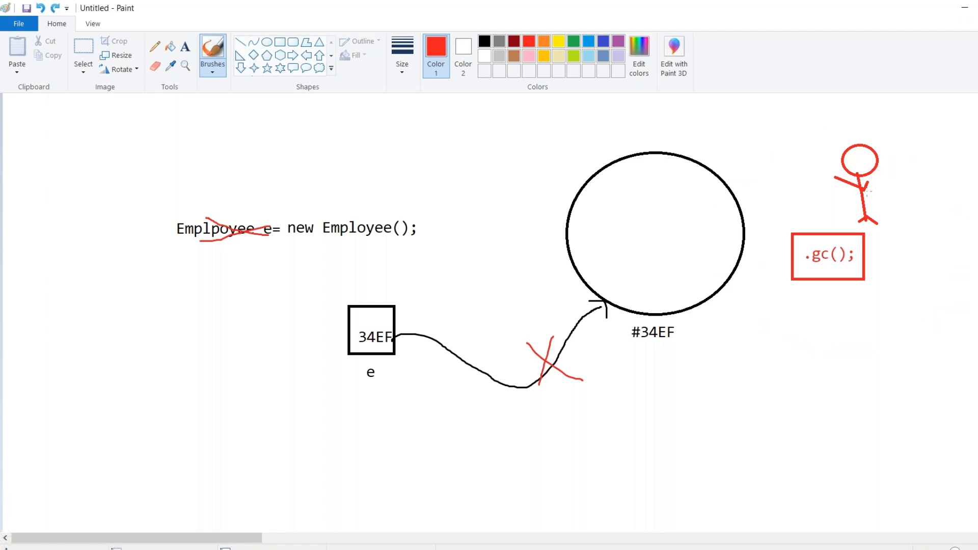
pyautogui.moveTo(820, 202)
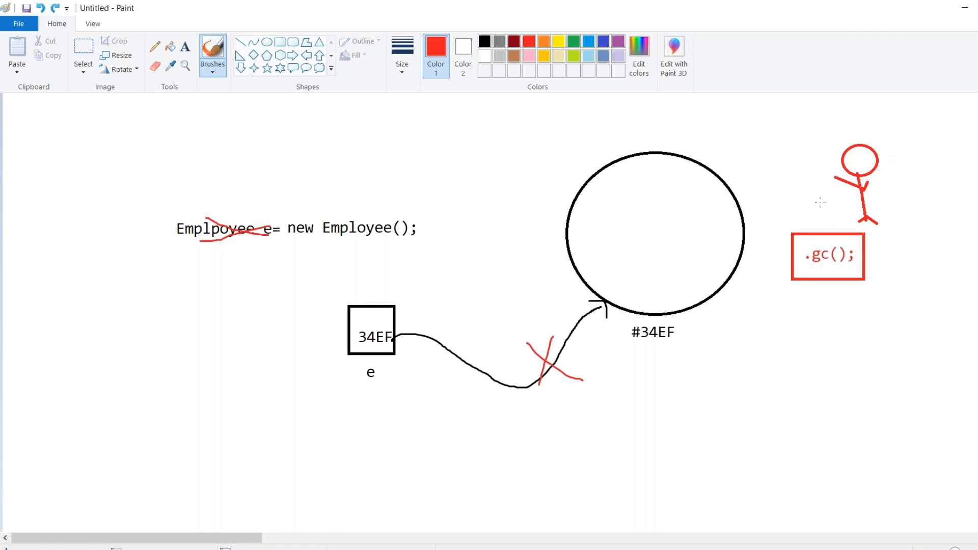
pyautogui.moveTo(642, 312)
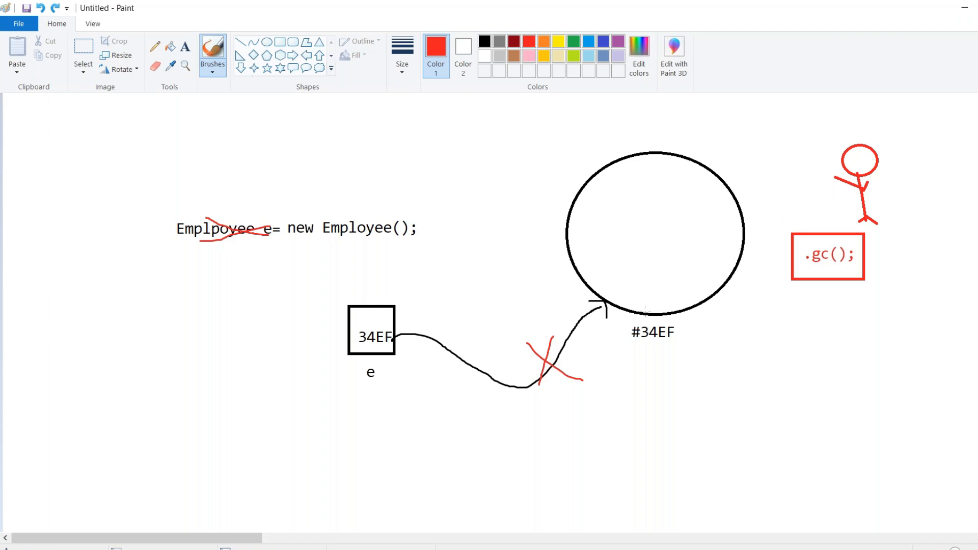
pyautogui.moveTo(731, 355)
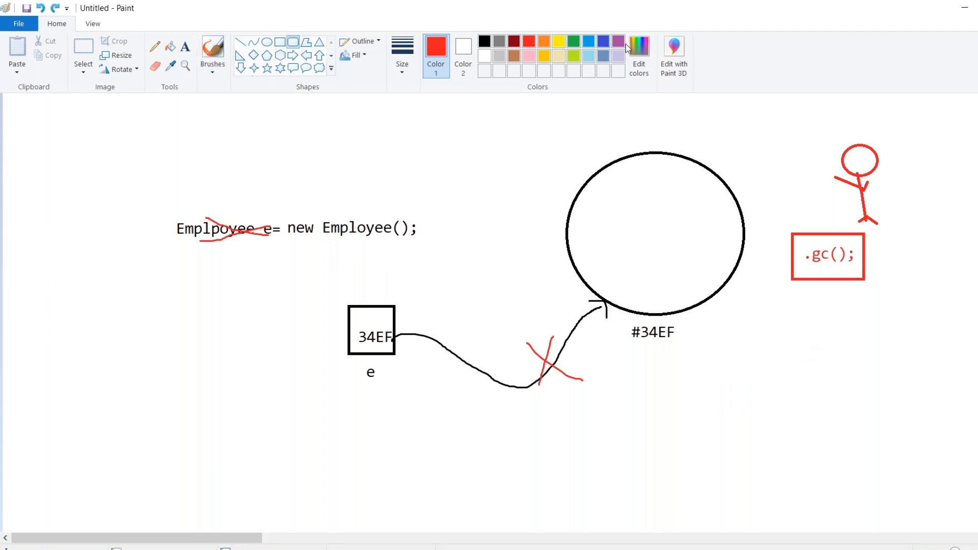
# Step: Pick blue and label the box 'Heap Memory'
pyautogui.click(638, 50)
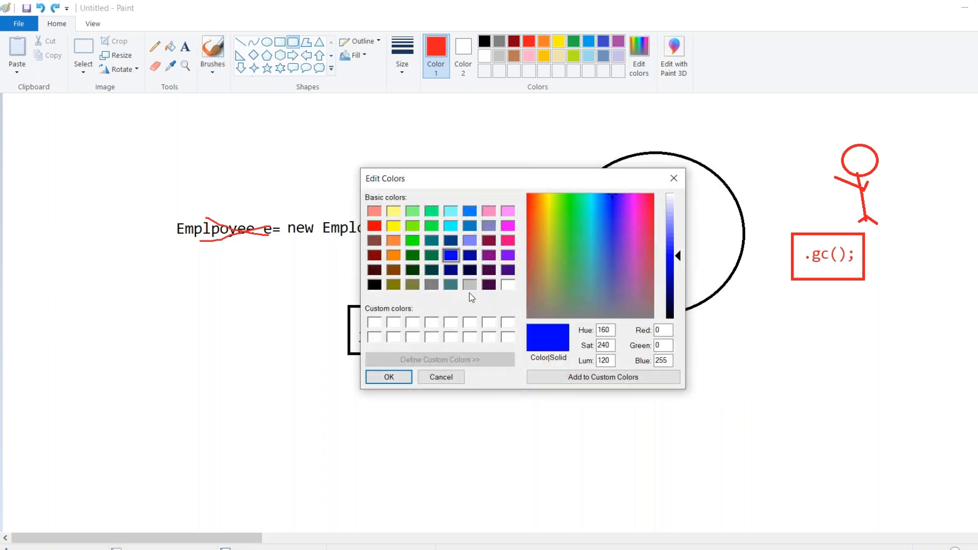
pyautogui.click(388, 377)
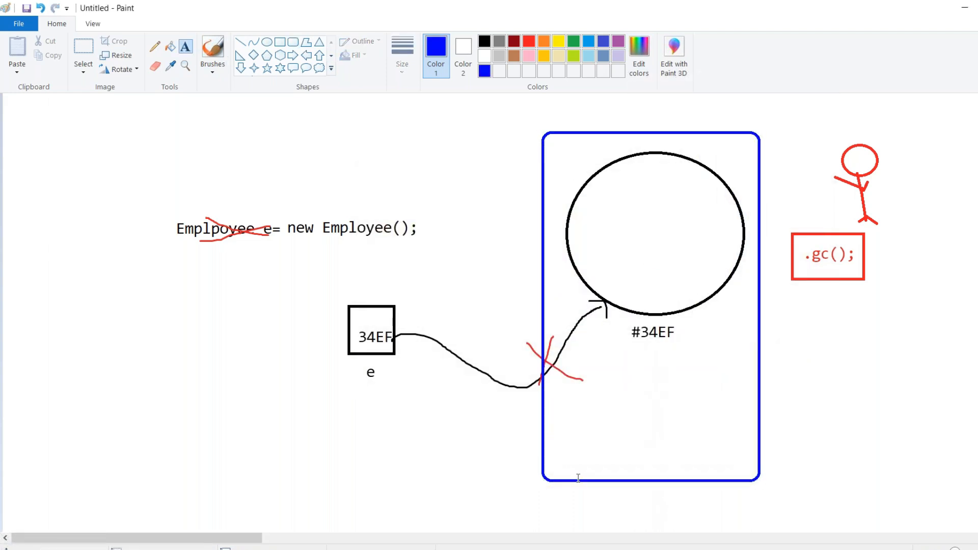
pyautogui.click(596, 492)
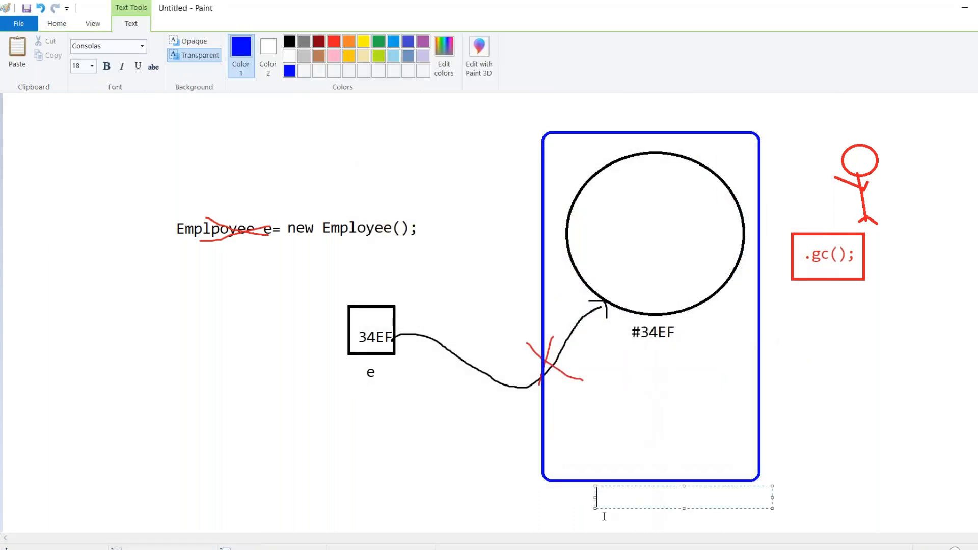
pyautogui.write('Heap Memory')
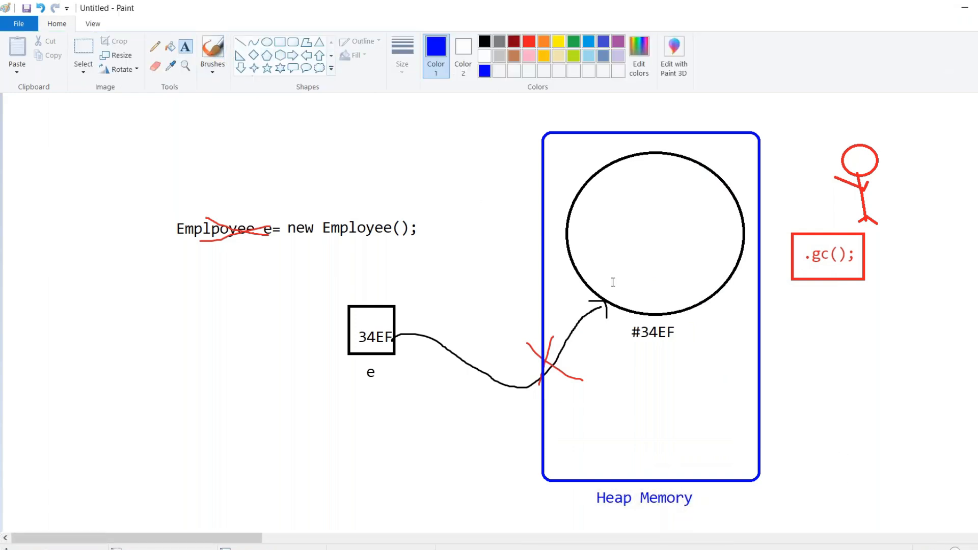
pyautogui.moveTo(706, 315)
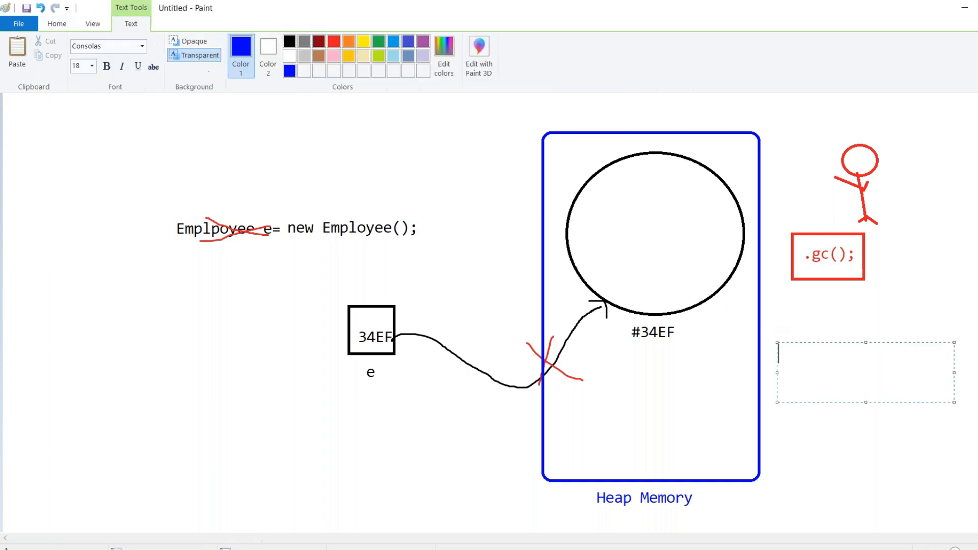
# Step: Add the notes '<>42% available' and '28% available' below it
pyautogui.write('<>')
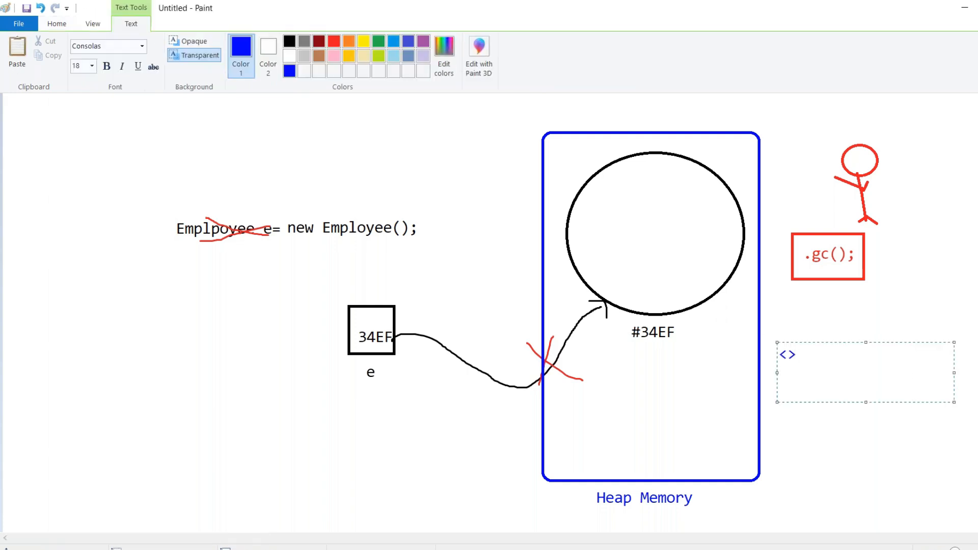
pyautogui.write('42%')
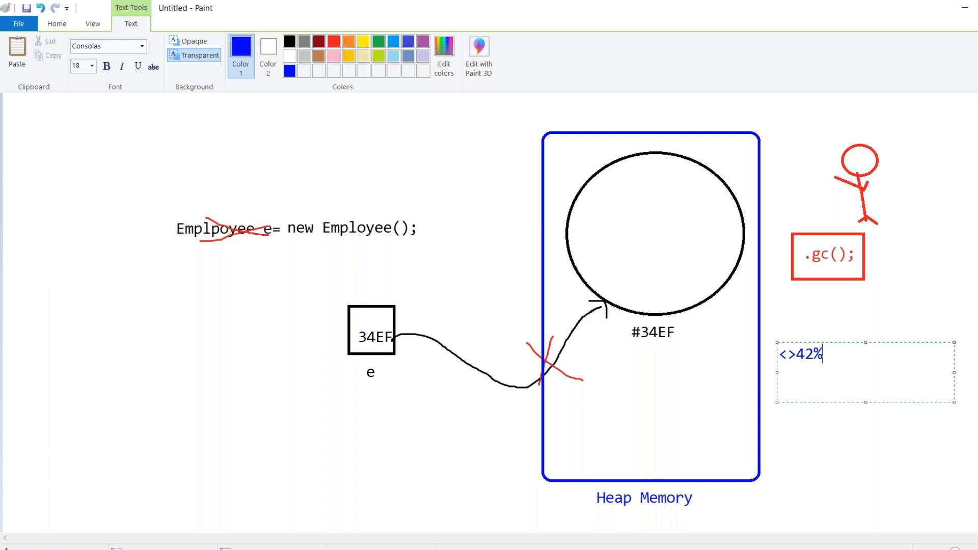
pyautogui.write('available')
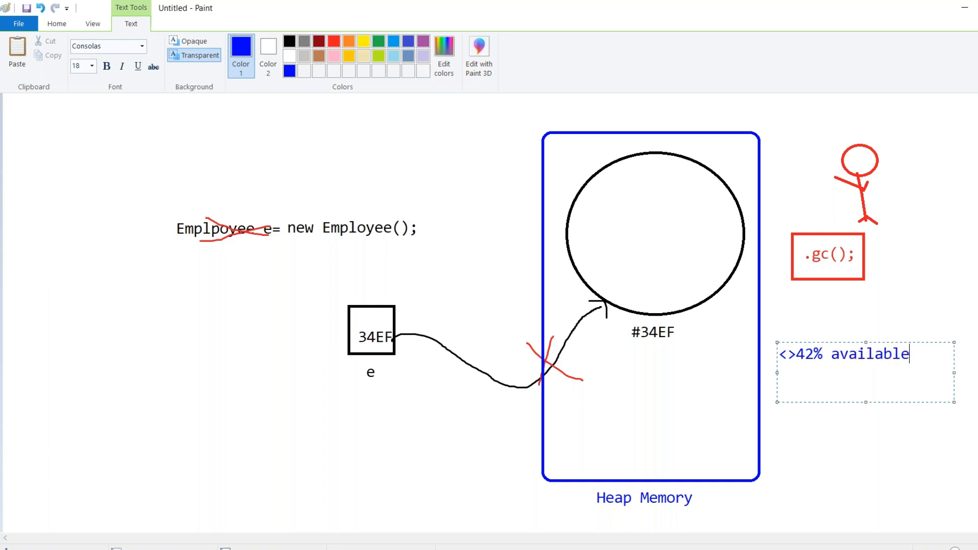
pyautogui.click(311, 166)
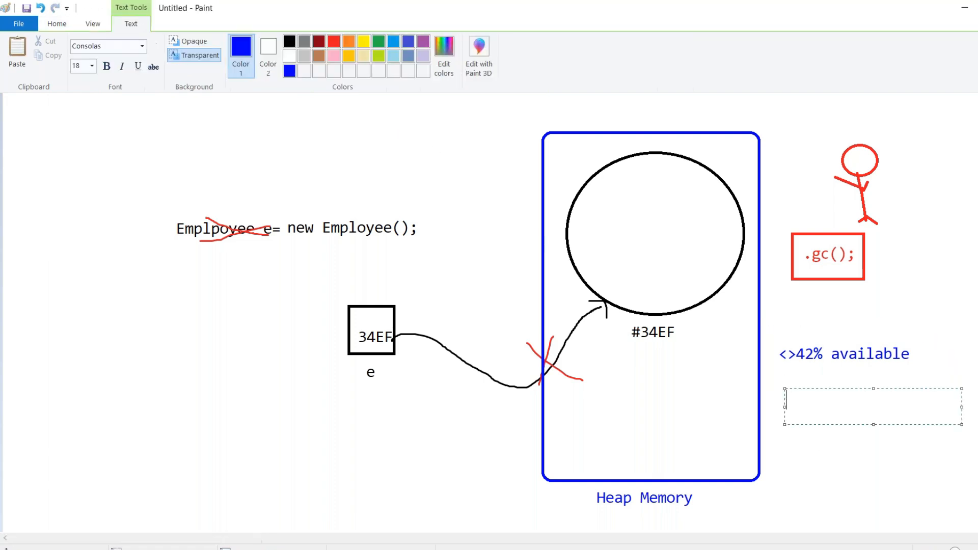
pyautogui.write('28% ava')
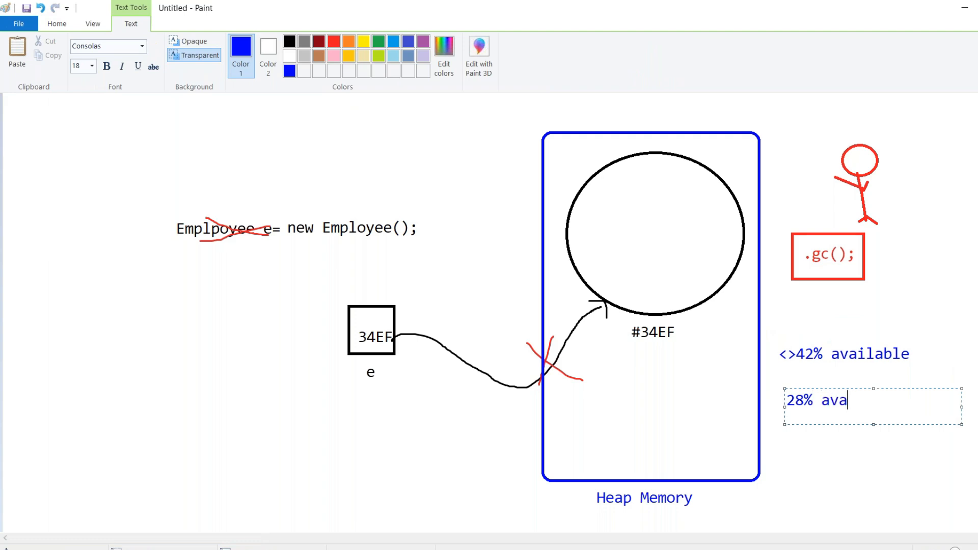
pyautogui.write('ilable')
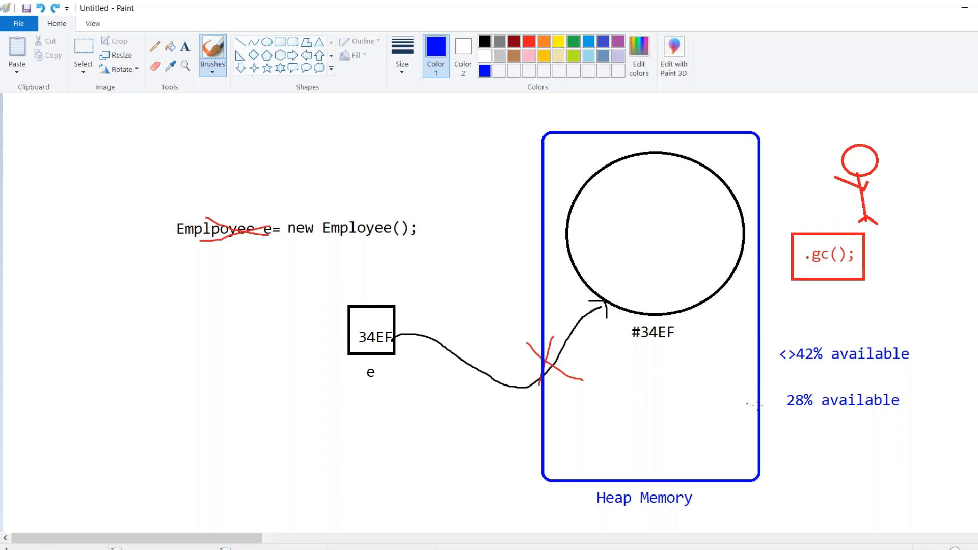
pyautogui.moveTo(830, 444)
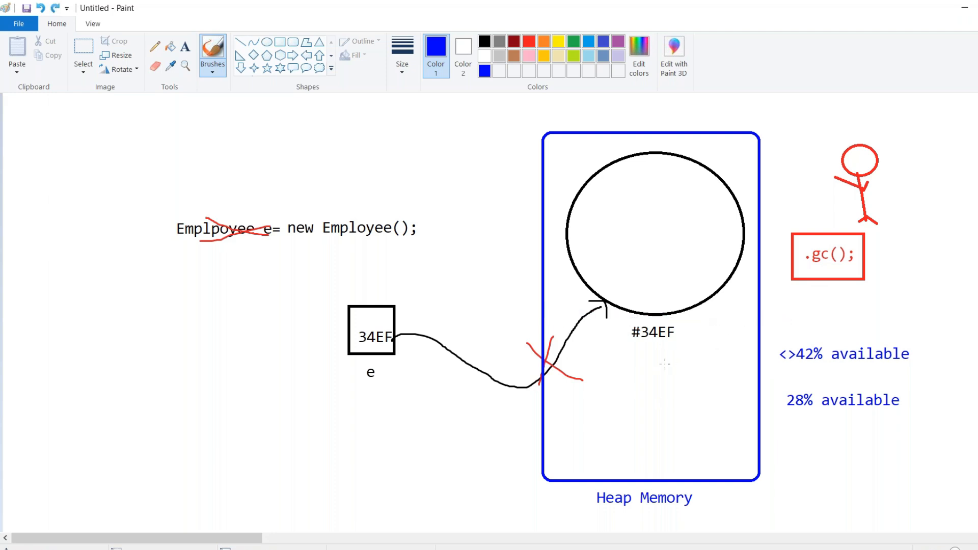
pyautogui.moveTo(659, 377)
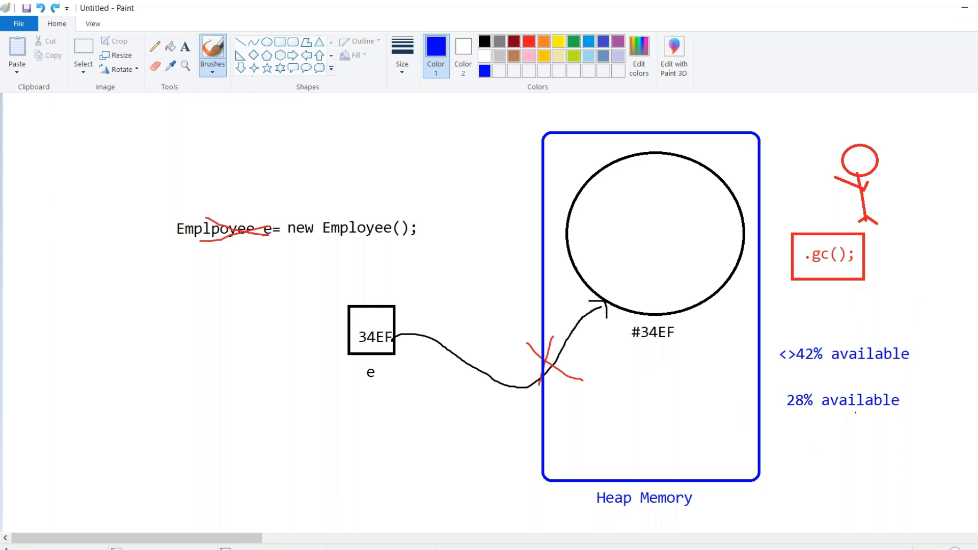
pyautogui.moveTo(626, 293)
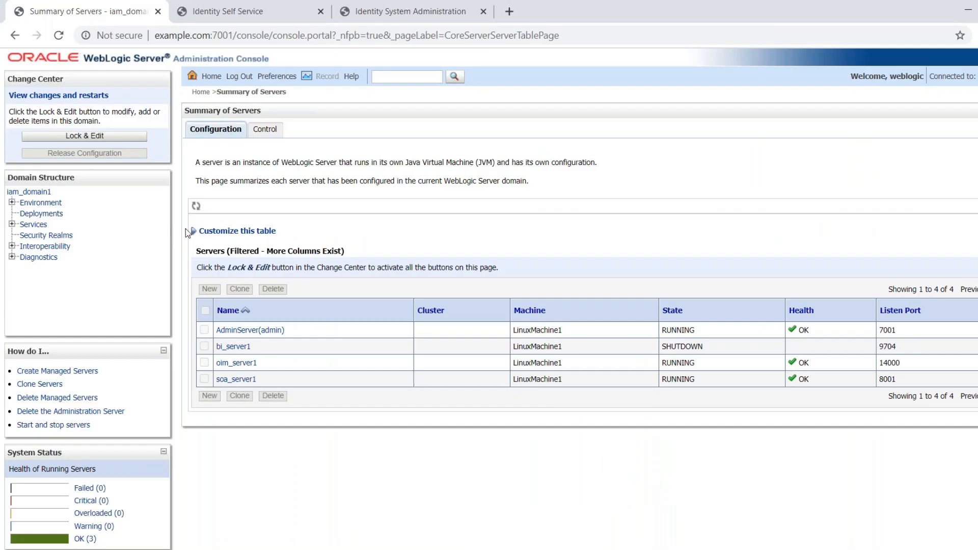
pyautogui.moveTo(94, 149)
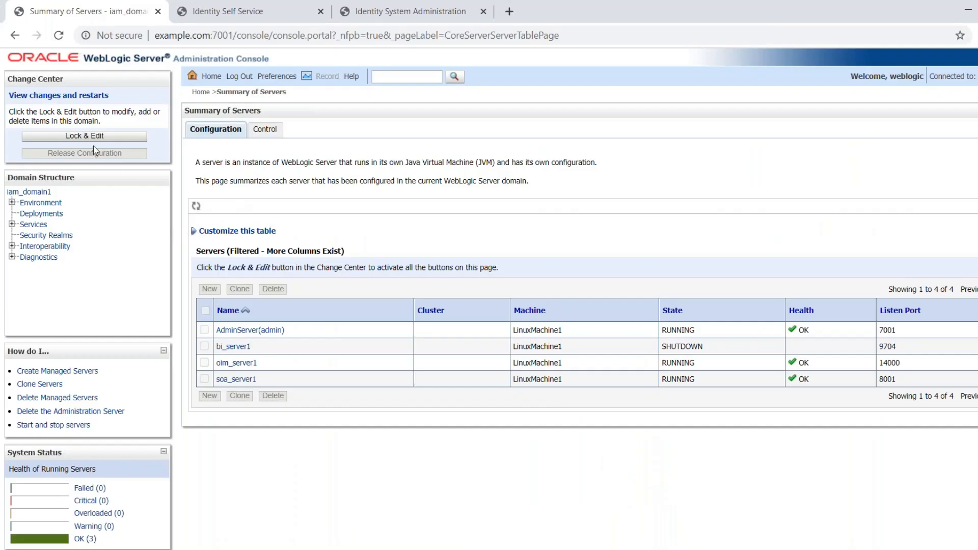
# Step: Go to the console Home page and launch the Monitoring Dashboard
pyautogui.click(211, 76)
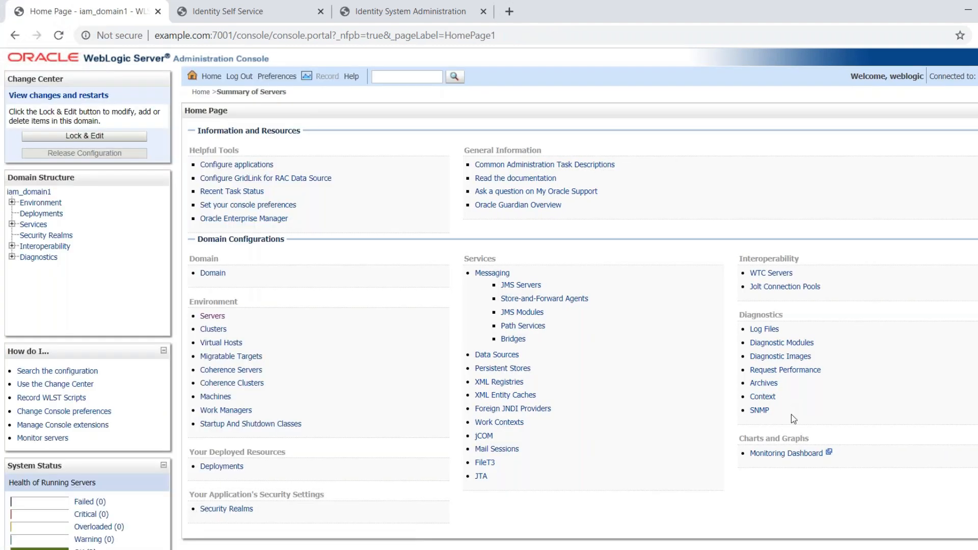
pyautogui.moveTo(738, 392)
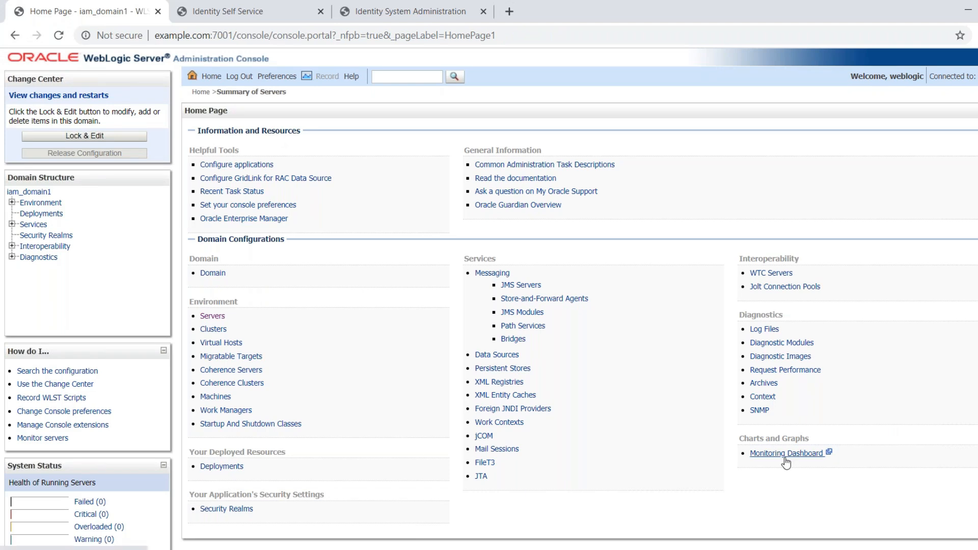
pyautogui.moveTo(773, 463)
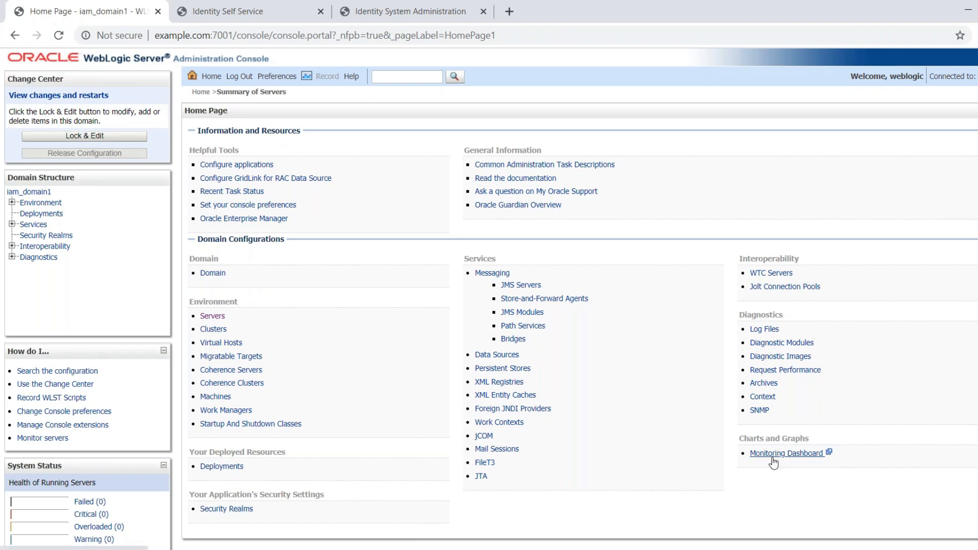
pyautogui.click(786, 453)
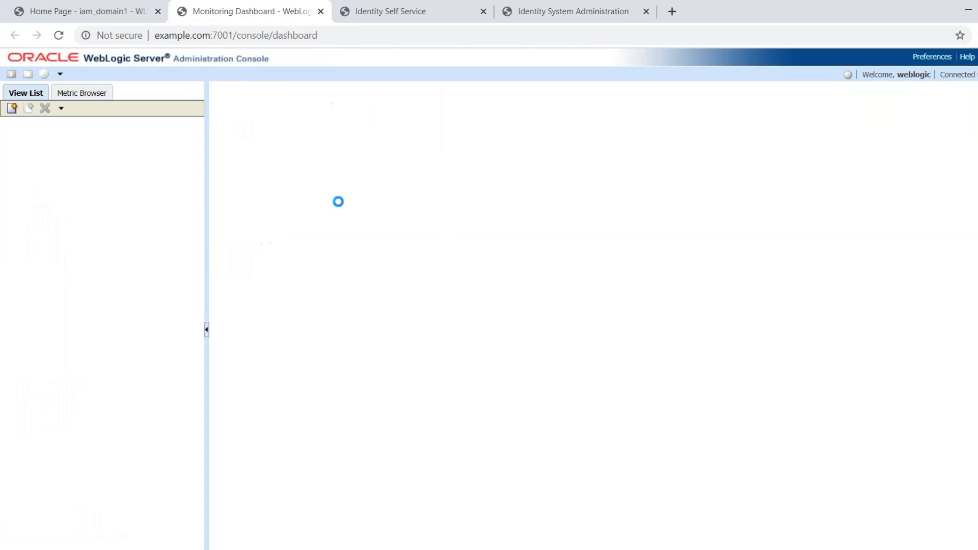
# Step: Switch among the JMS, Thread Pool and JVM Heap runtime views to start live charting
pyautogui.click(56, 150)
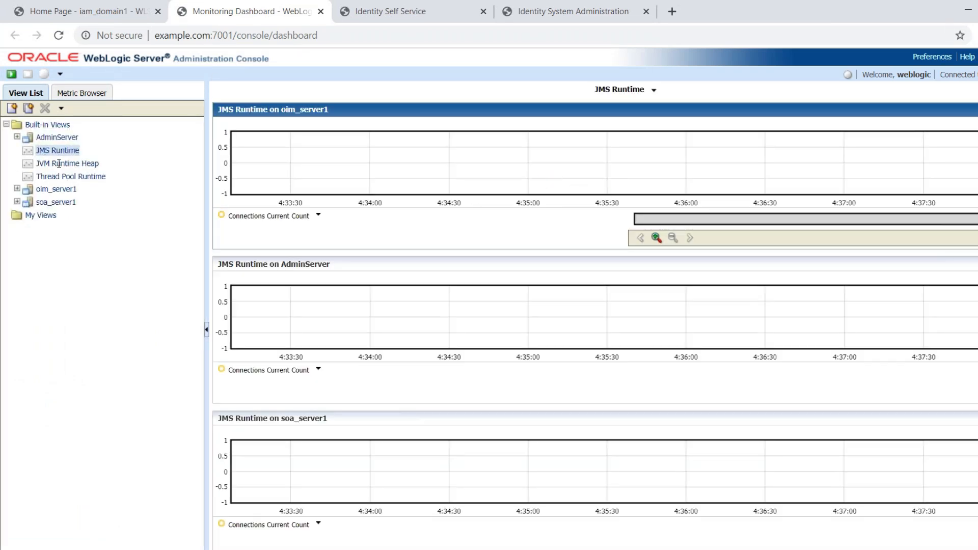
pyautogui.click(70, 176)
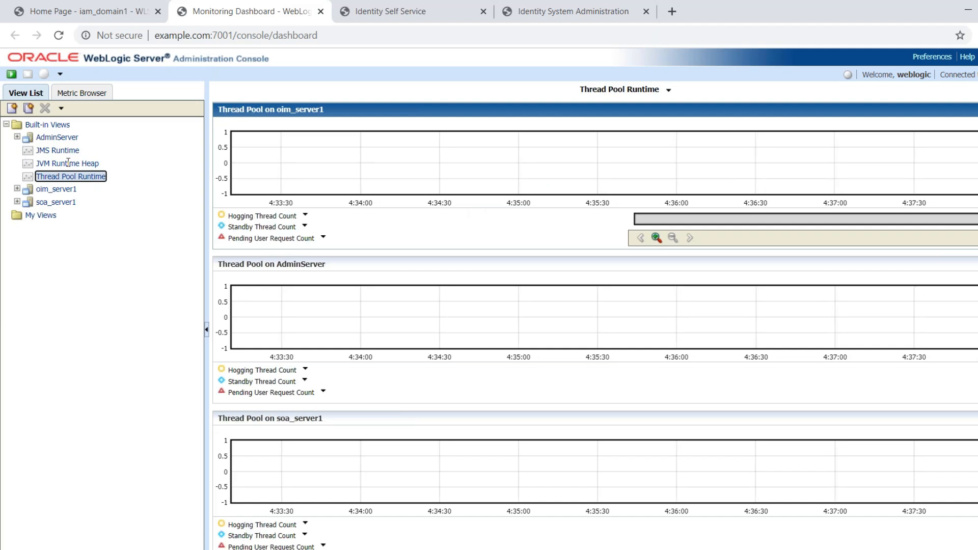
pyautogui.click(67, 163)
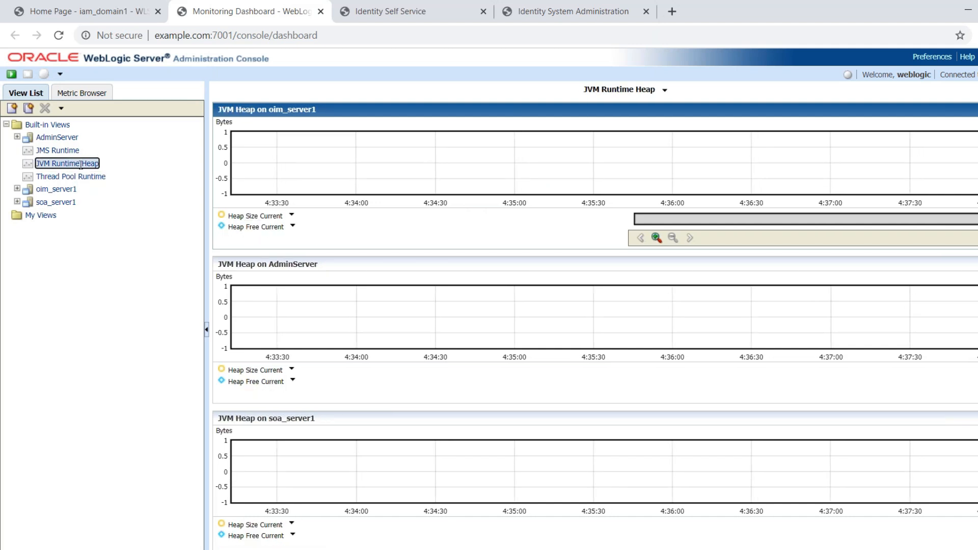
pyautogui.click(70, 175)
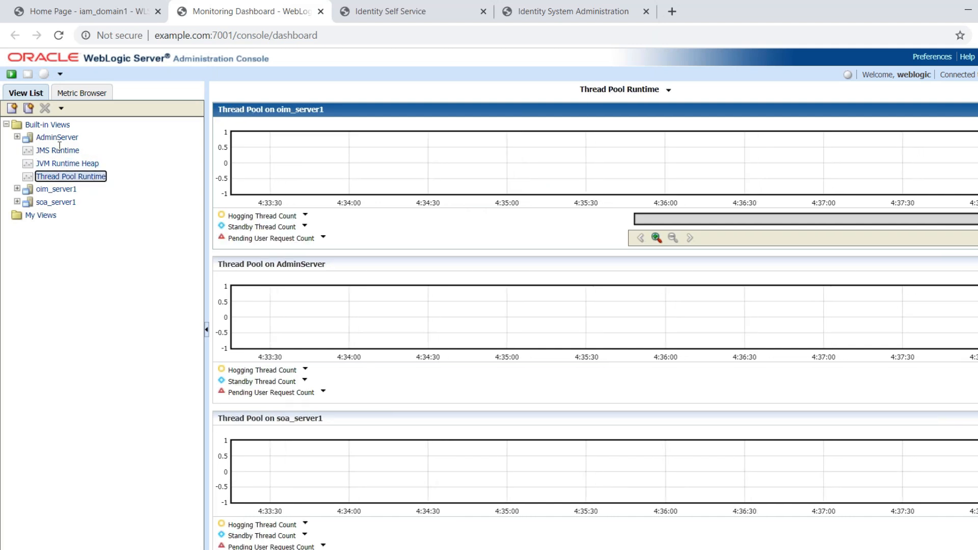
pyautogui.click(57, 150)
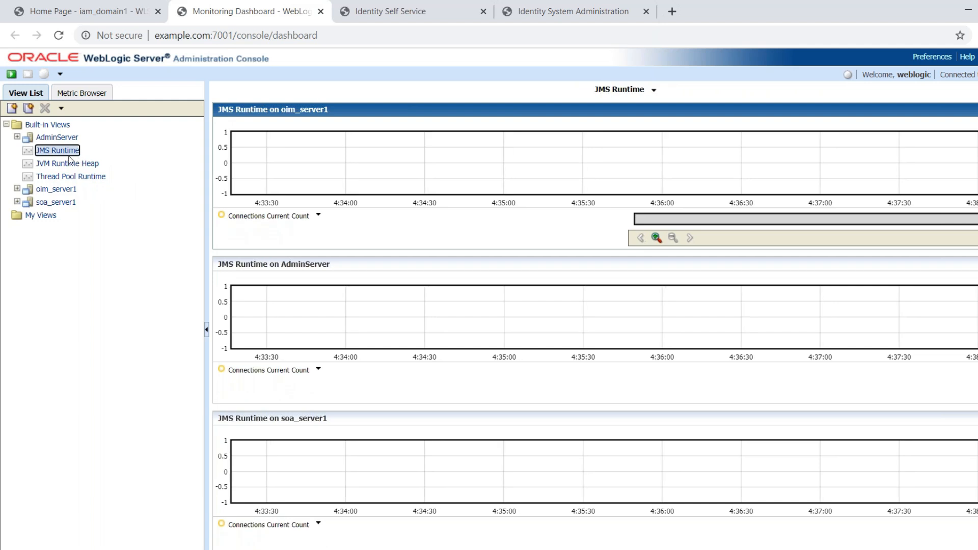
pyautogui.click(70, 176)
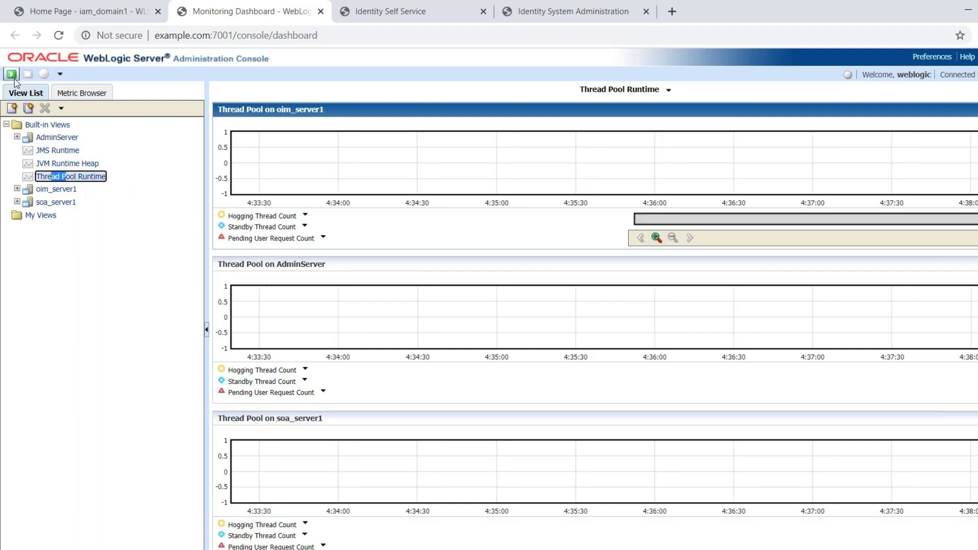
pyautogui.click(57, 150)
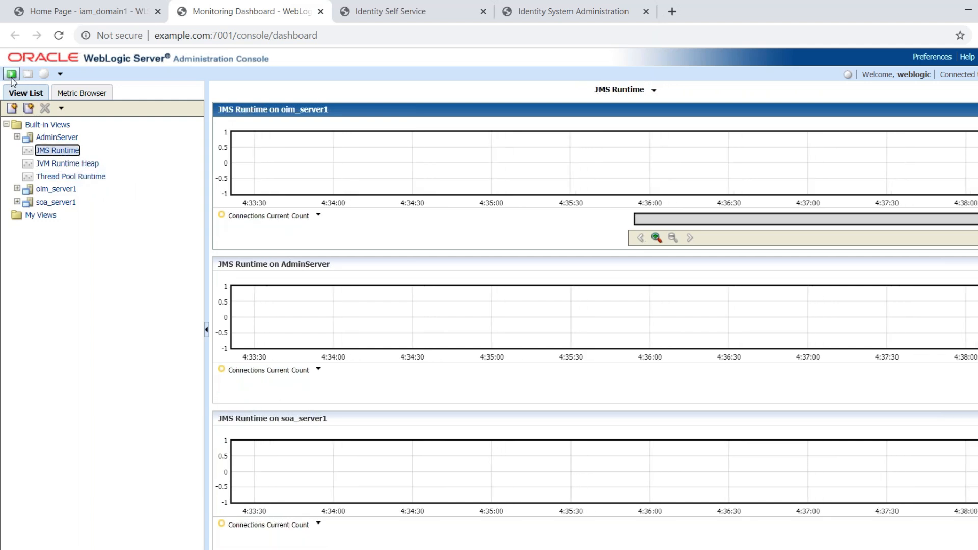
pyautogui.click(67, 163)
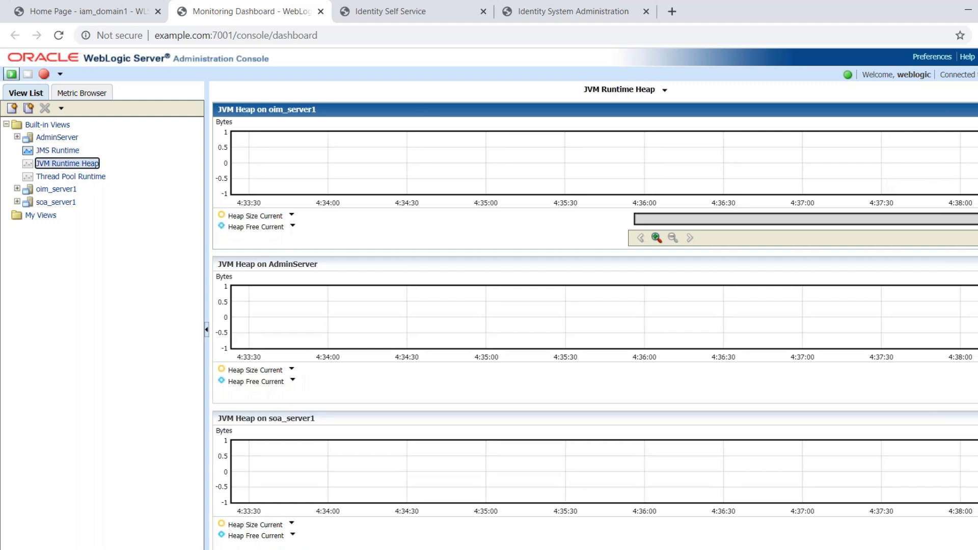
pyautogui.click(71, 176)
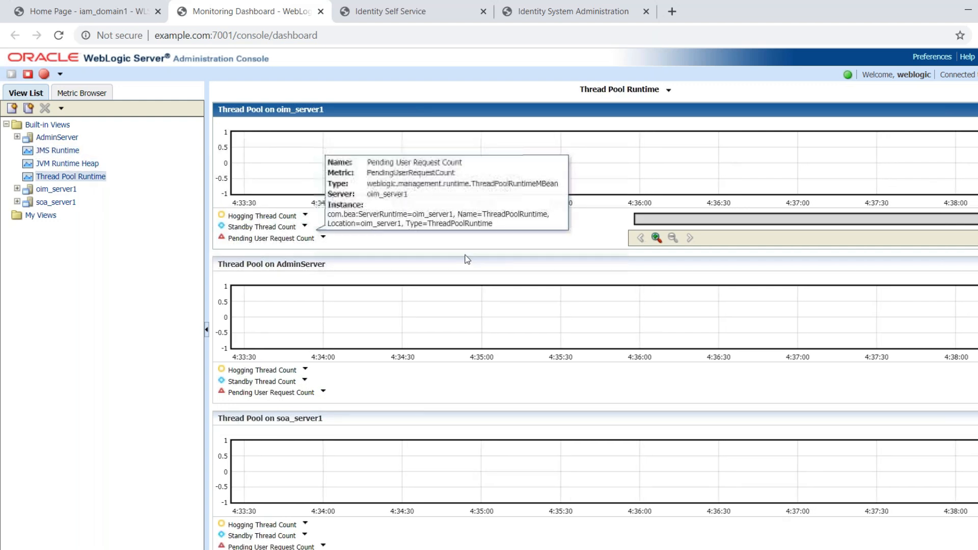
pyautogui.moveTo(758, 194)
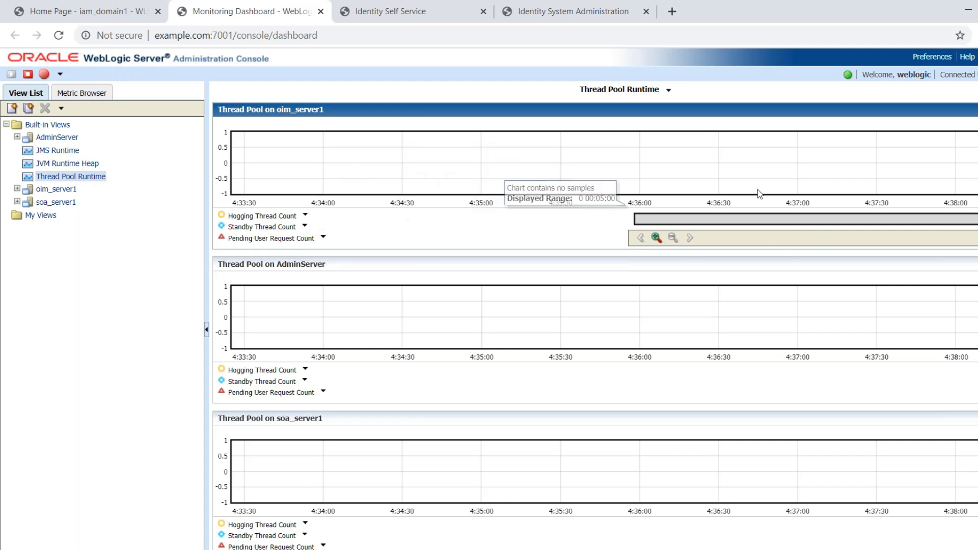
pyautogui.moveTo(145, 181)
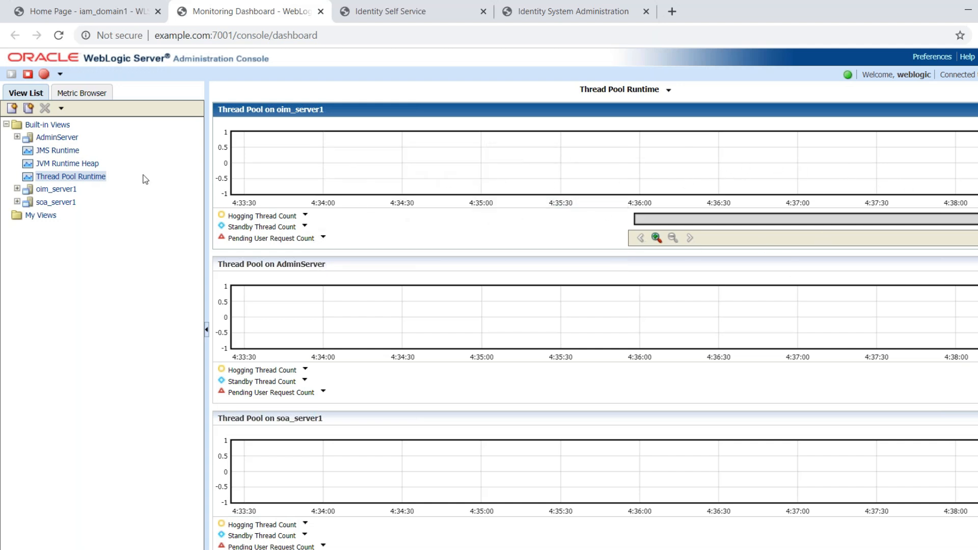
pyautogui.moveTo(164, 180)
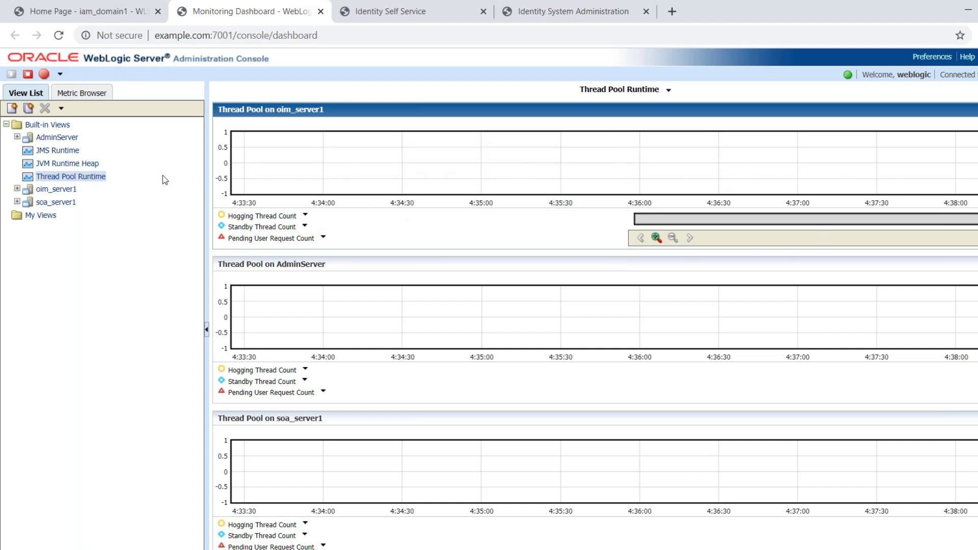
pyautogui.moveTo(932, 174)
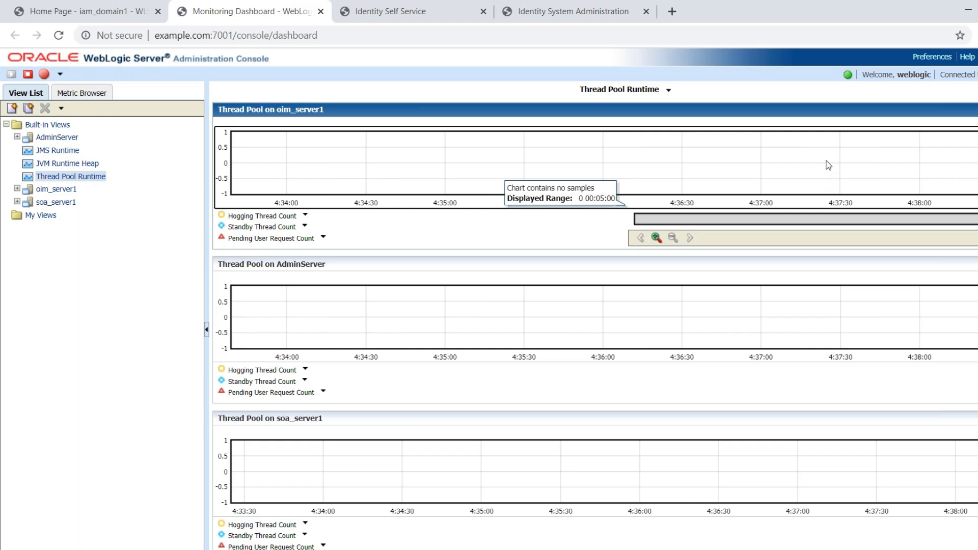
pyautogui.moveTo(106, 156)
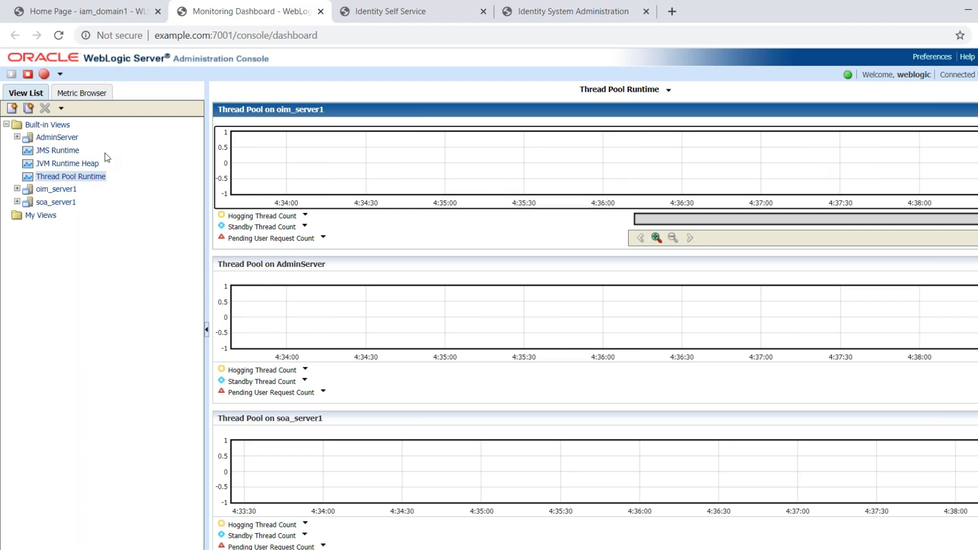
# Step: Compare the JVM heap and thread pool charts, then go back to the Home Page tab
pyautogui.click(67, 164)
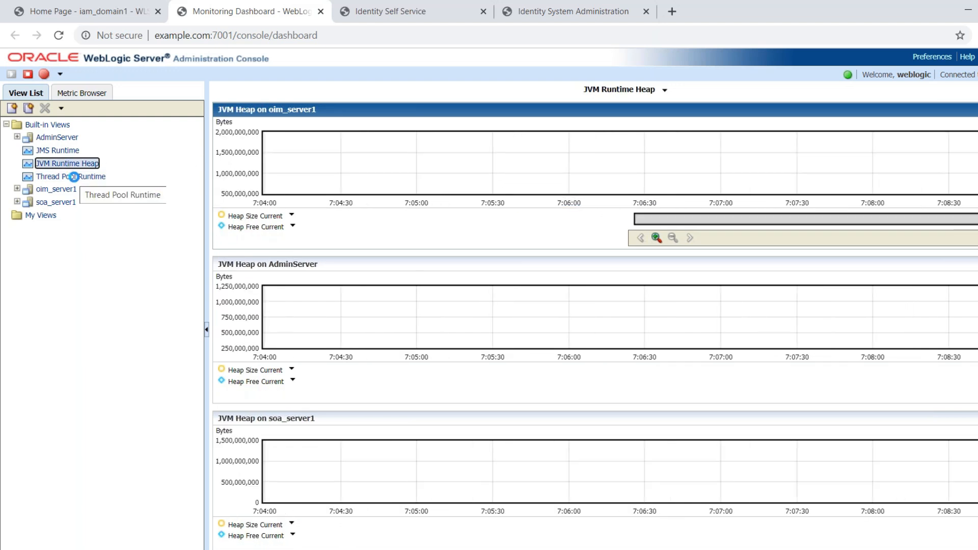
pyautogui.click(71, 176)
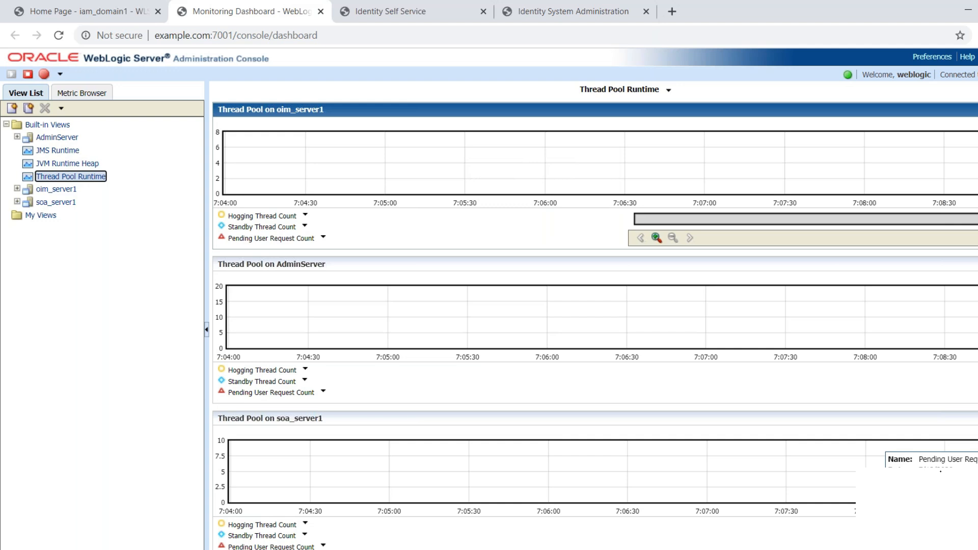
pyautogui.moveTo(929, 516)
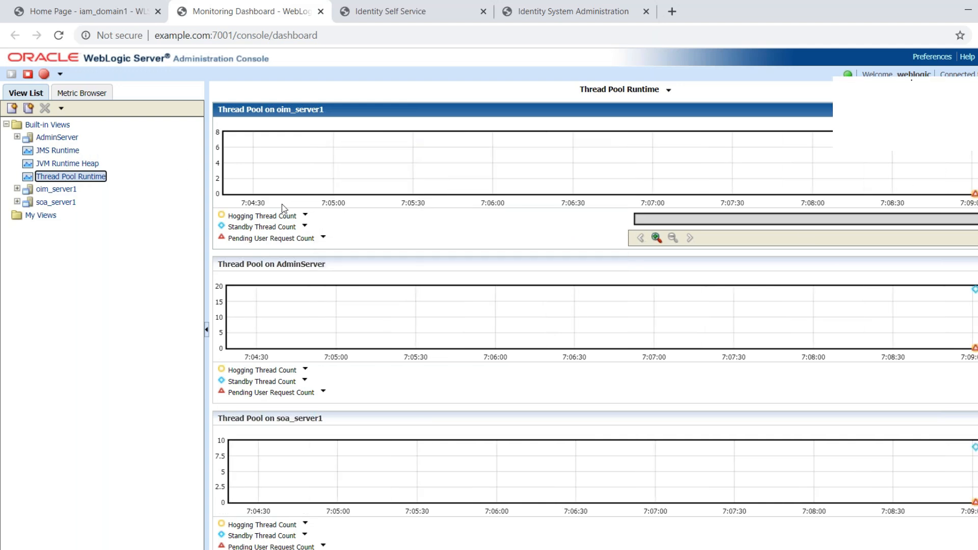
pyautogui.click(65, 163)
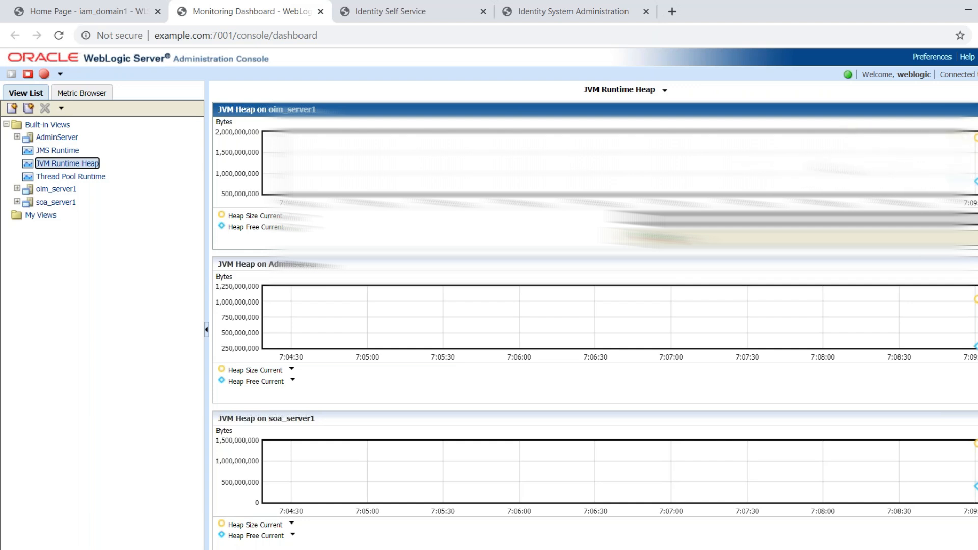
pyautogui.moveTo(140, 200)
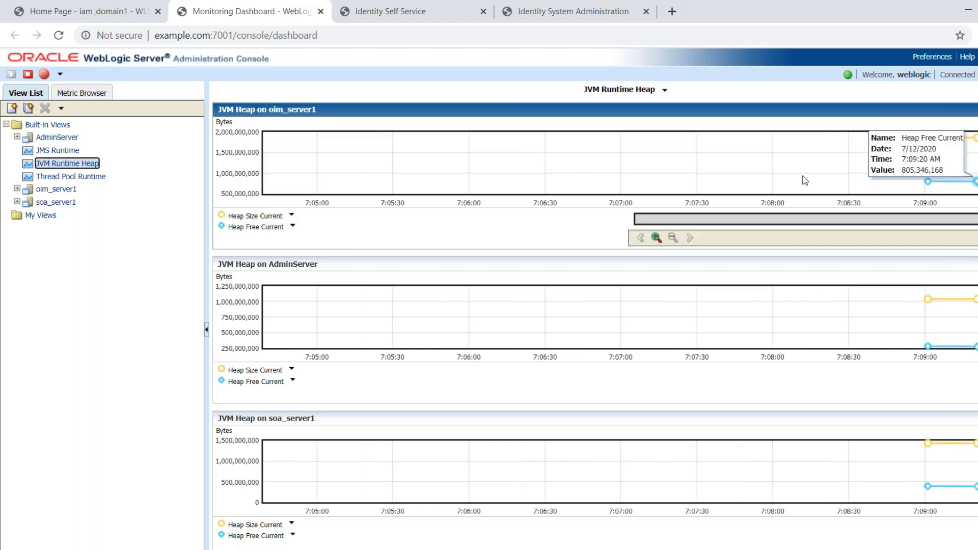
pyautogui.click(84, 11)
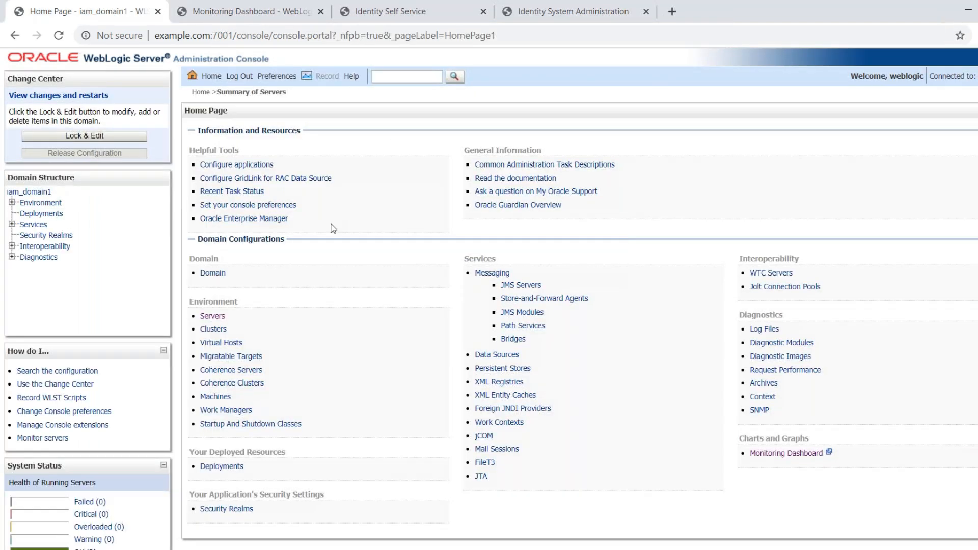
pyautogui.moveTo(475, 254)
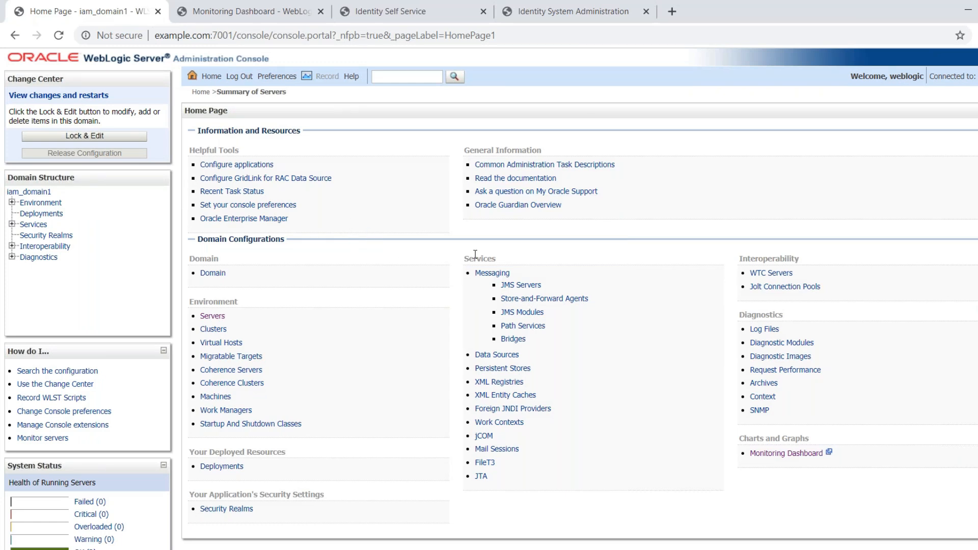
pyautogui.moveTo(247, 317)
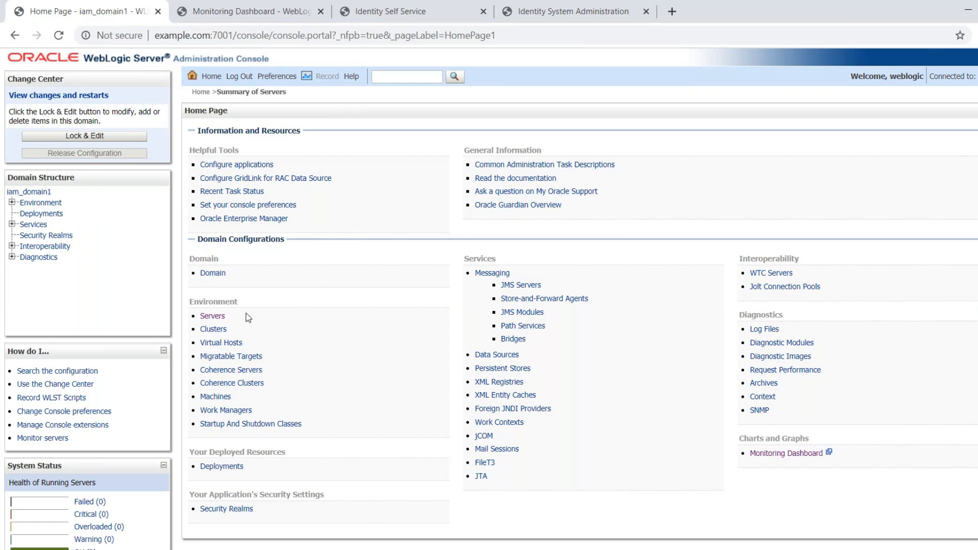
# Step: Return to the Summary of Servers tab and select oim_server1
pyautogui.click(390, 11)
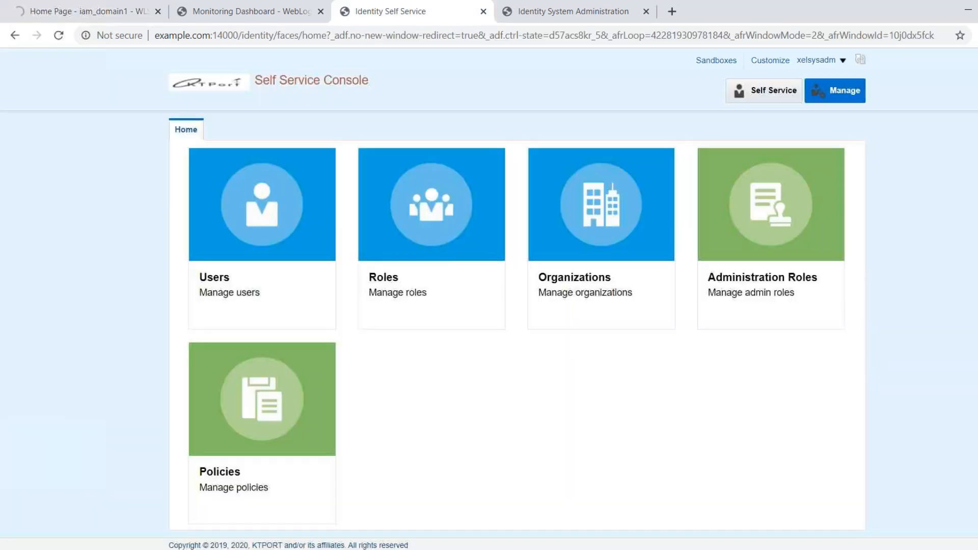
pyautogui.click(249, 12)
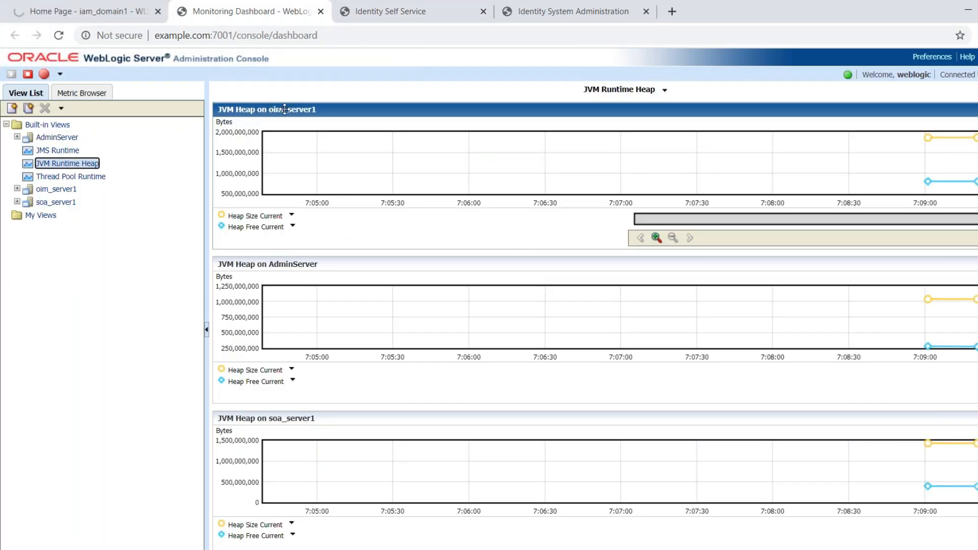
pyautogui.moveTo(337, 305)
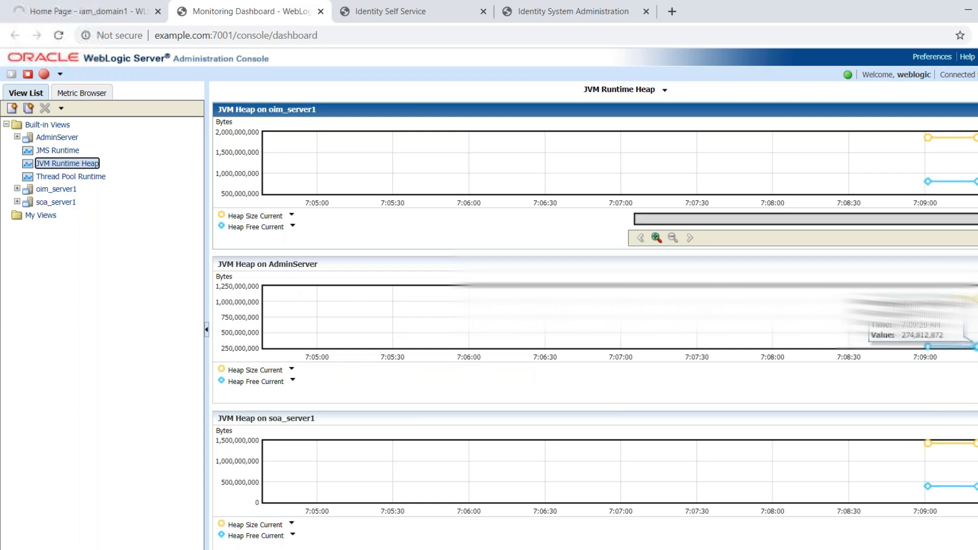
pyautogui.moveTo(941, 191)
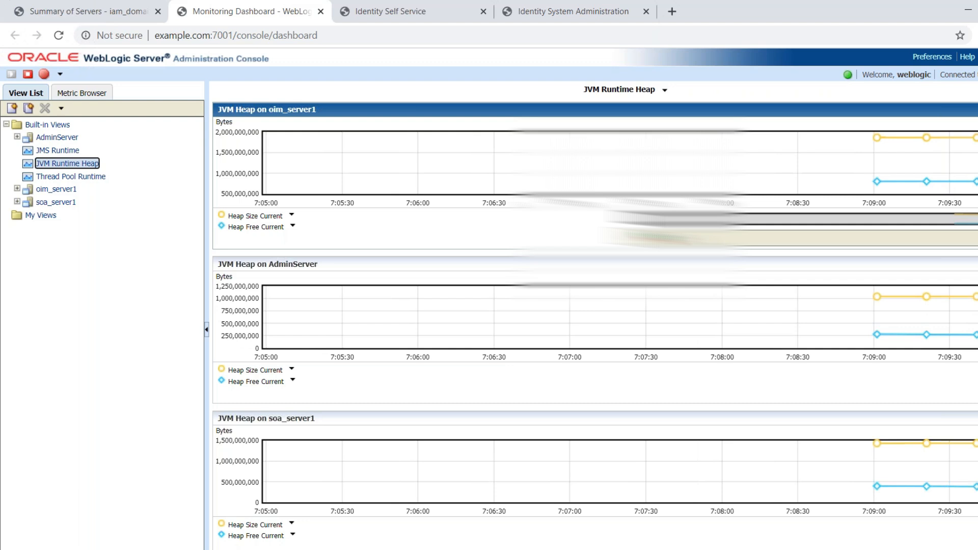
pyautogui.moveTo(905, 194)
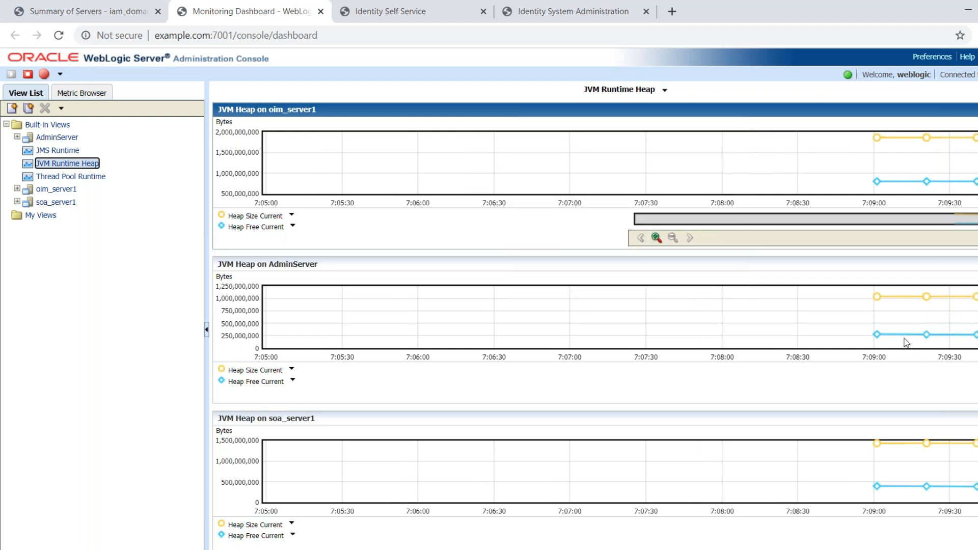
pyautogui.moveTo(900, 490)
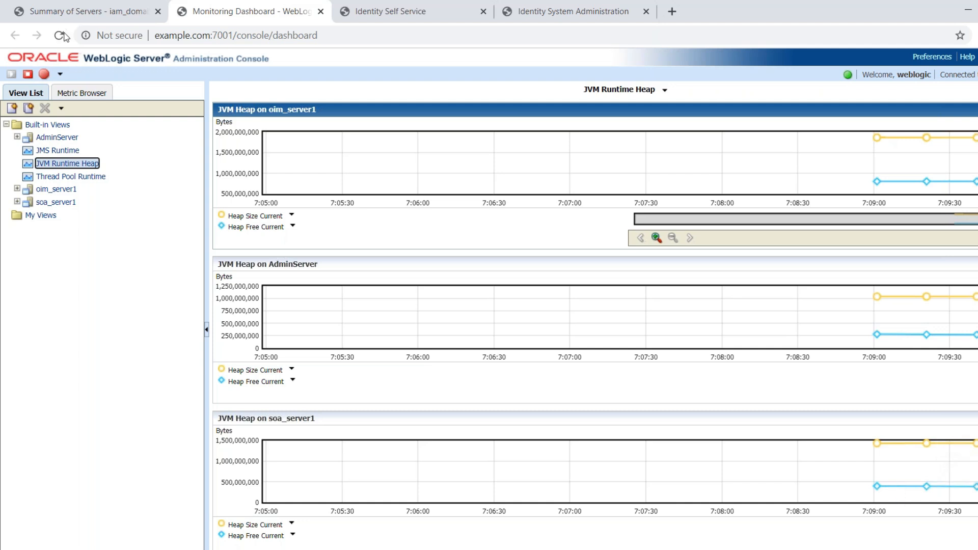
pyautogui.click(81, 11)
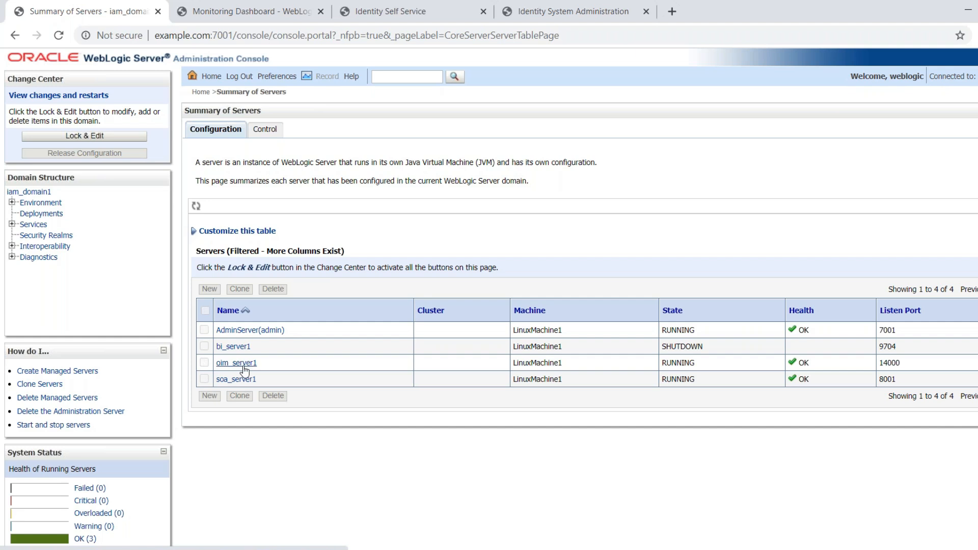
pyautogui.click(236, 362)
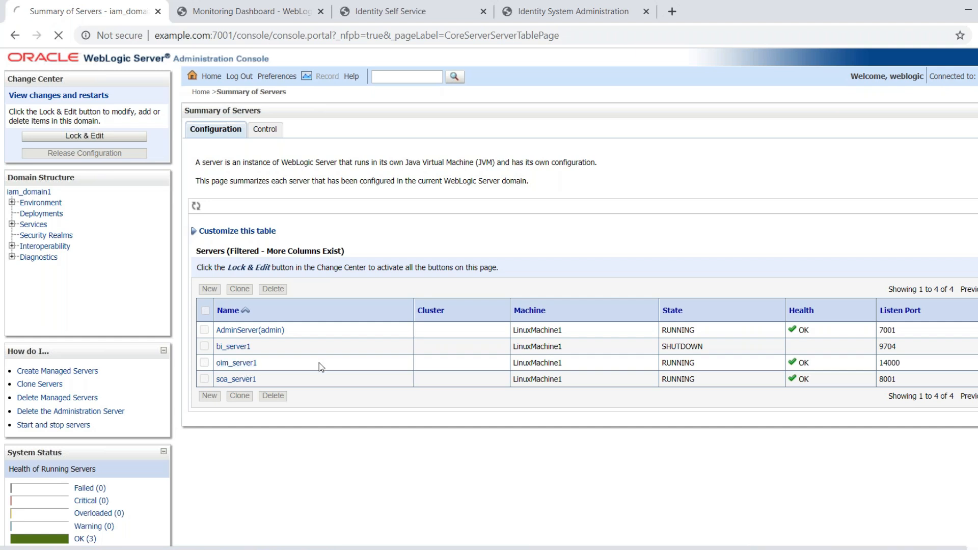
# Step: View oim_server1's Performance heap statistics, compare the dashboard, then select the 48% free value
pyautogui.click(236, 362)
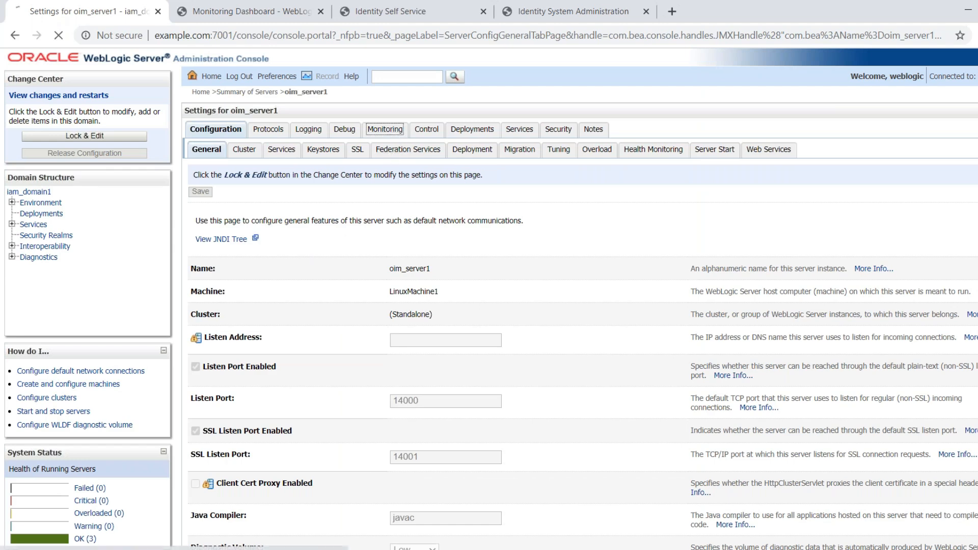
pyautogui.click(384, 129)
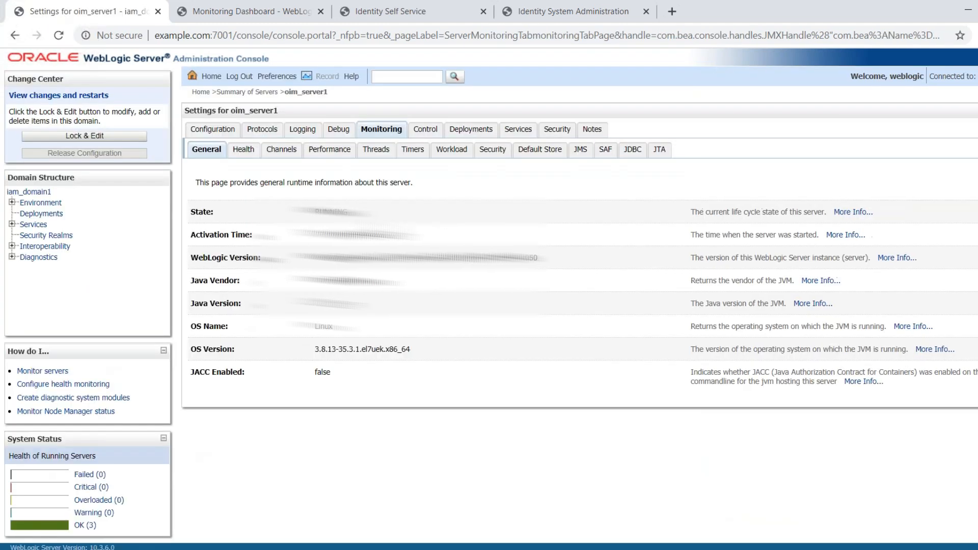
pyautogui.click(329, 149)
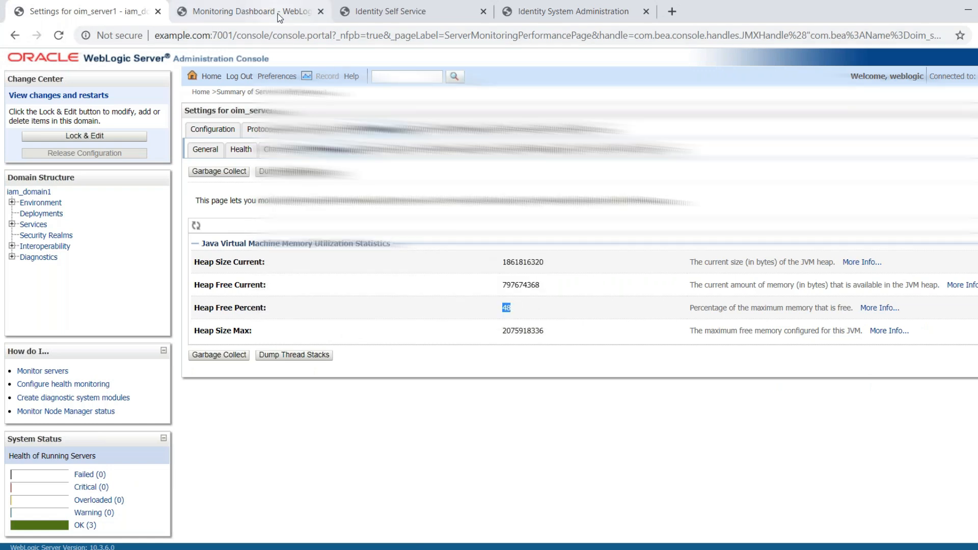
pyautogui.click(246, 11)
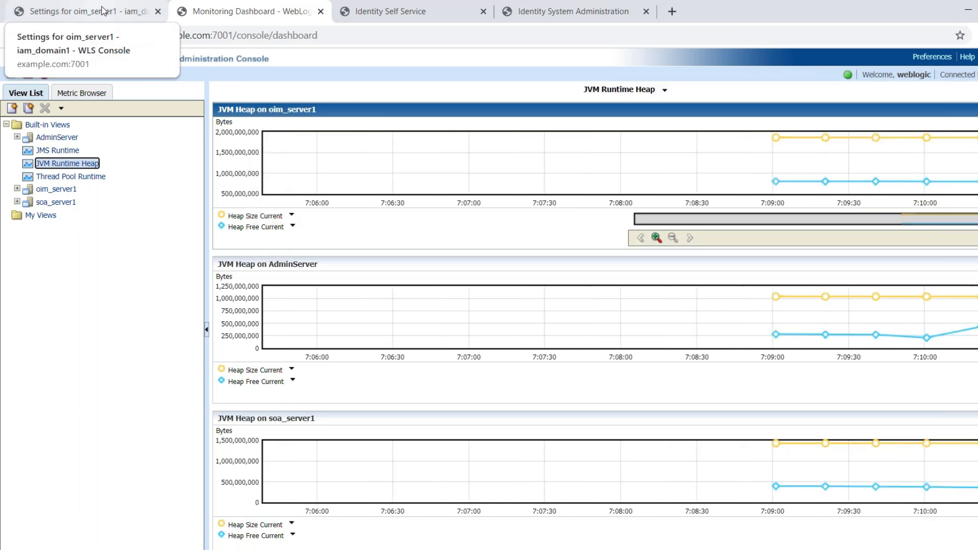
pyautogui.click(81, 11)
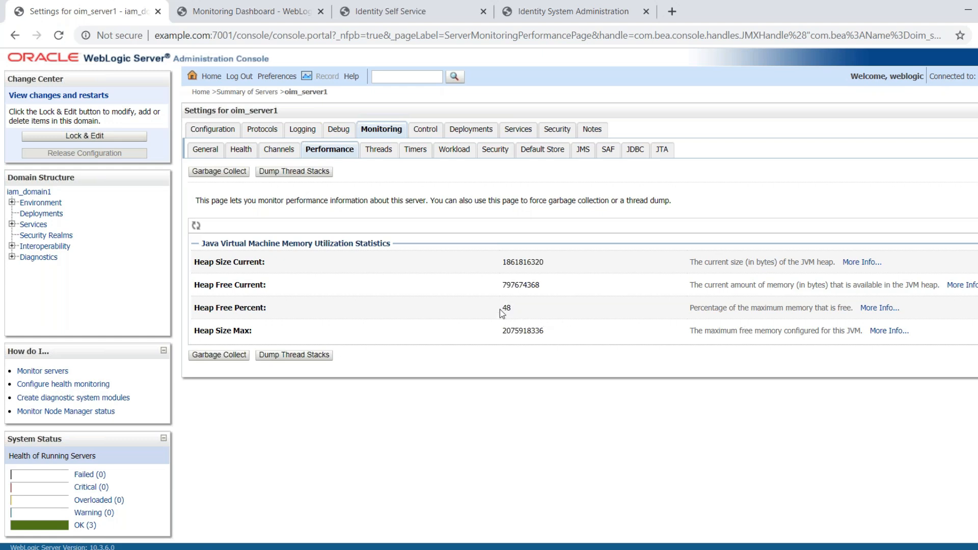
pyautogui.doubleClick(506, 307)
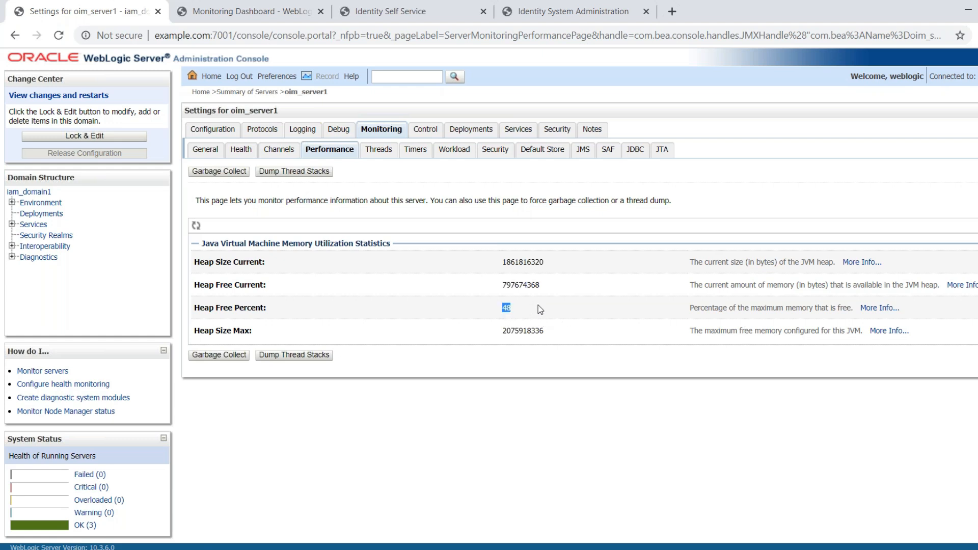
pyautogui.moveTo(530, 317)
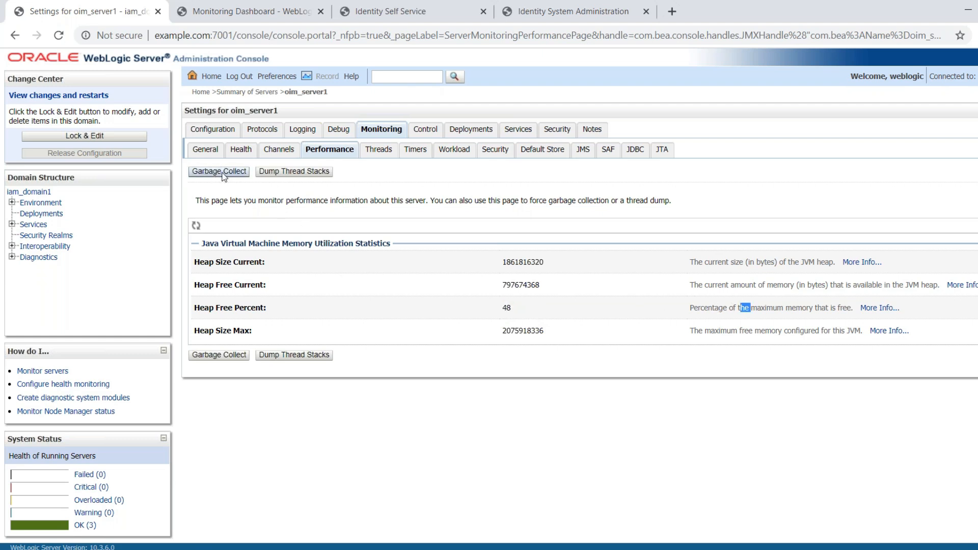
# Step: Force garbage collection on oim_server1, check the dashboard heap charts, and collect again
pyautogui.click(219, 172)
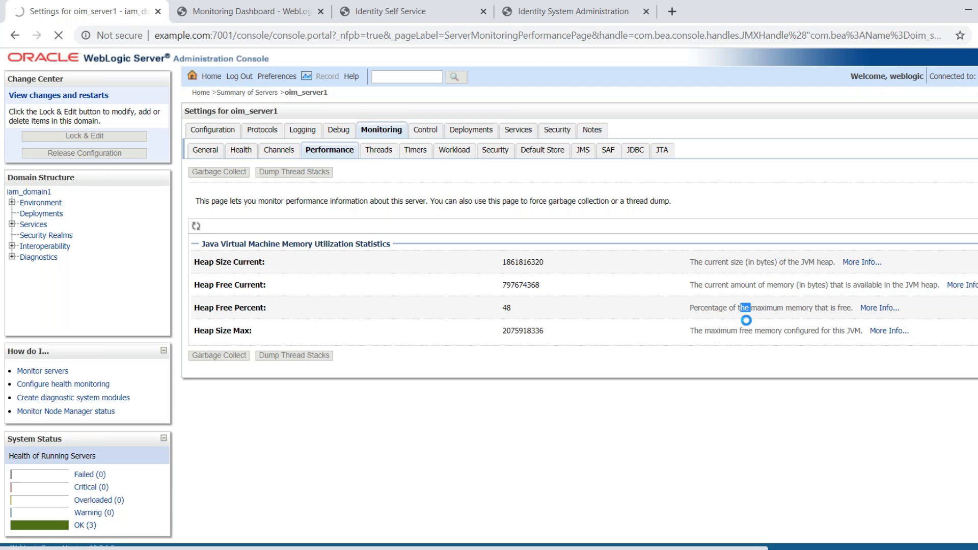
pyautogui.moveTo(769, 311)
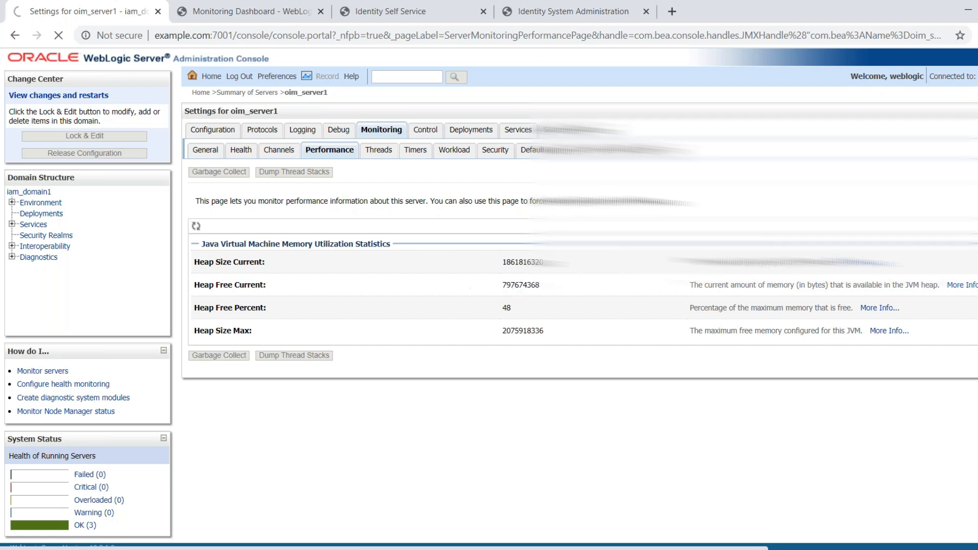
pyautogui.click(244, 11)
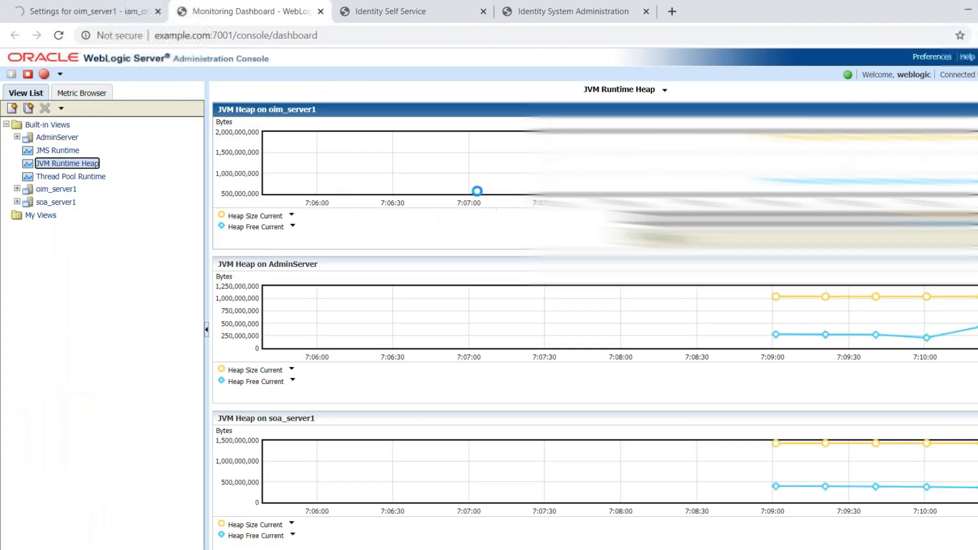
pyautogui.click(87, 11)
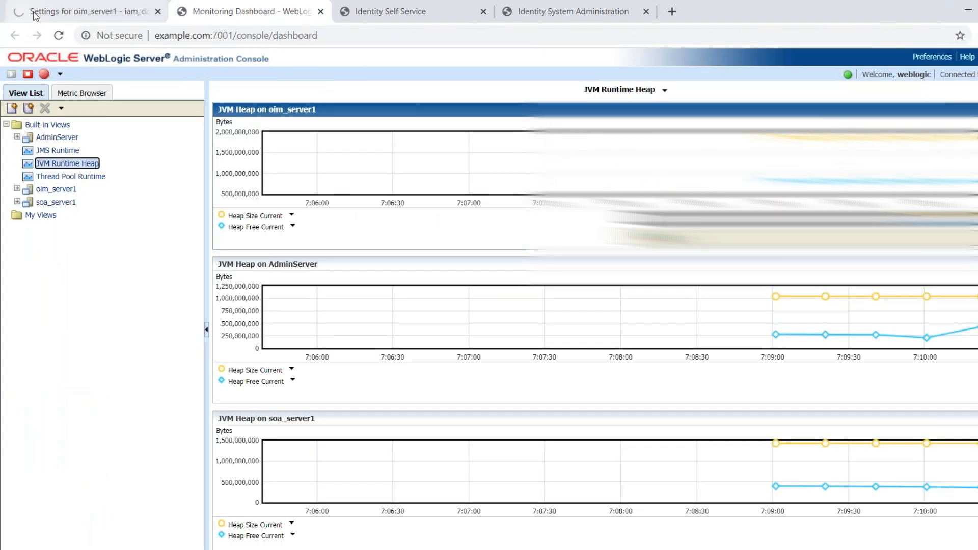
pyautogui.click(81, 11)
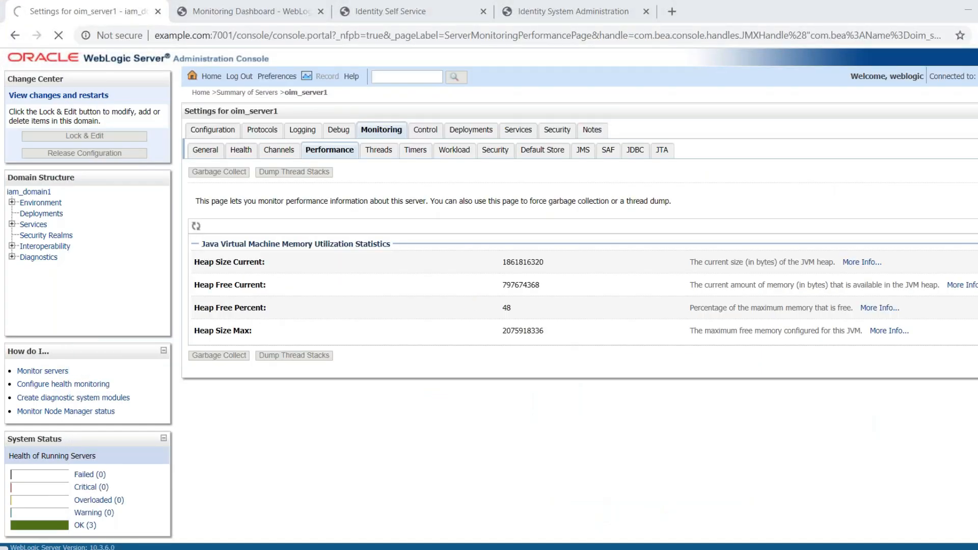
pyautogui.moveTo(658, 50)
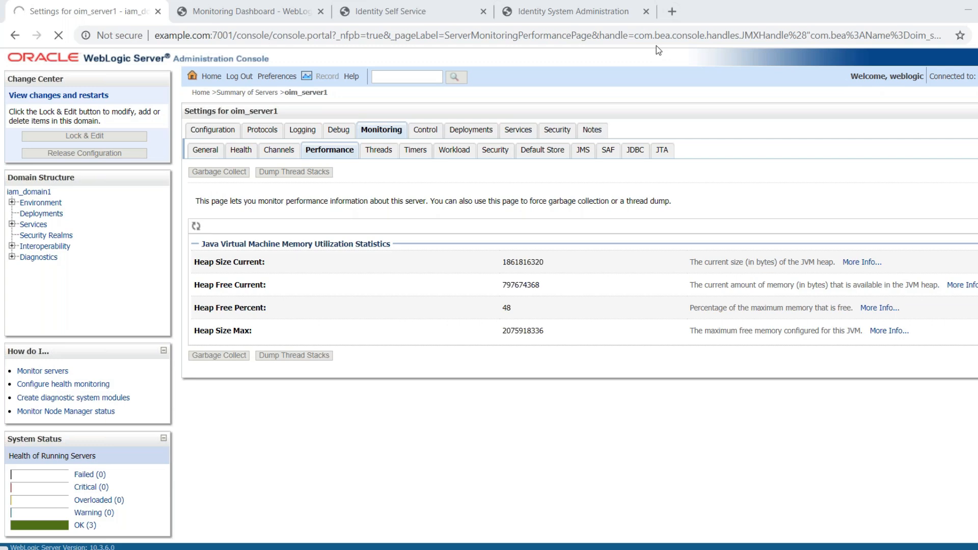
pyautogui.click(671, 11)
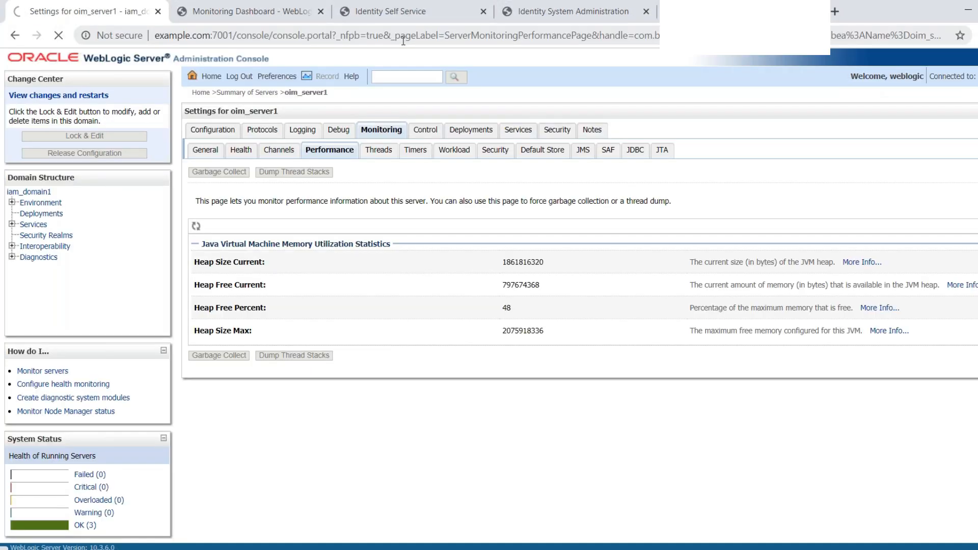
pyautogui.click(218, 172)
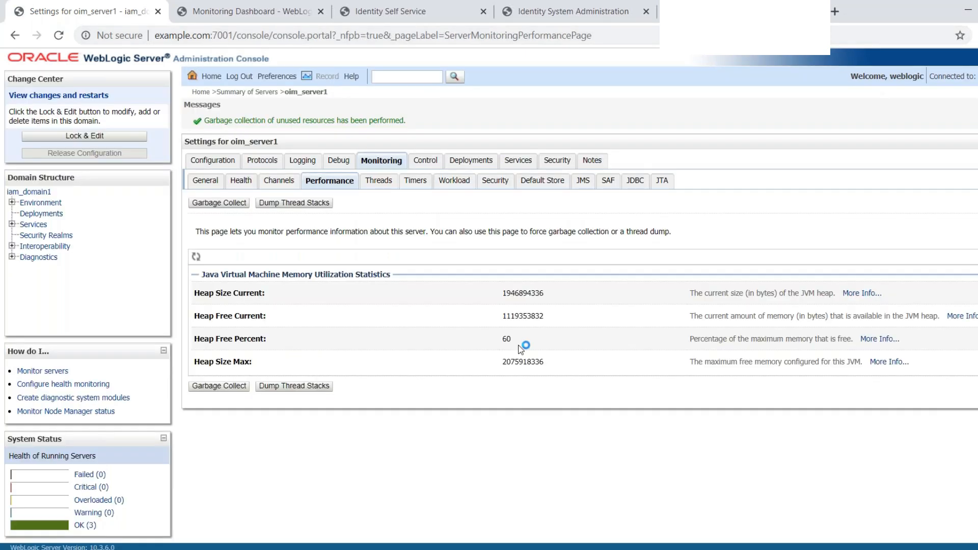
# Step: Select the 60% Heap Free Percent, check dashboard heap and thread pool views, then return
pyautogui.doubleClick(505, 338)
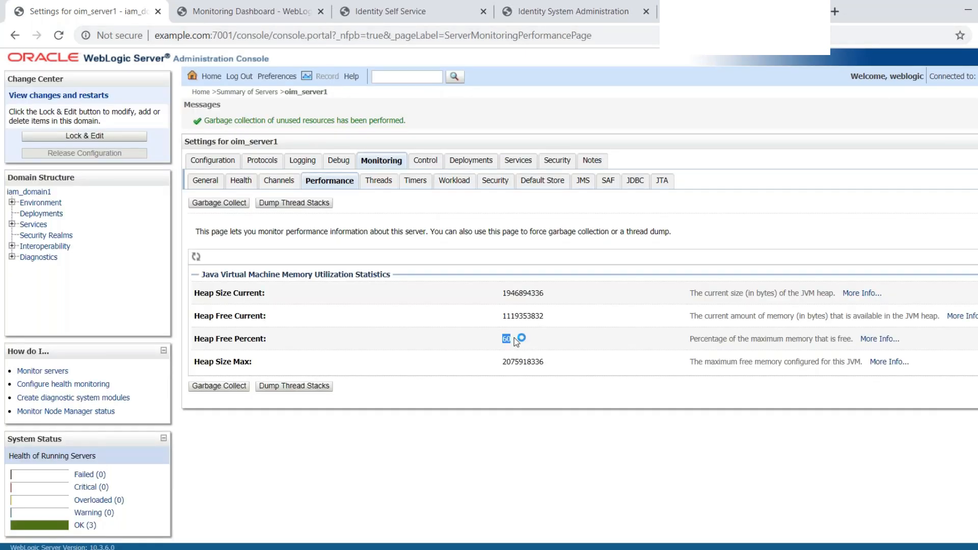
pyautogui.click(246, 11)
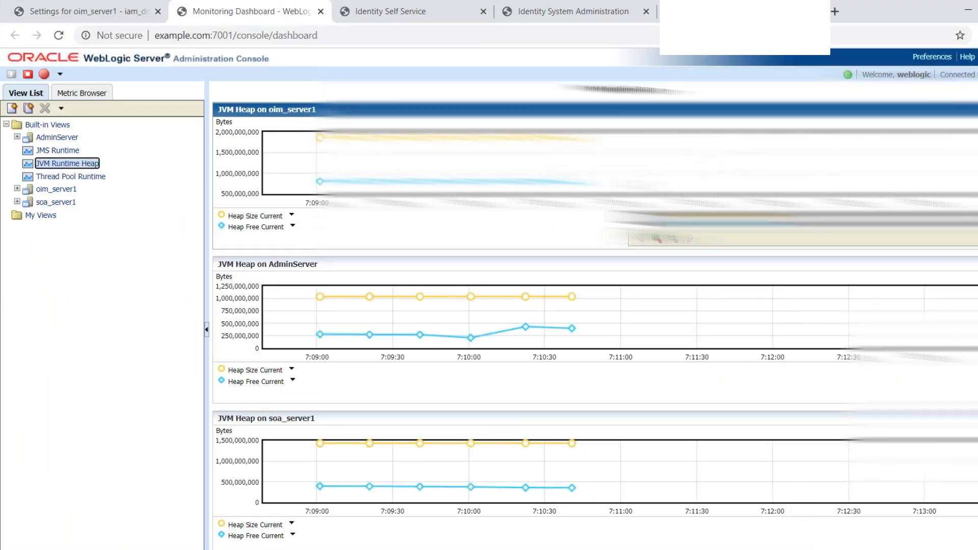
pyautogui.click(71, 176)
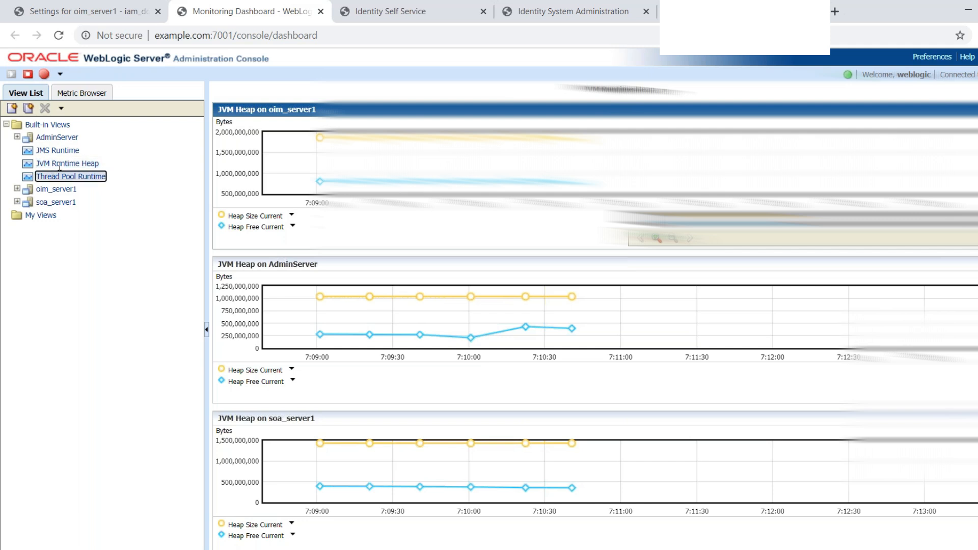
pyautogui.click(66, 164)
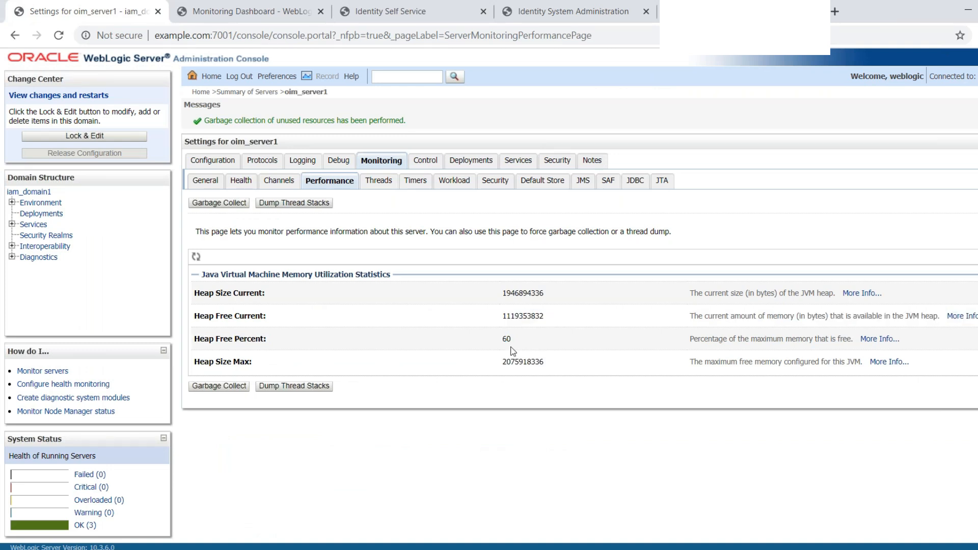
pyautogui.moveTo(652, 539)
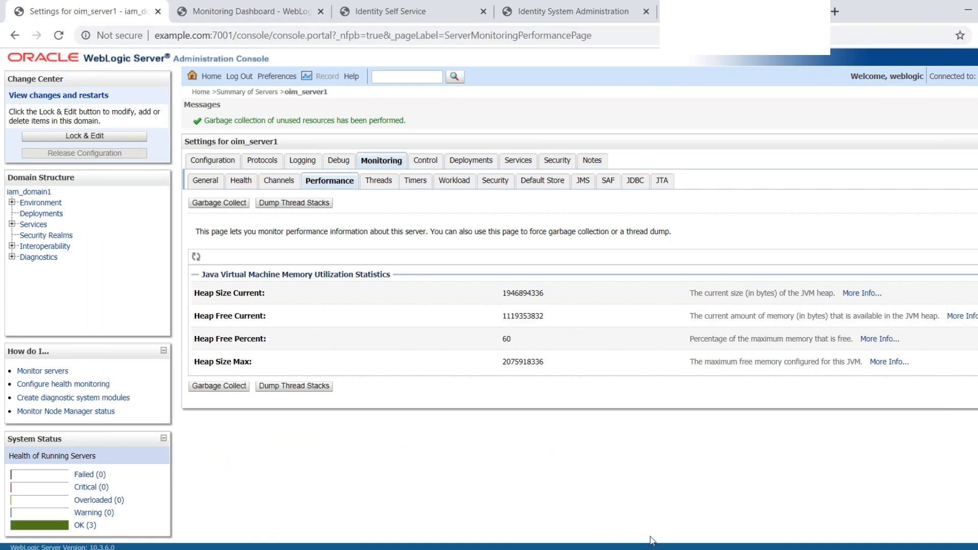
pyautogui.moveTo(474, 270)
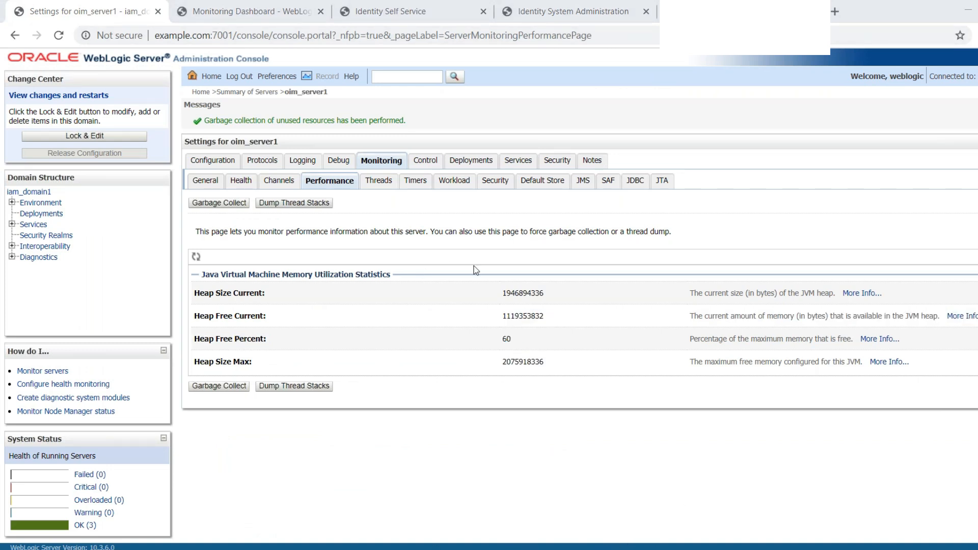
pyautogui.moveTo(323, 365)
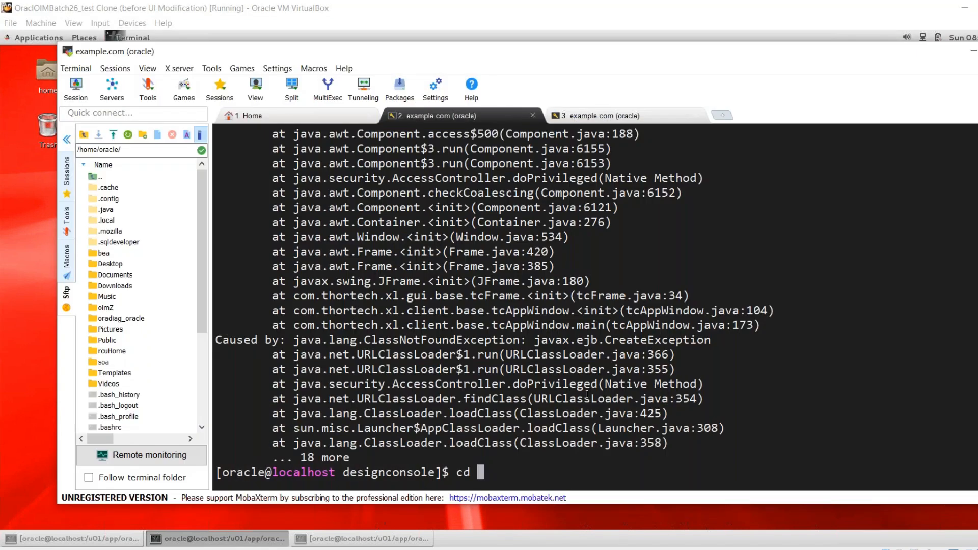
# Step: Change into $WL_HOME's server/lib directory and list its contents
pyautogui.write('$W')
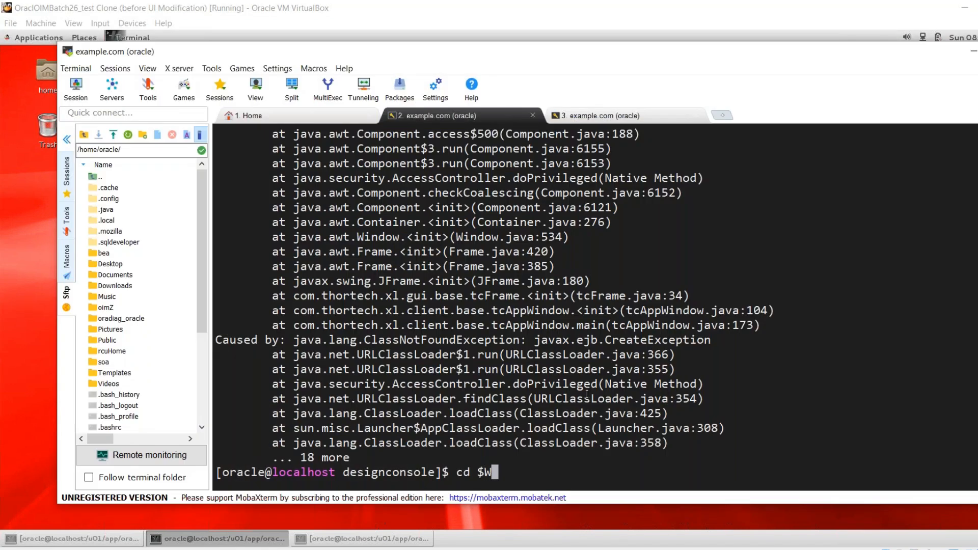
pyautogui.press('Return')
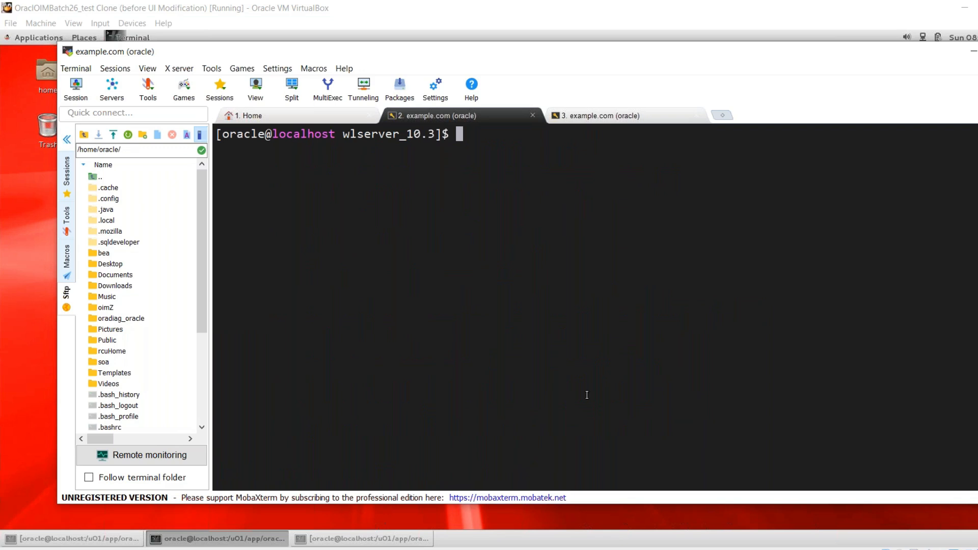
pyautogui.write('le@localhost server]$ lib')
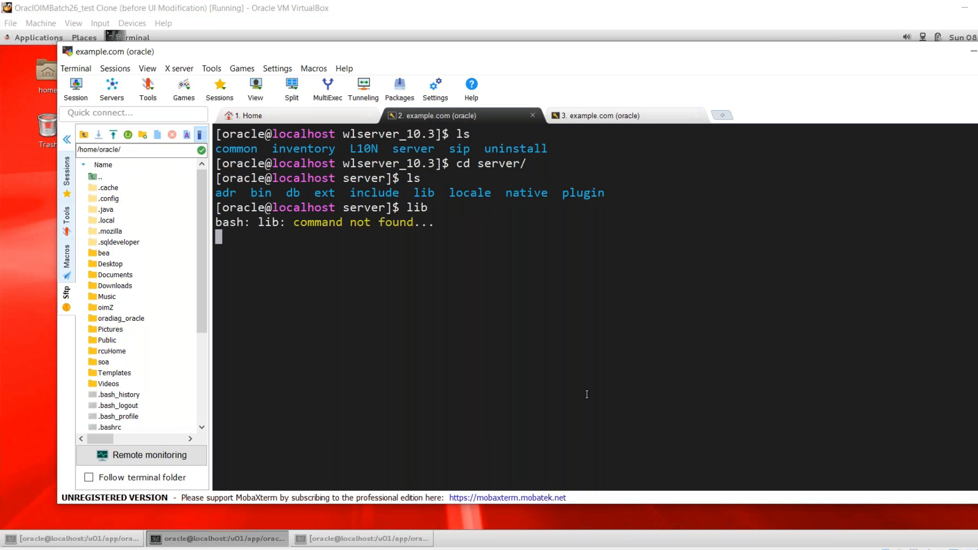
pyautogui.press('Return')
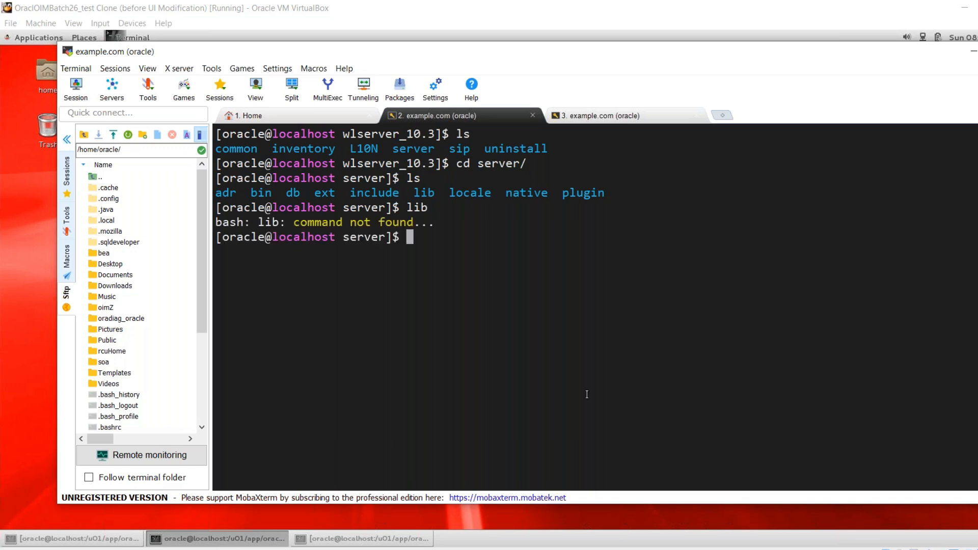
pyautogui.write('cd lib')
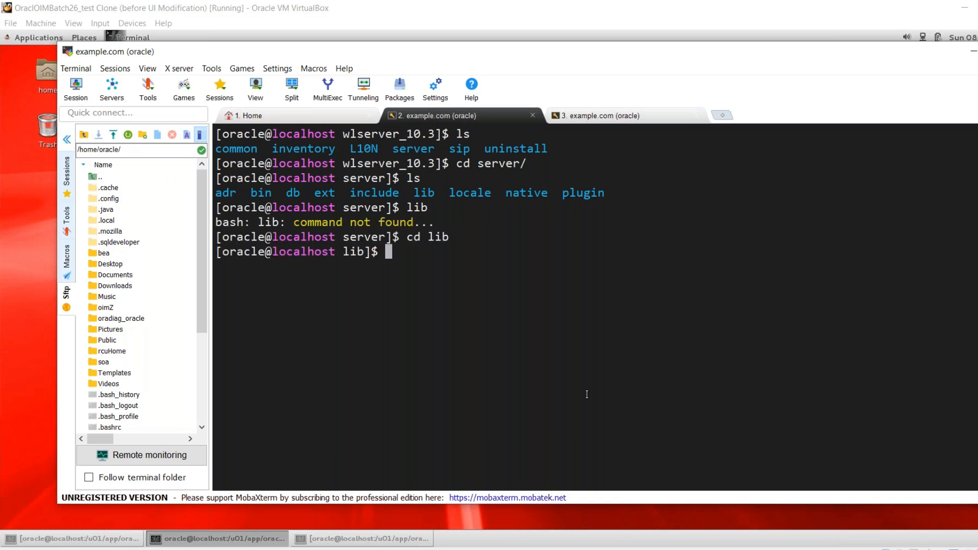
pyautogui.write('ls')
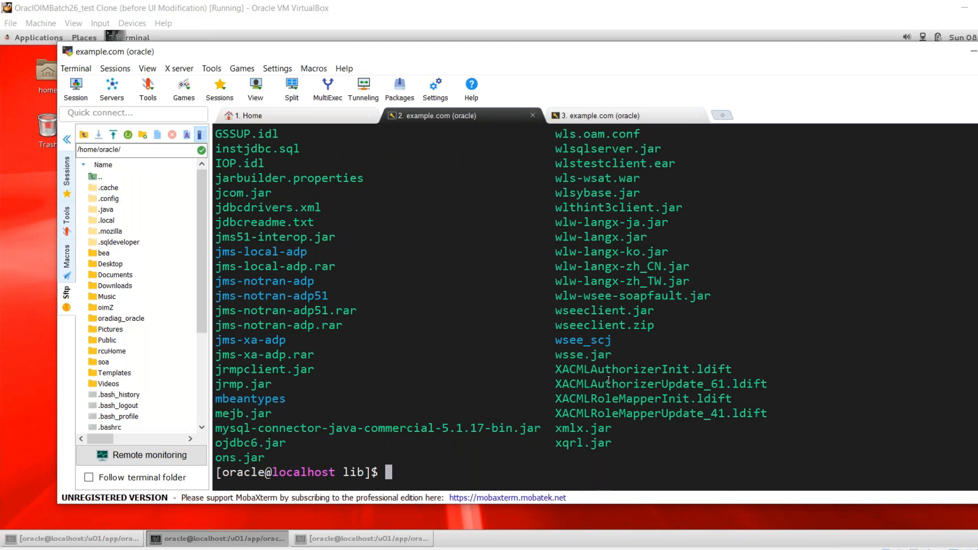
pyautogui.scroll(3)
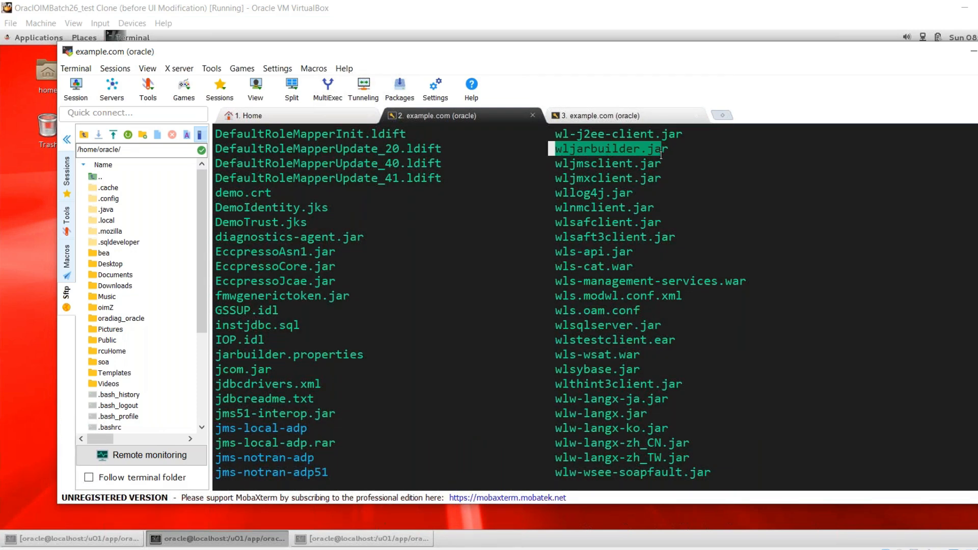
# Step: Run java -jar wljarbuilder.jar
pyautogui.write('java -')
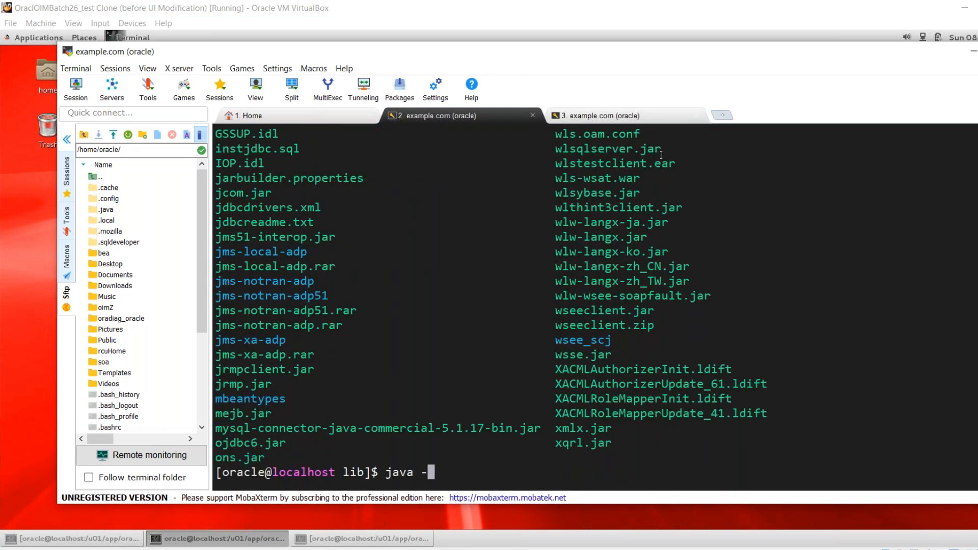
pyautogui.write('jar wlja')
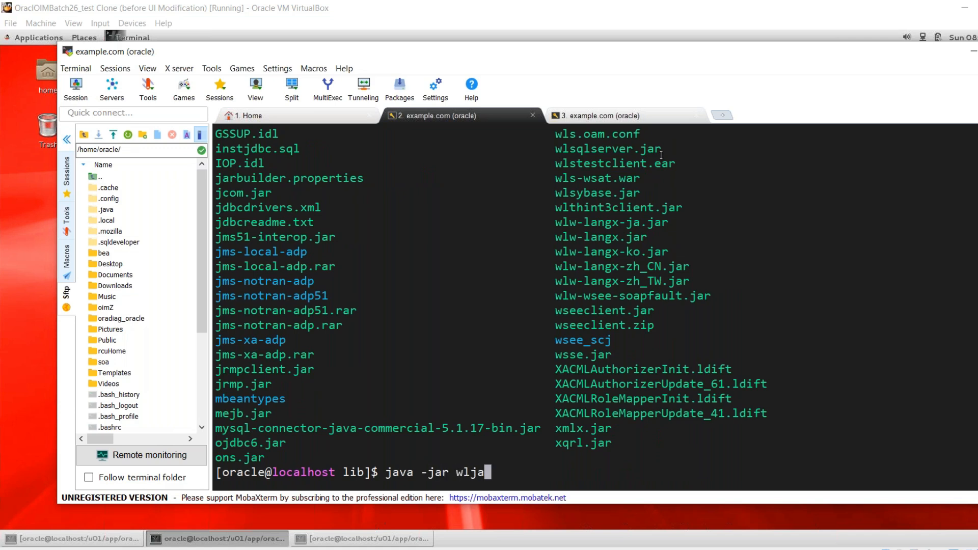
pyautogui.write('rbuilder.jar')
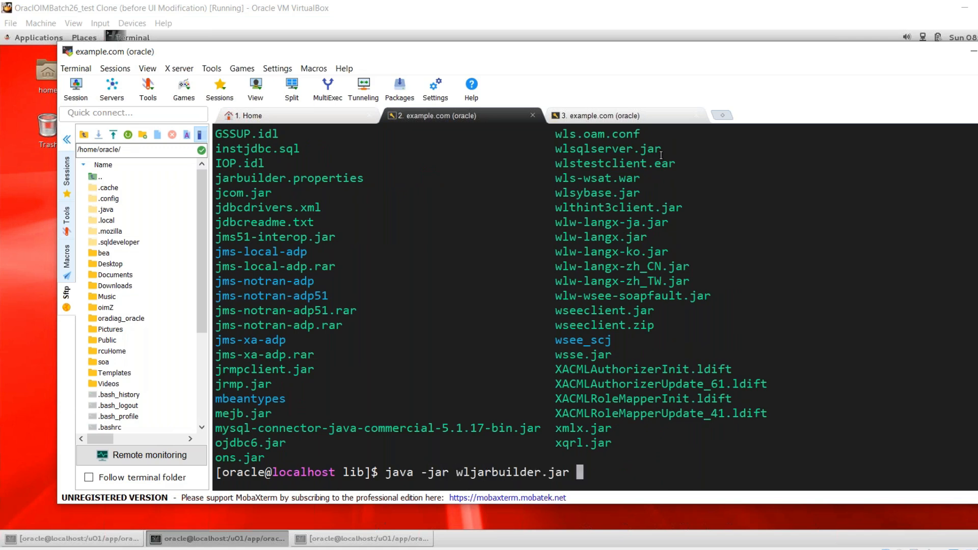
pyautogui.press('Return')
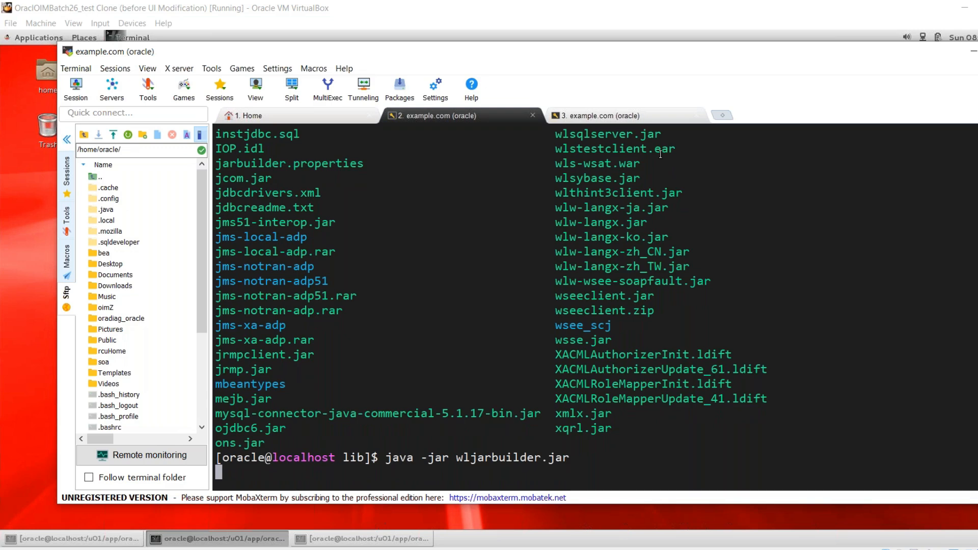
pyautogui.press('Return')
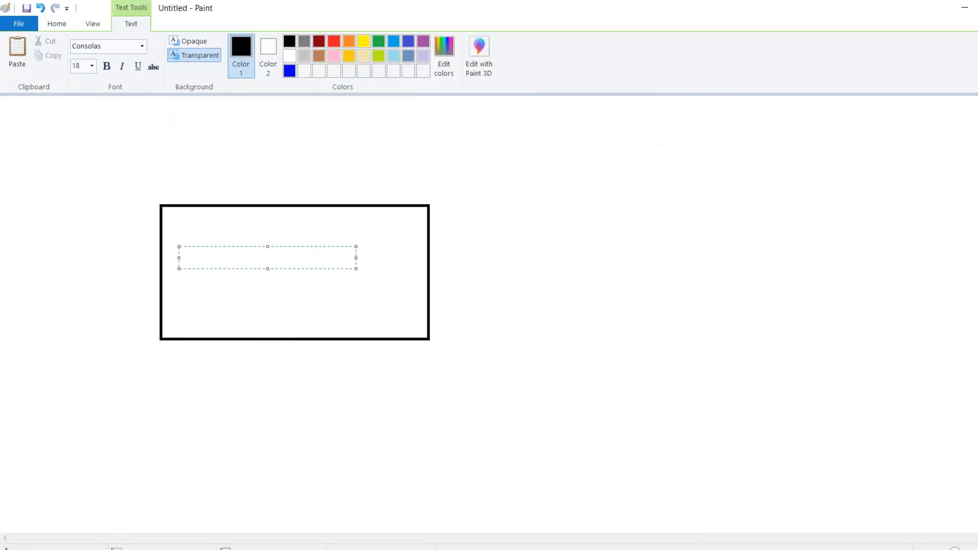
# Step: Label the rectangle 'Schedular', add a 'Task' box, and undo the freehand branches below it
pyautogui.write('Schedul')
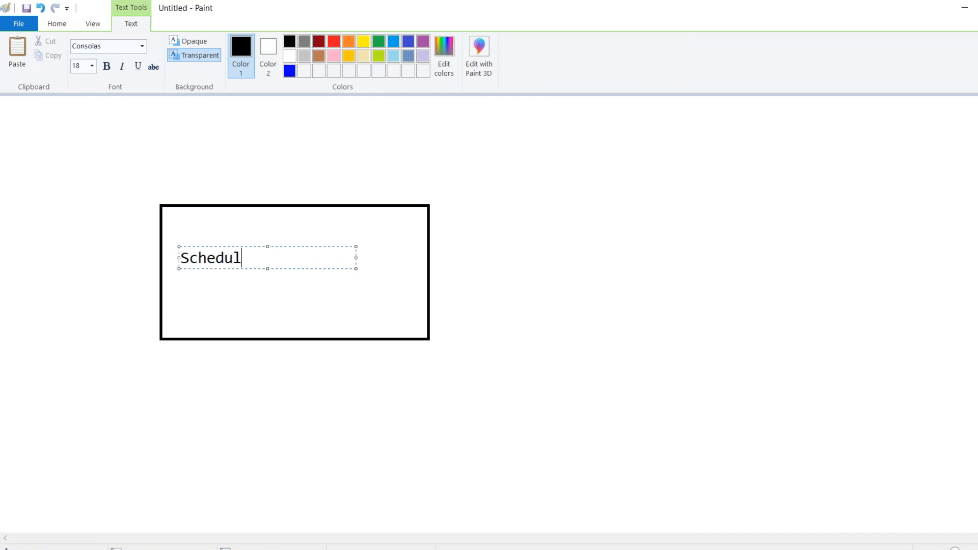
pyautogui.write('ar')
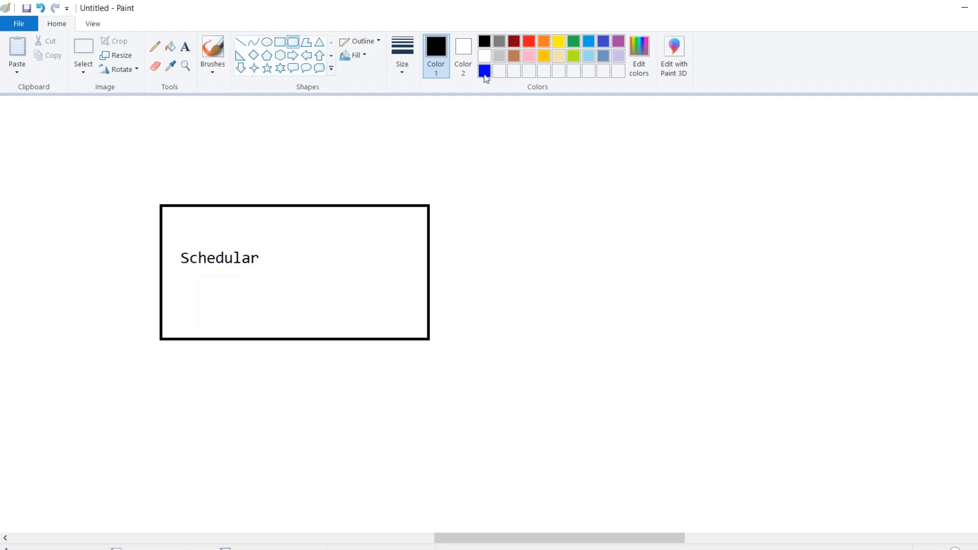
pyautogui.write('Task')
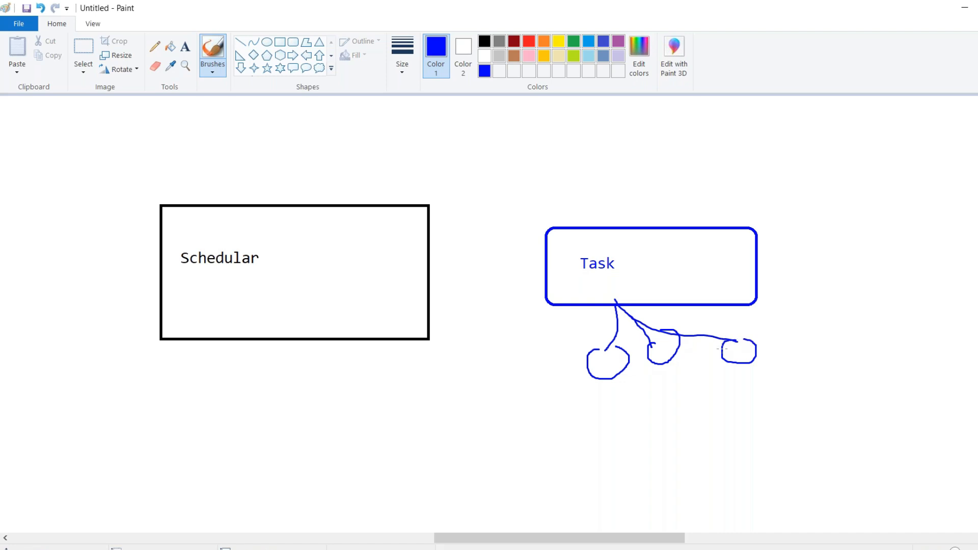
pyautogui.press('ctrl+z')
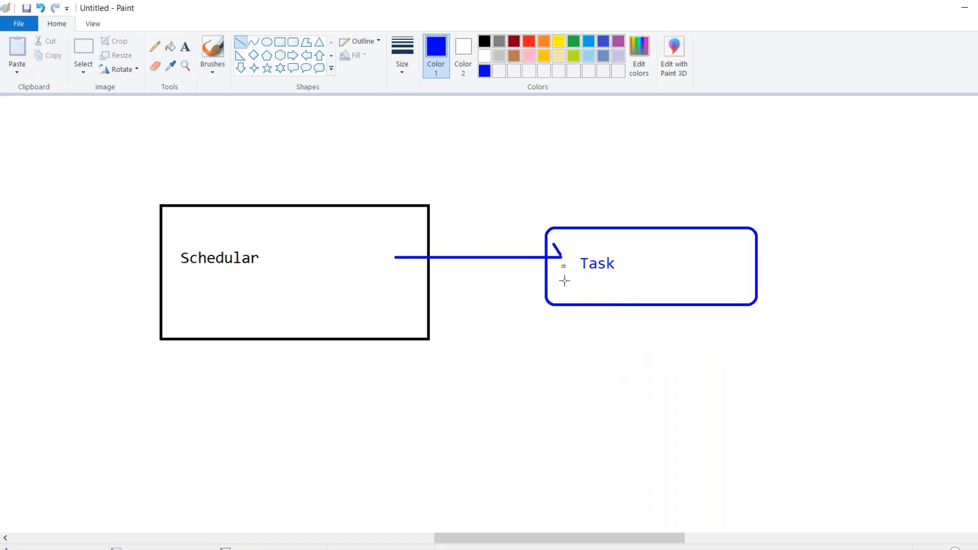
pyautogui.moveTo(562, 261)
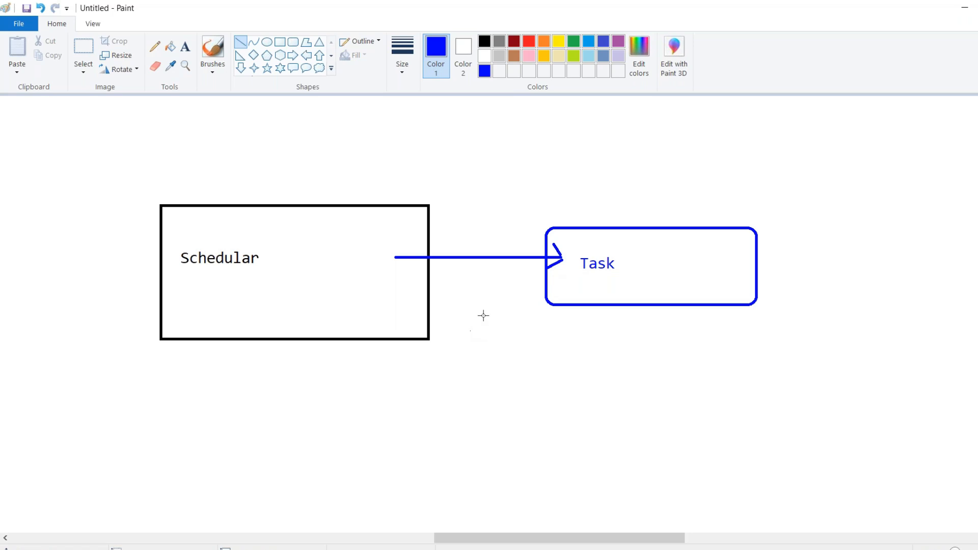
pyautogui.moveTo(386, 132)
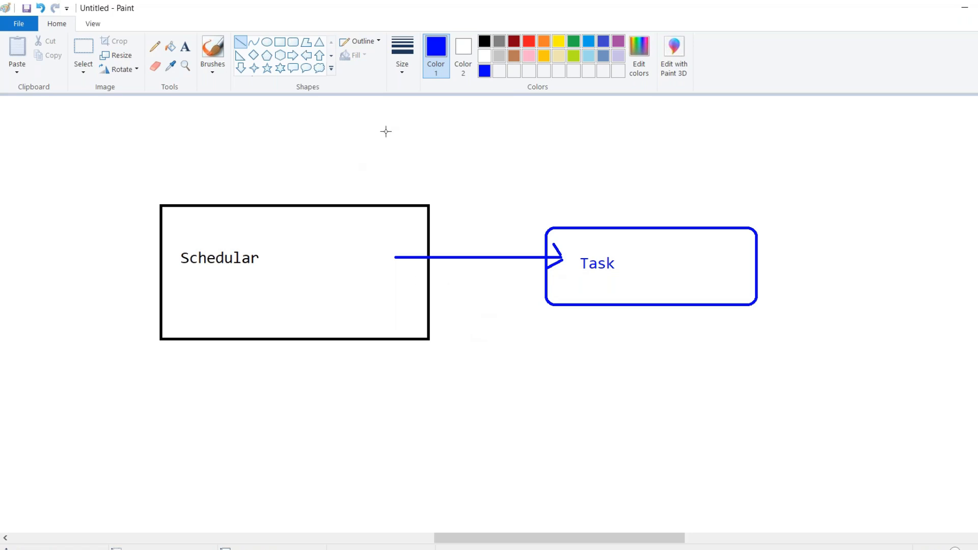
pyautogui.moveTo(264, 74)
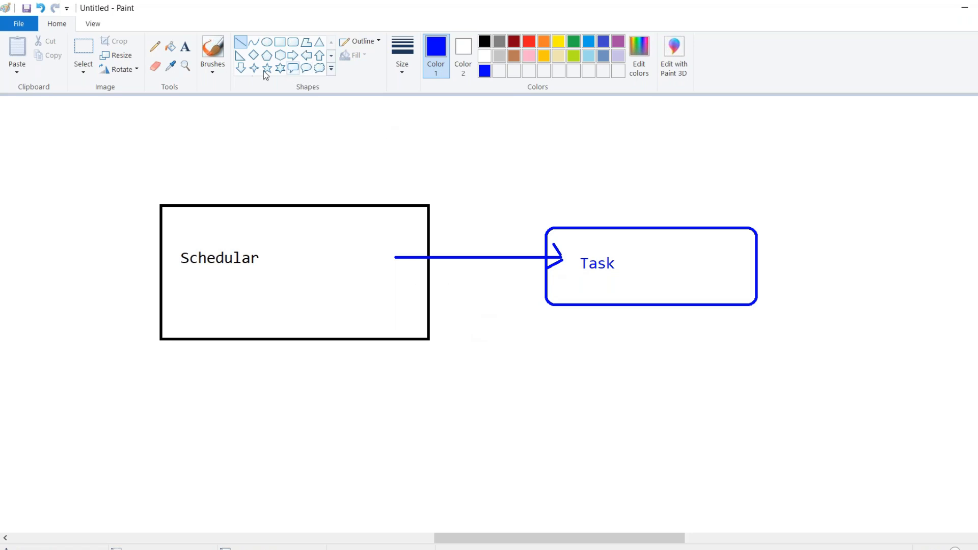
# Step: Switch to red and write a '.jar' label below the Task box
pyautogui.click(528, 40)
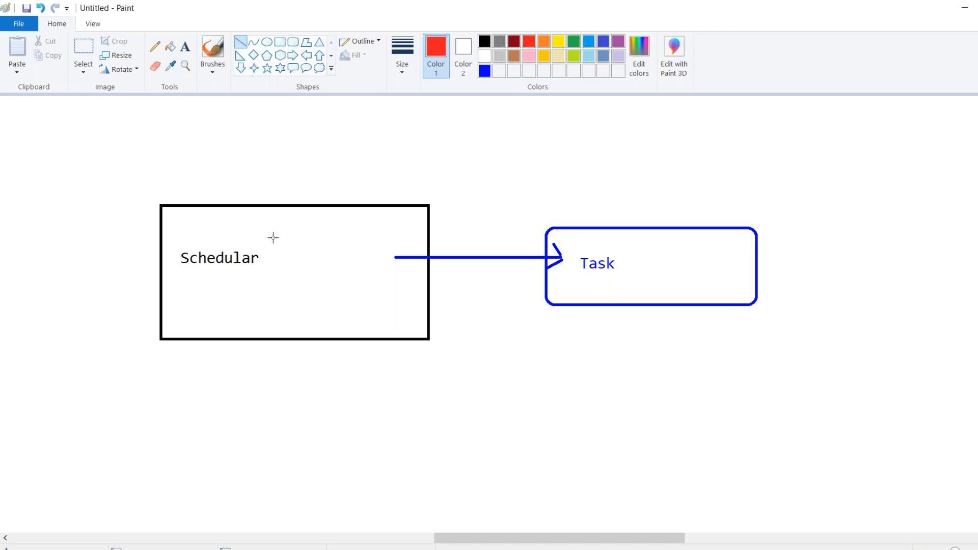
pyautogui.click(213, 51)
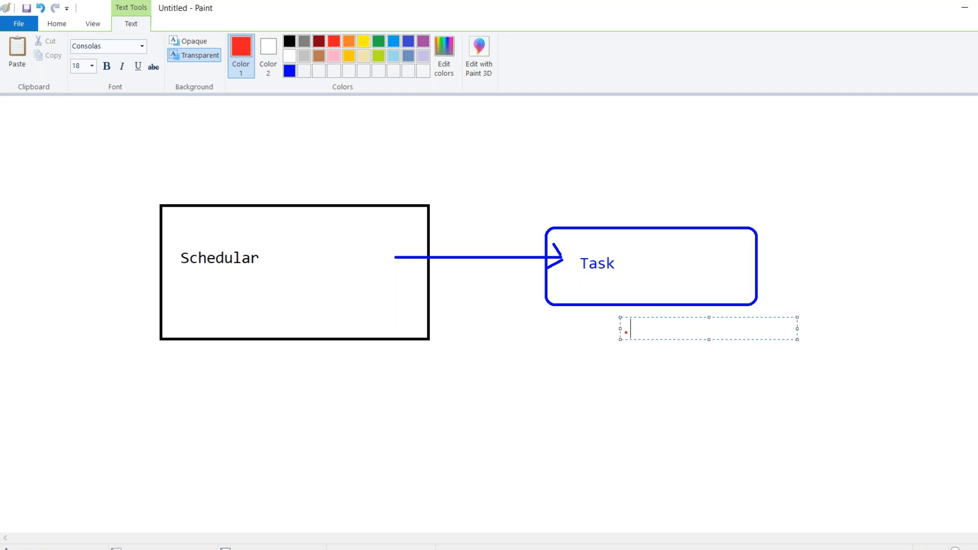
pyautogui.write('jar')
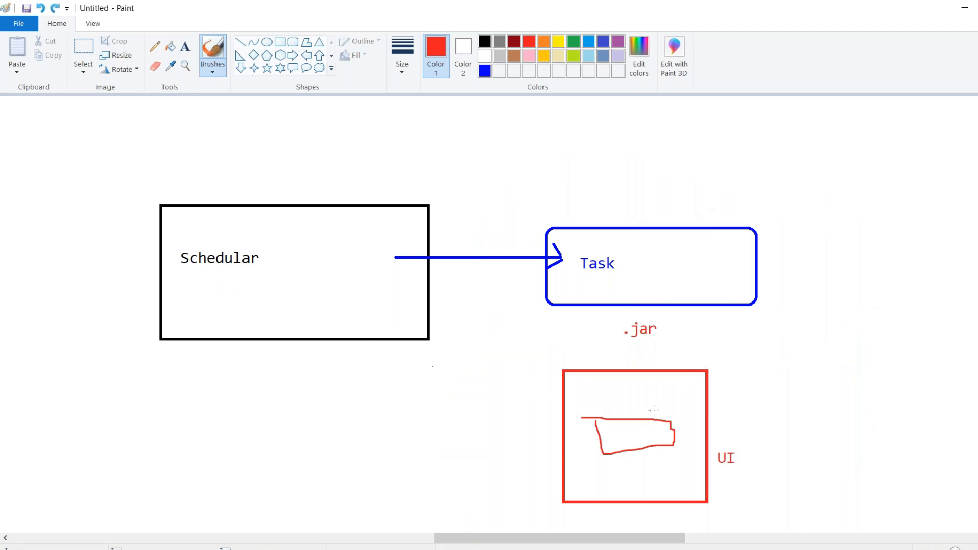
pyautogui.moveTo(664, 409)
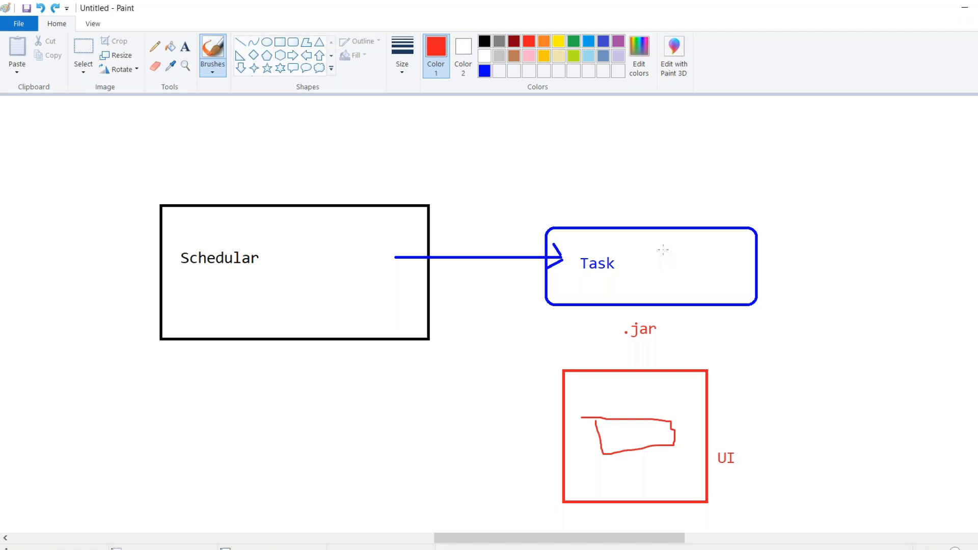
pyautogui.moveTo(555, 116)
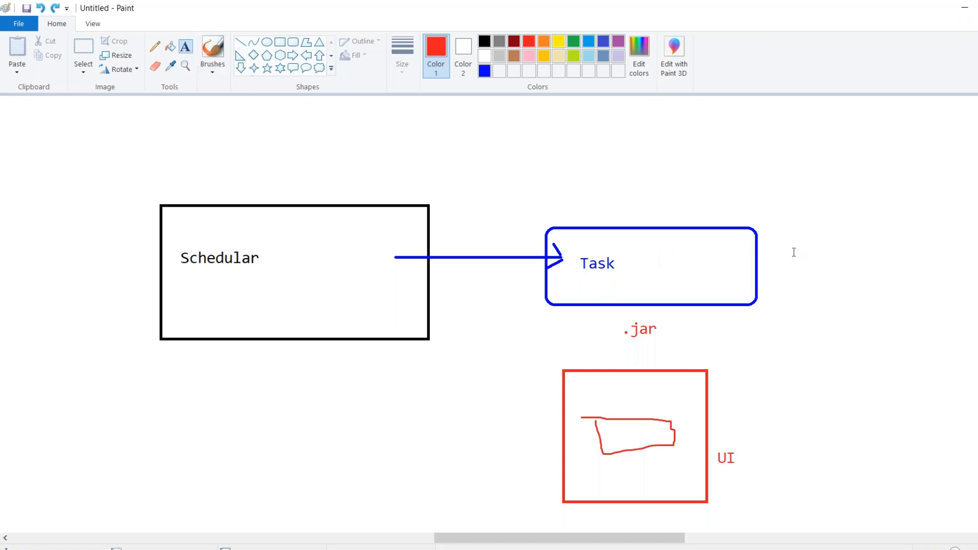
# Step: Write the Insert/Update/Delete notes to the right of the Task box
pyautogui.click(794, 253)
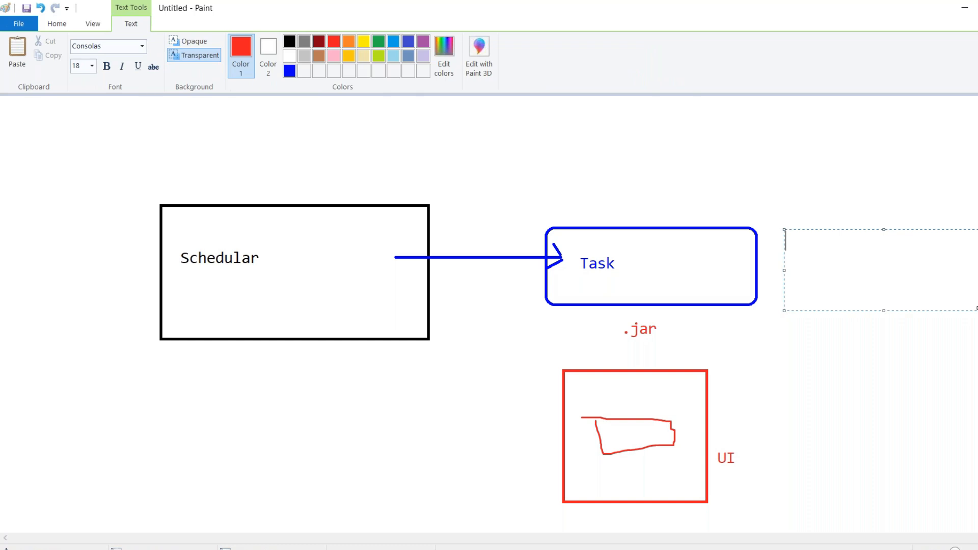
pyautogui.write('Ins')
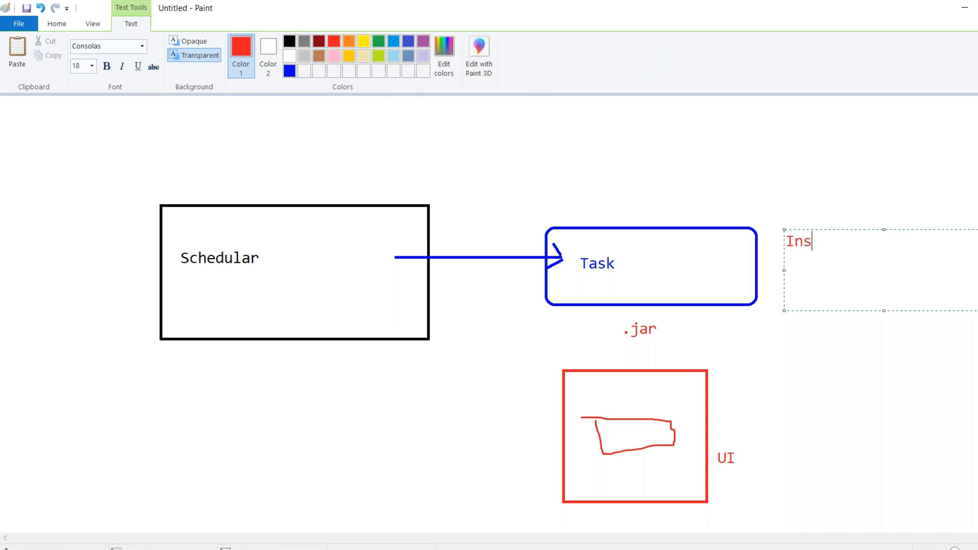
pyautogui.write('ert')
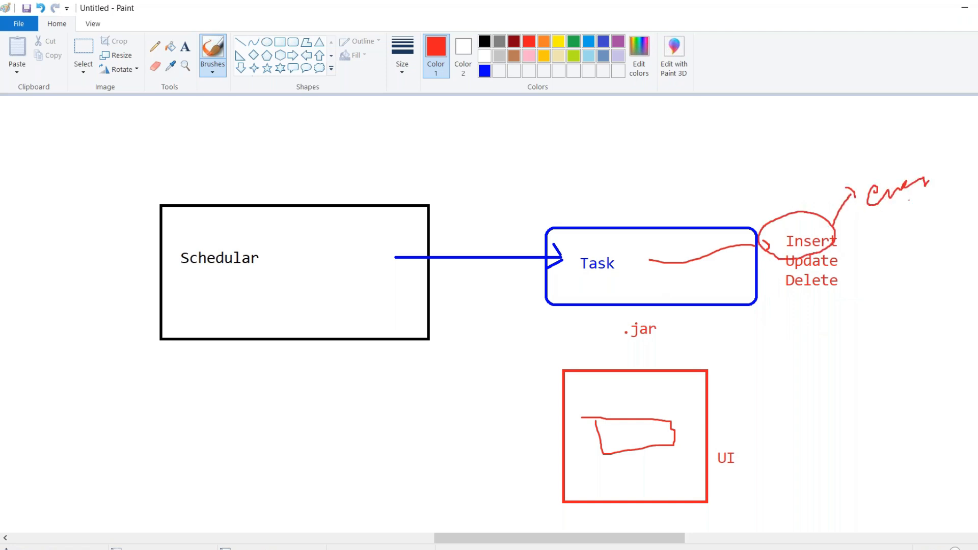
# Step: Label the 'adapter/ event handler' ellipse, draw an arrow, and undo the extra strokes
pyautogui.click(56, 8)
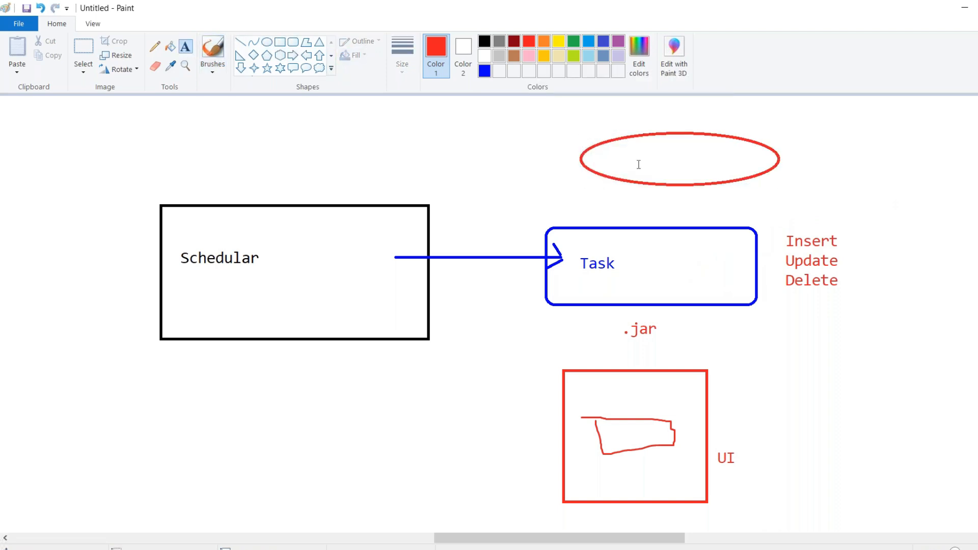
pyautogui.write('adapter/')
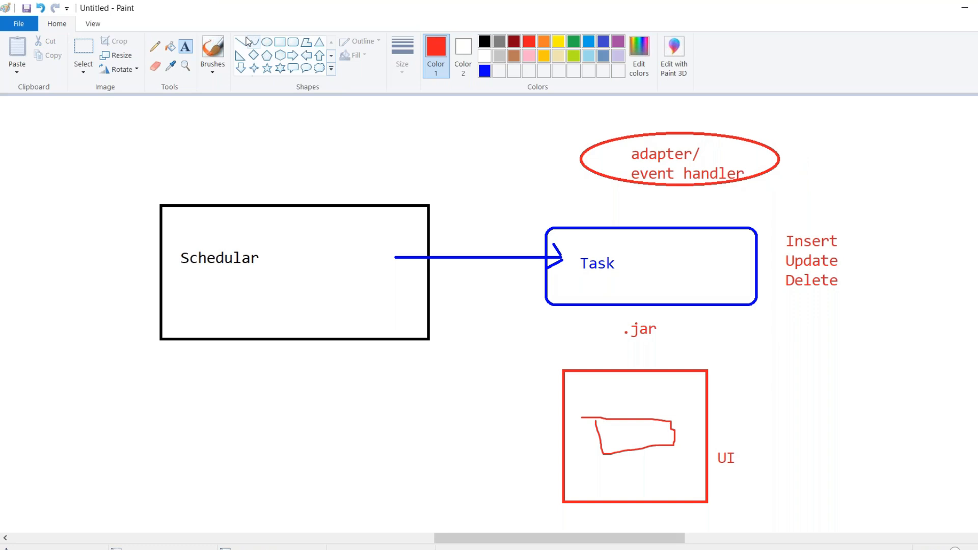
pyautogui.click(212, 51)
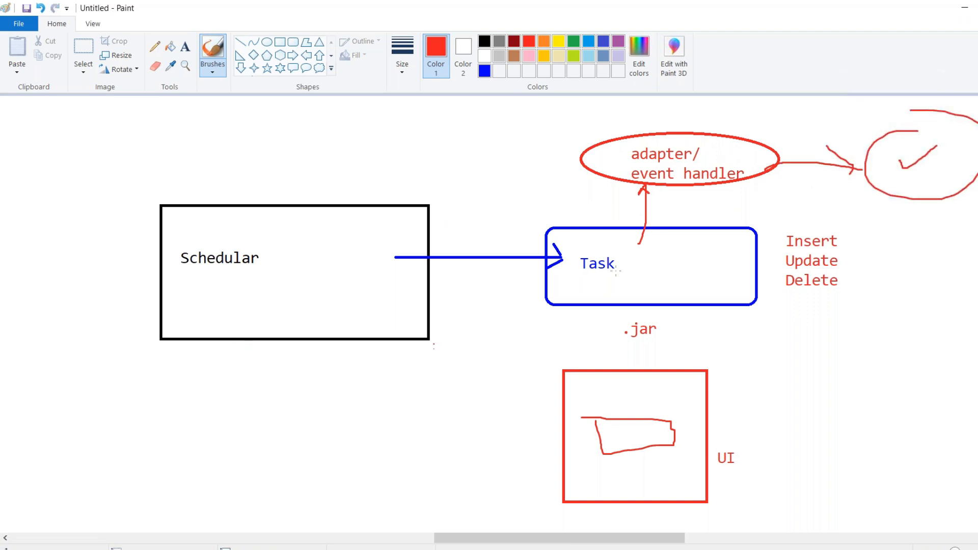
pyautogui.press('ctrl+z')
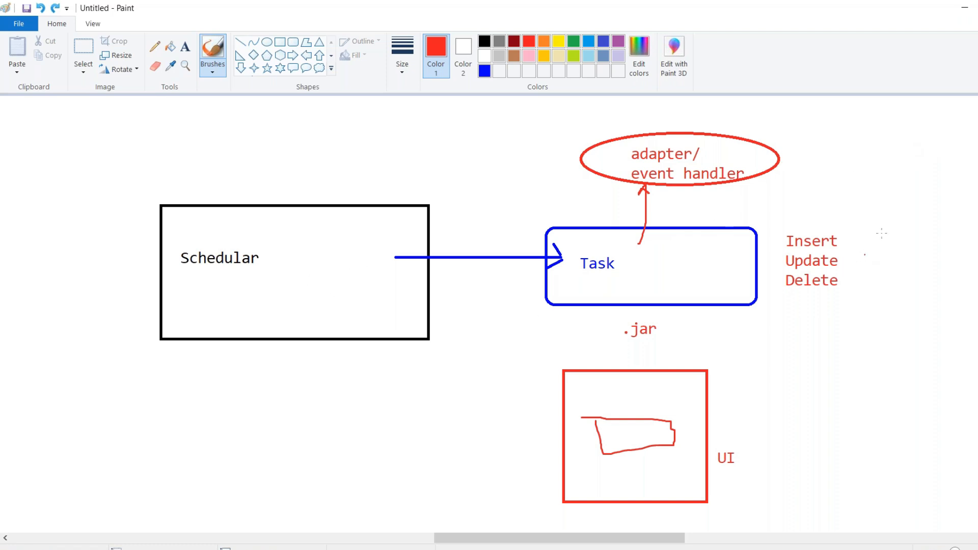
pyautogui.moveTo(858, 190)
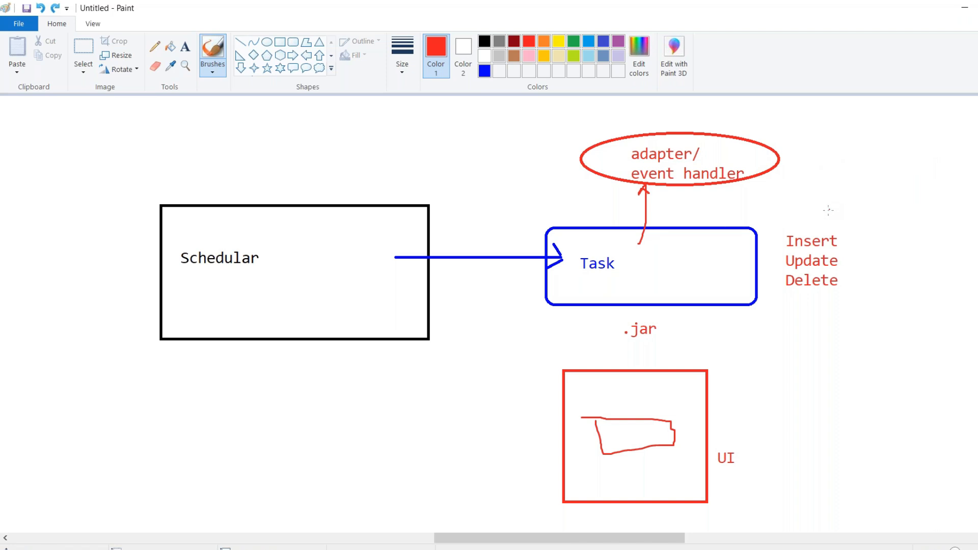
pyautogui.moveTo(817, 219)
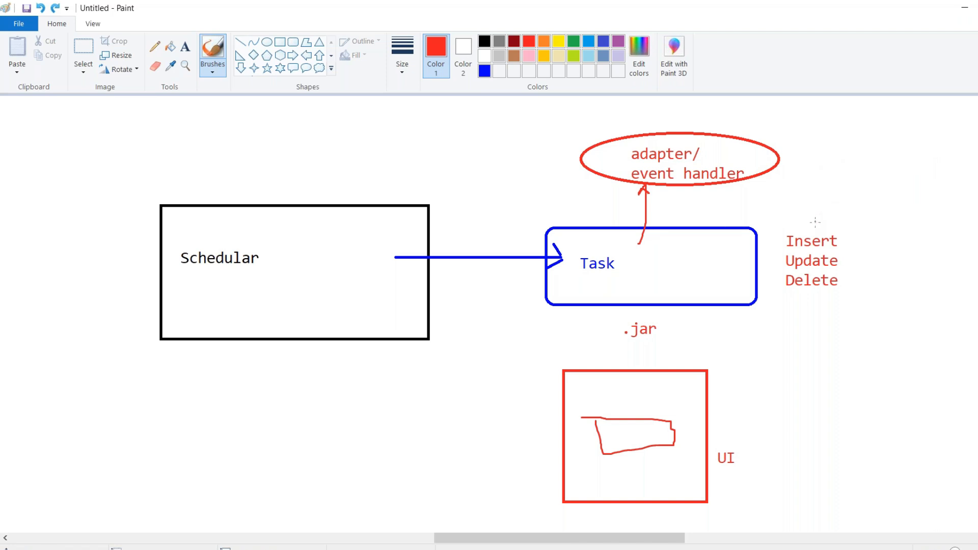
pyautogui.moveTo(811, 225)
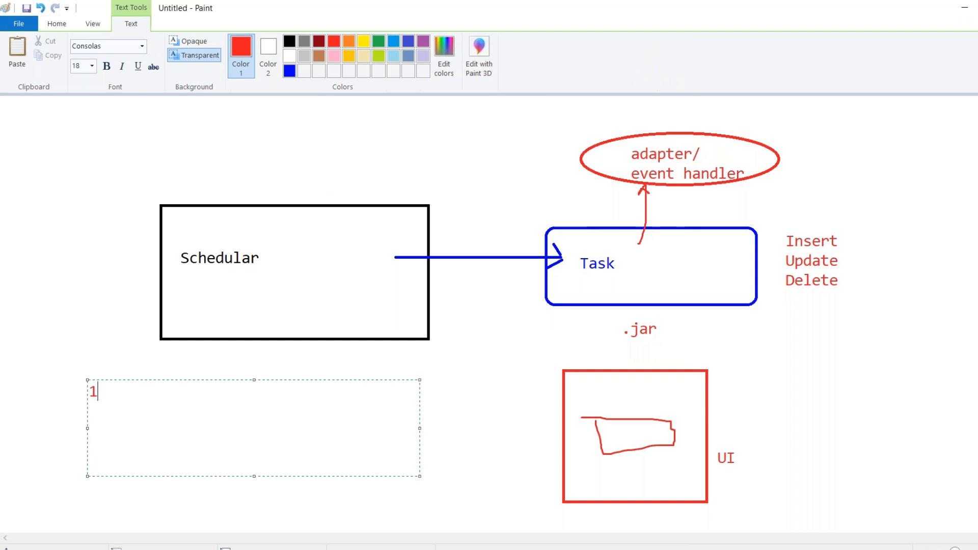
# Step: Type '1)Conditional task' and '2)Unconditional task', plus a 'System validation' note
pyautogui.write(')Conm')
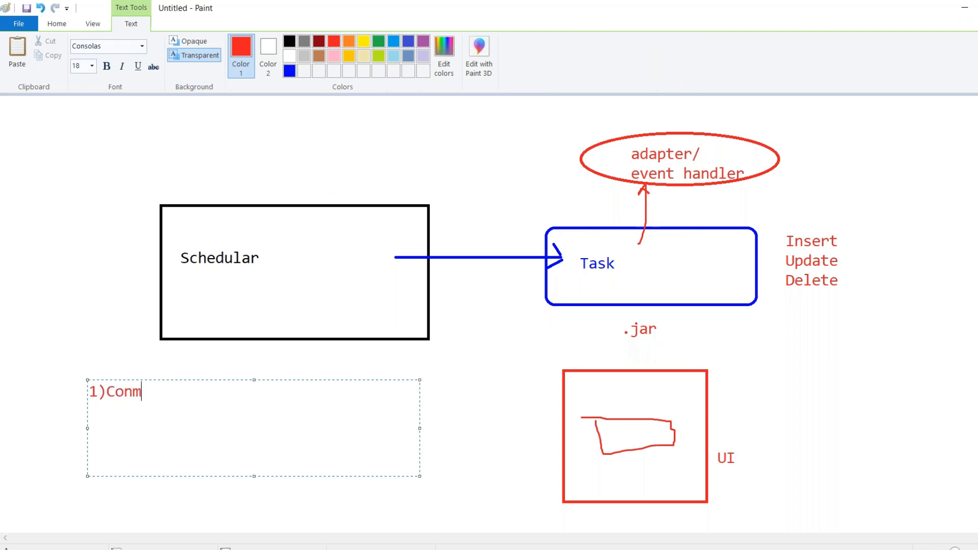
pyautogui.write('dition')
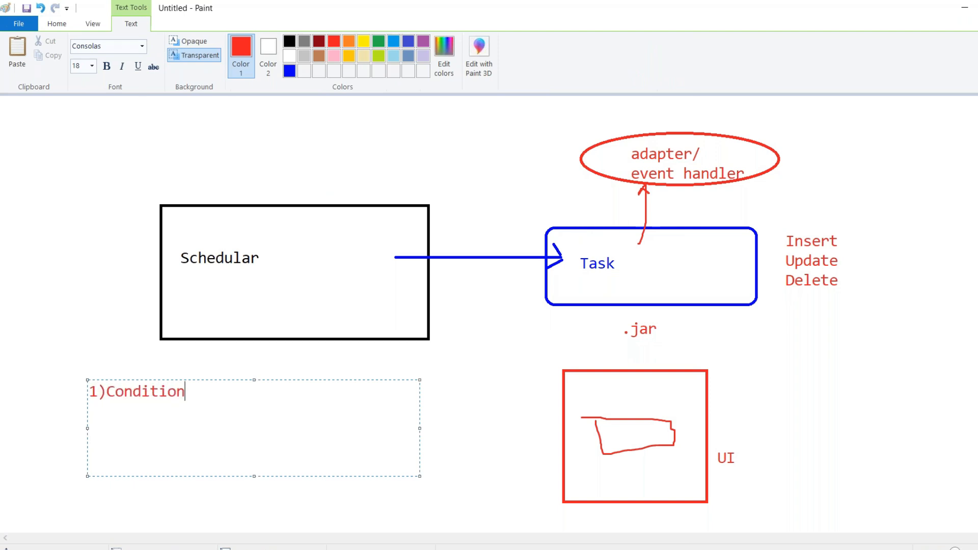
pyautogui.write('al task')
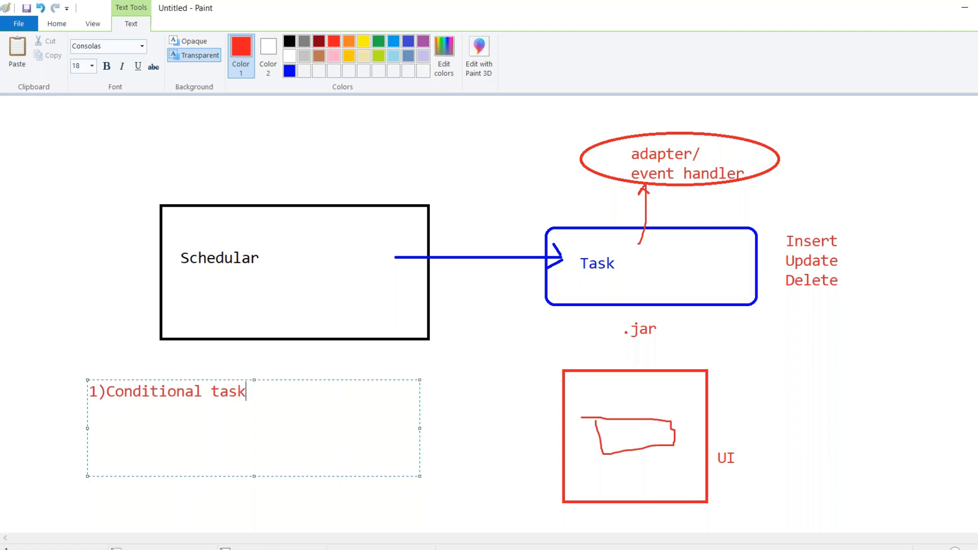
pyautogui.press('Return')
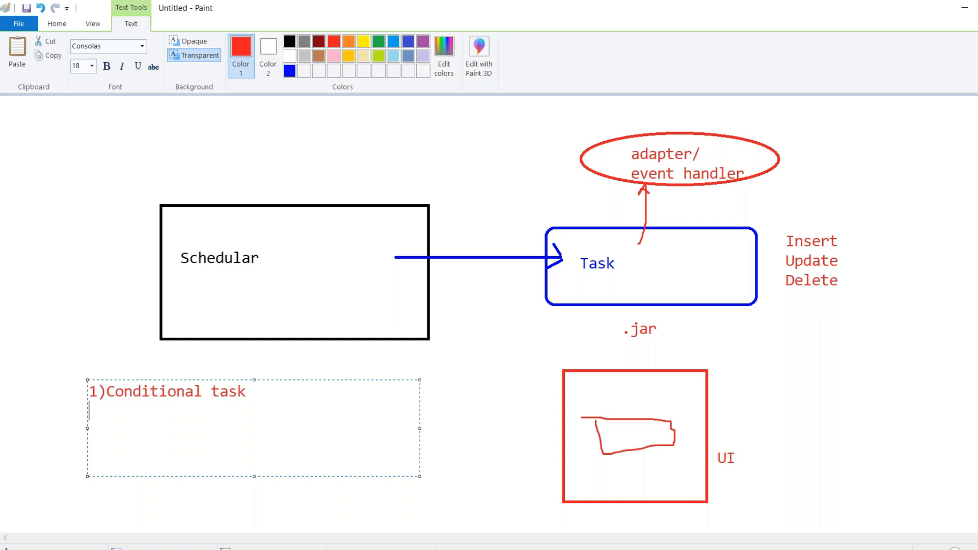
pyautogui.write('2)U')
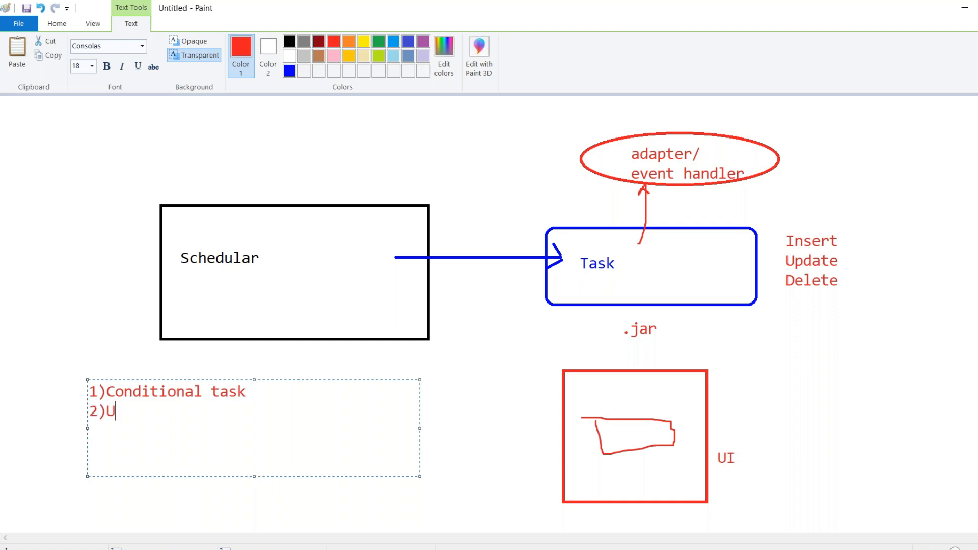
pyautogui.write('nconditional task')
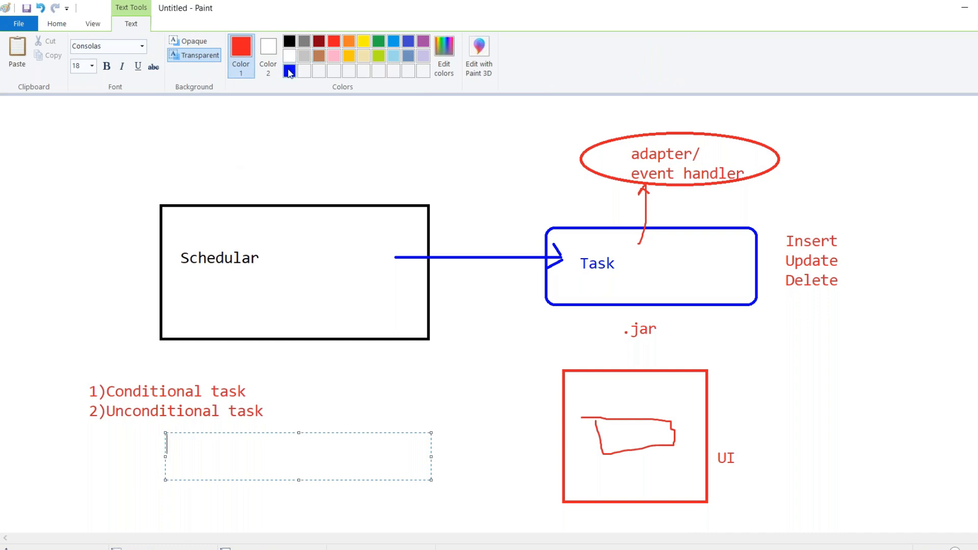
pyautogui.write('System va')
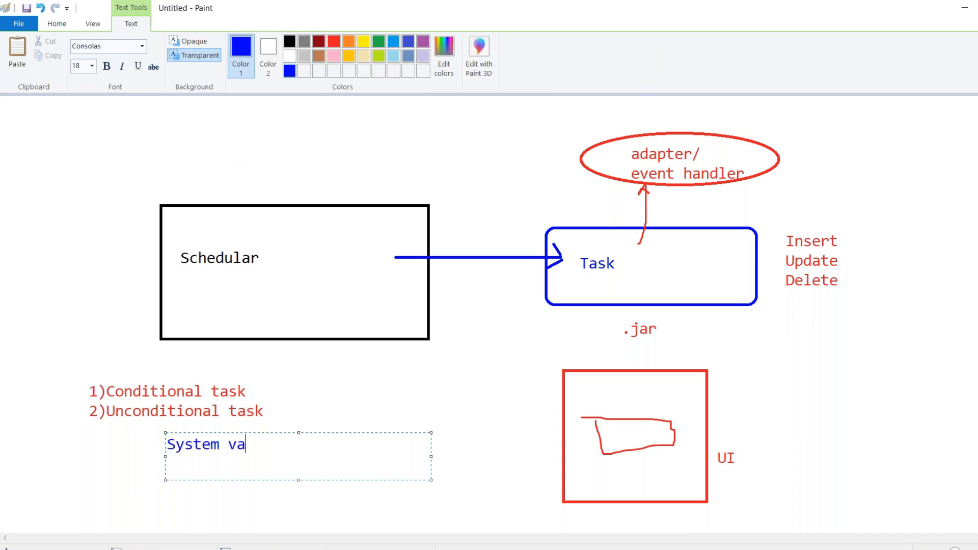
pyautogui.write('lidation')
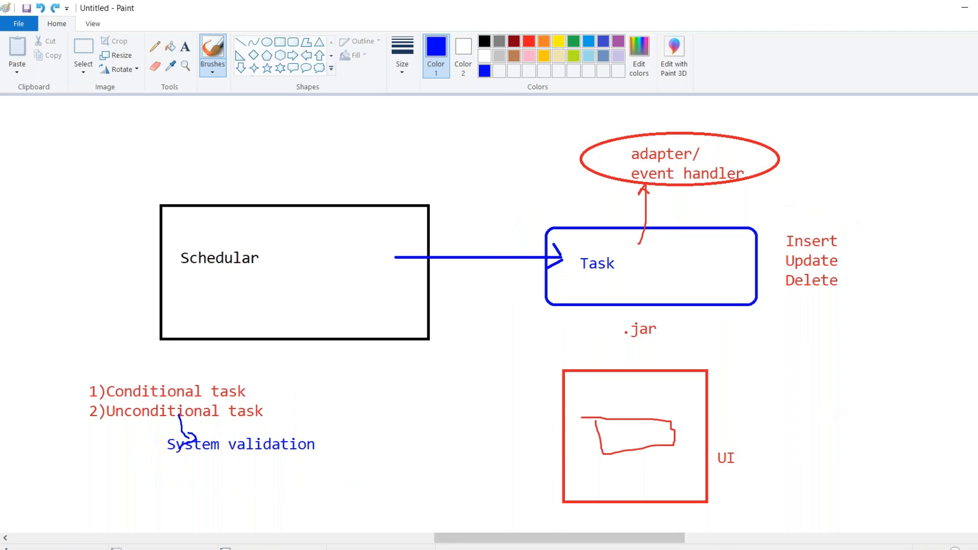
pyautogui.moveTo(389, 269)
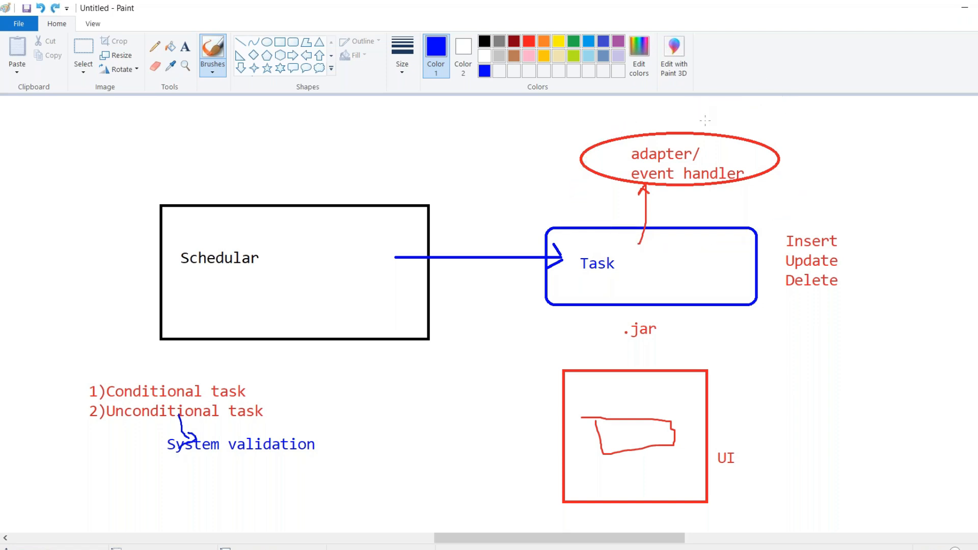
pyautogui.moveTo(707, 117)
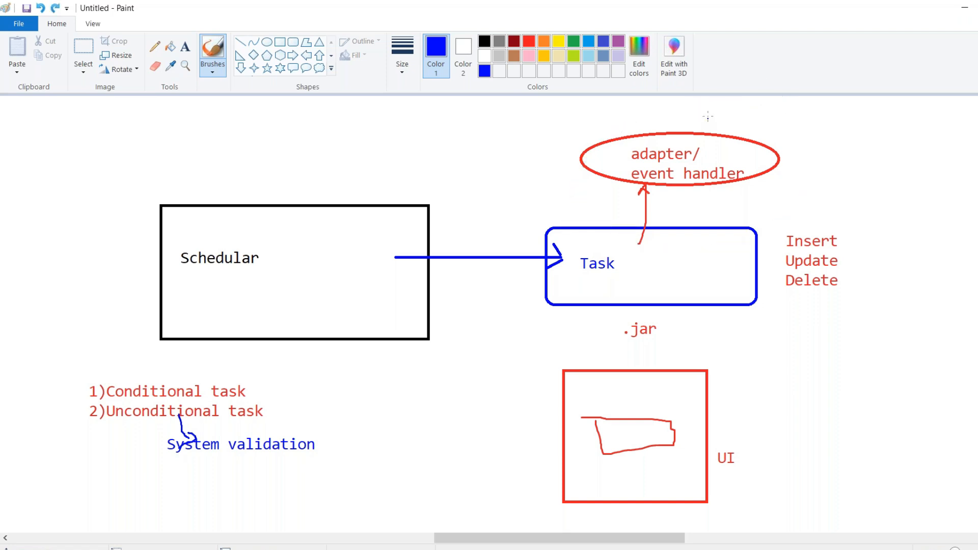
pyautogui.moveTo(723, 131)
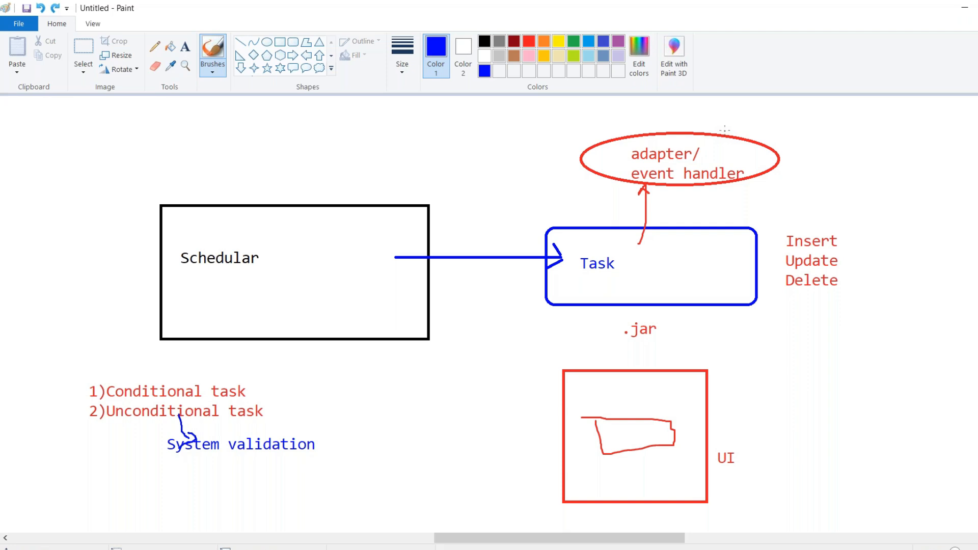
pyautogui.moveTo(855, 152)
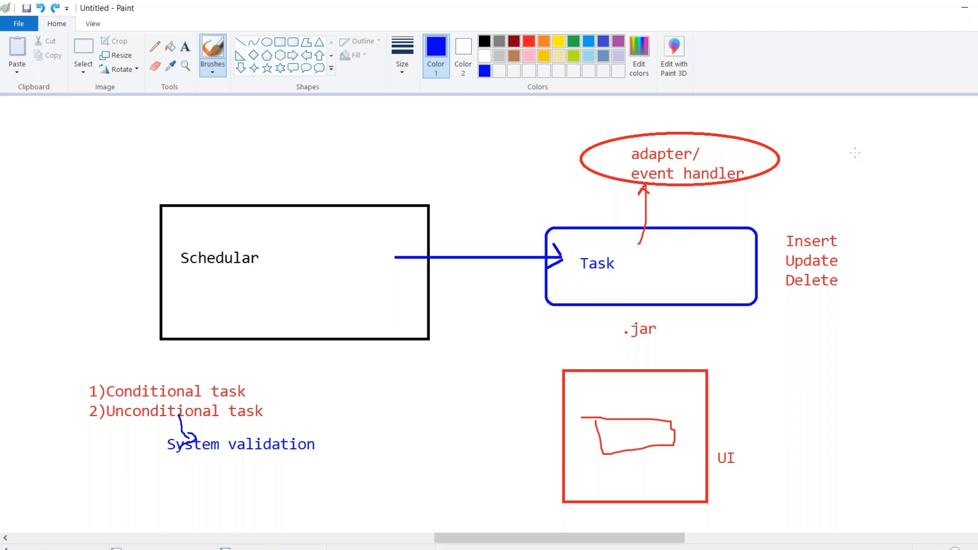